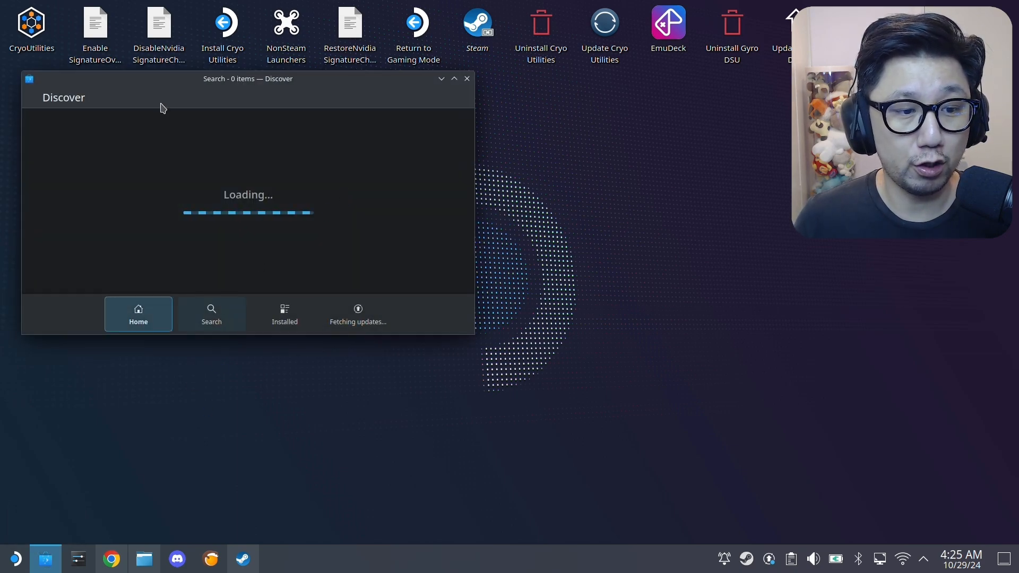
Step: Open Discover's search page and type 'lutirs' to look up Lutris
left_click(212, 314)
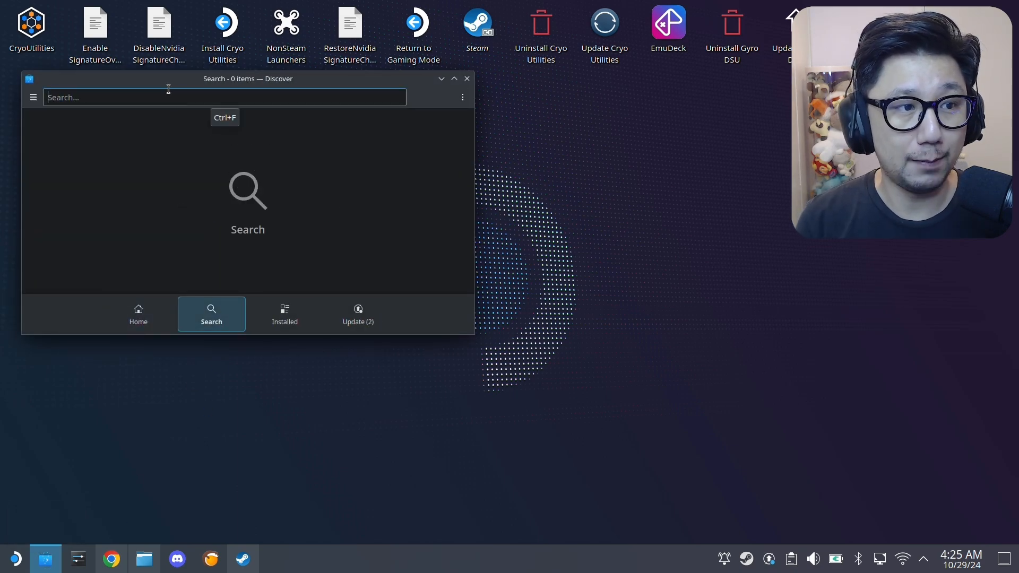
type("lutirs")
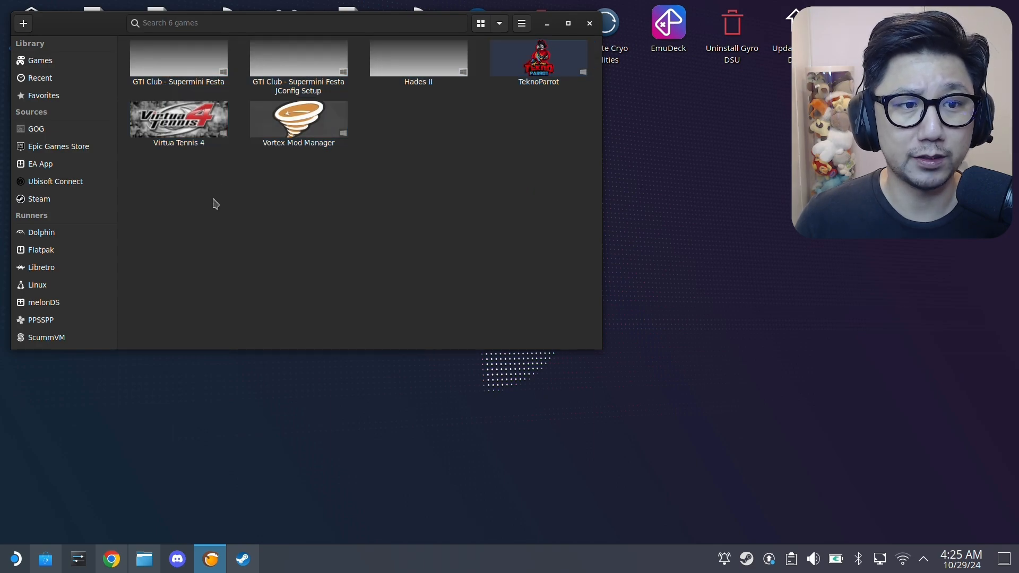
mouse_move(301, 163)
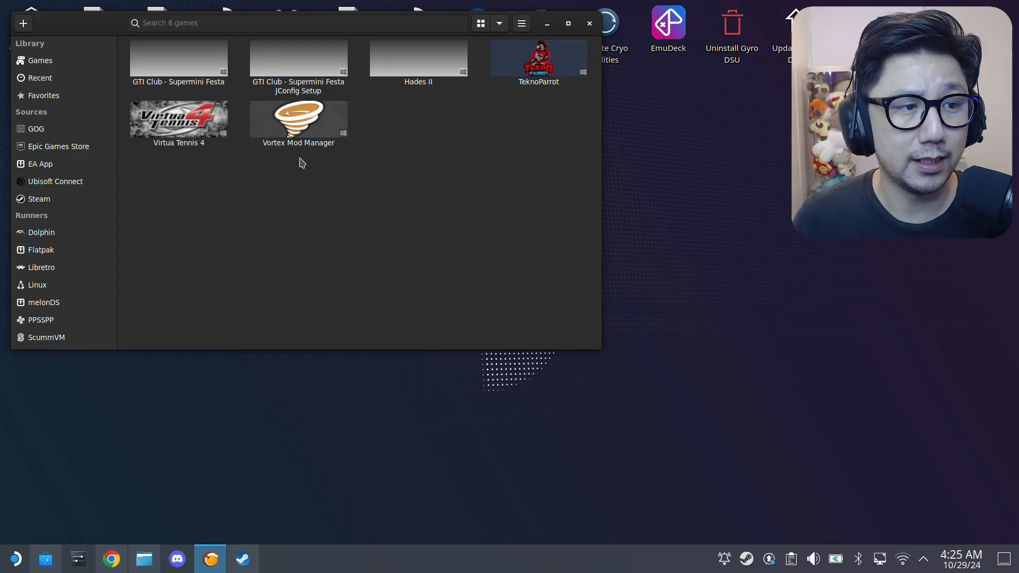
mouse_move(307, 167)
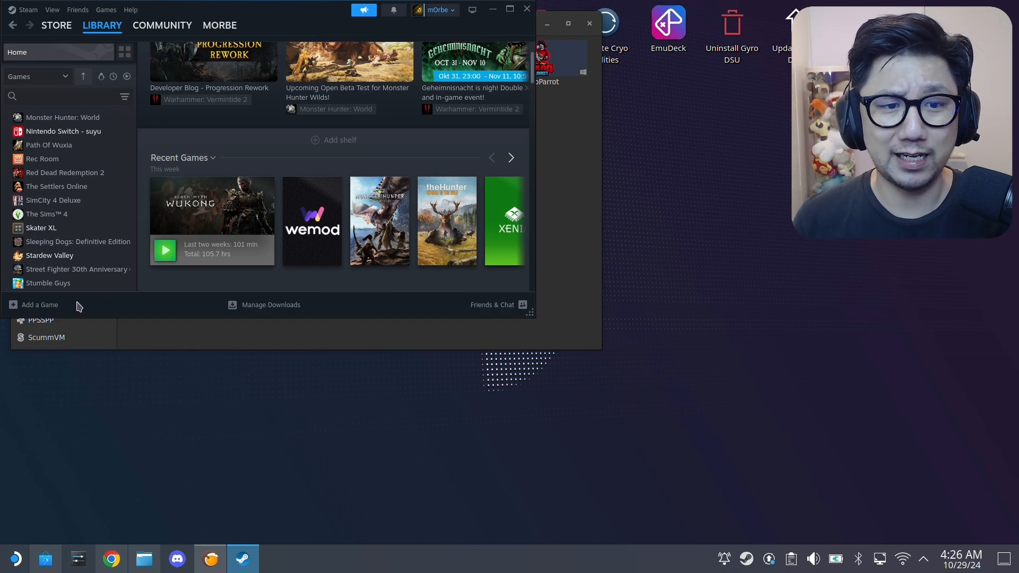
mouse_move(316, 183)
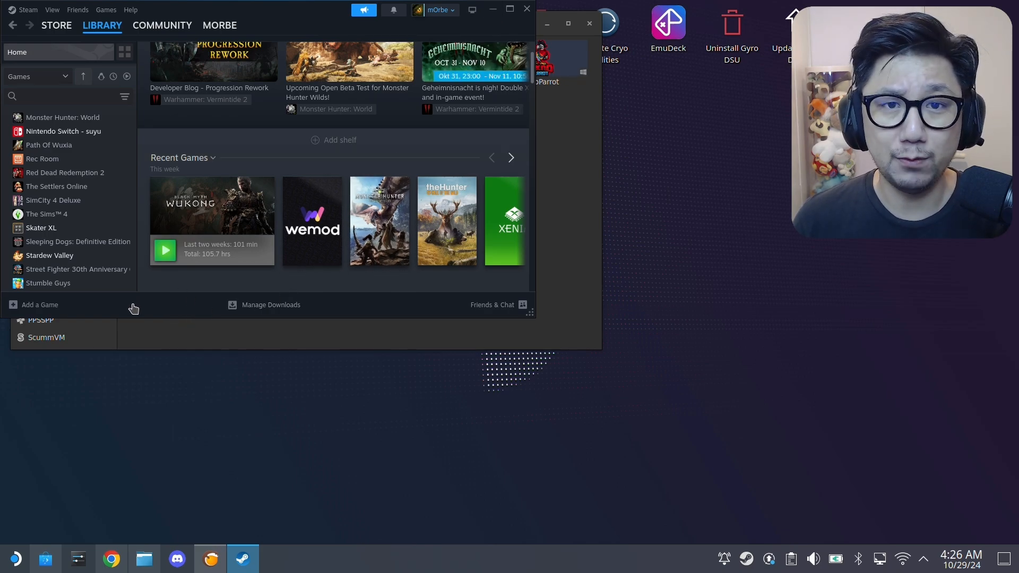
mouse_move(457, 85)
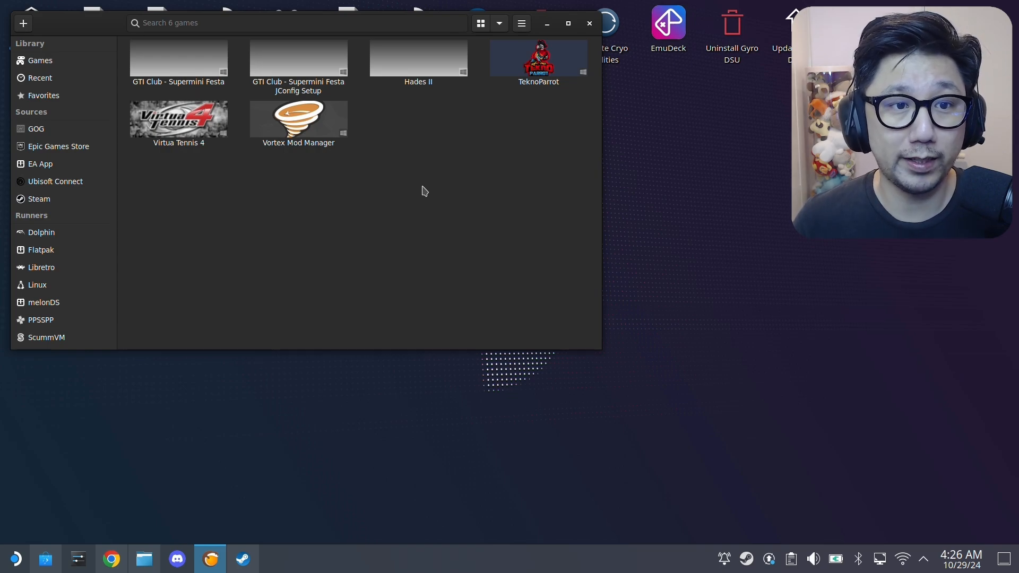
mouse_move(344, 216)
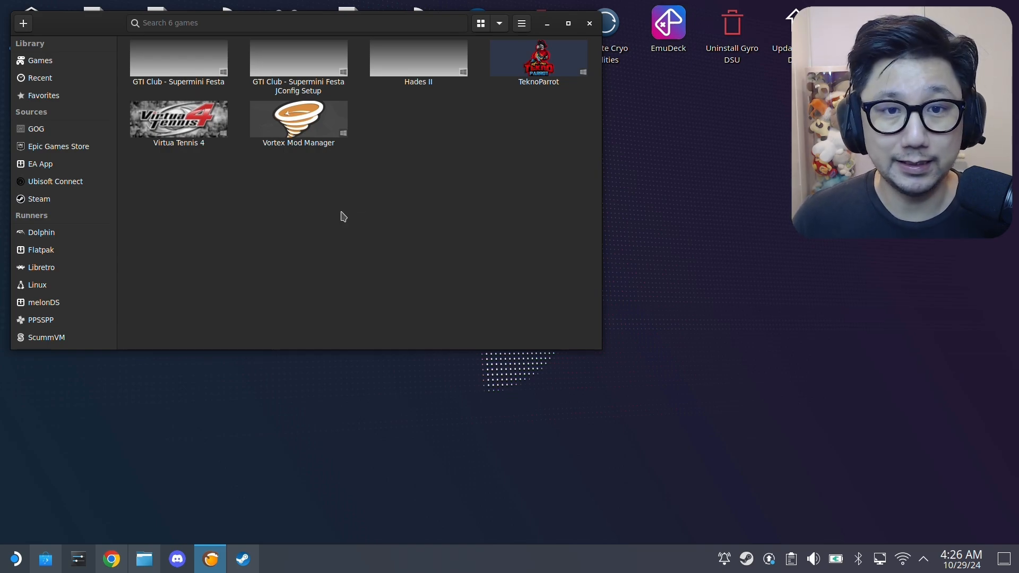
mouse_move(328, 210)
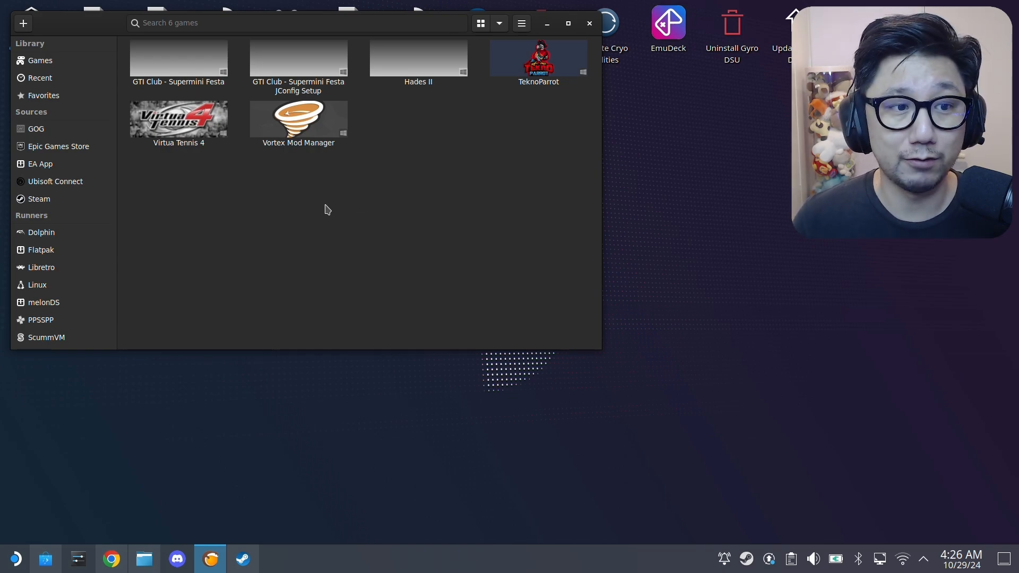
mouse_move(50, 199)
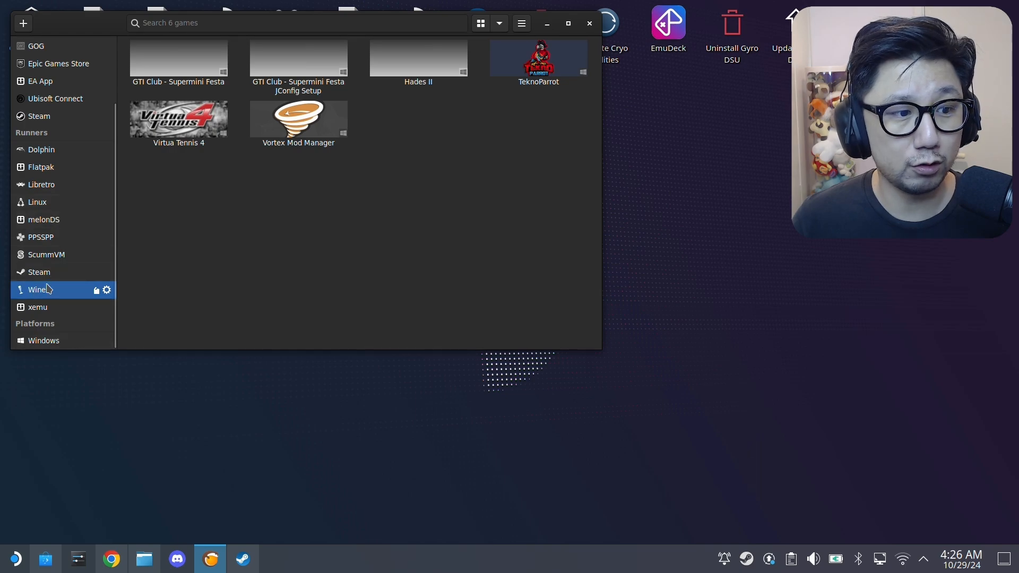
mouse_move(97, 290)
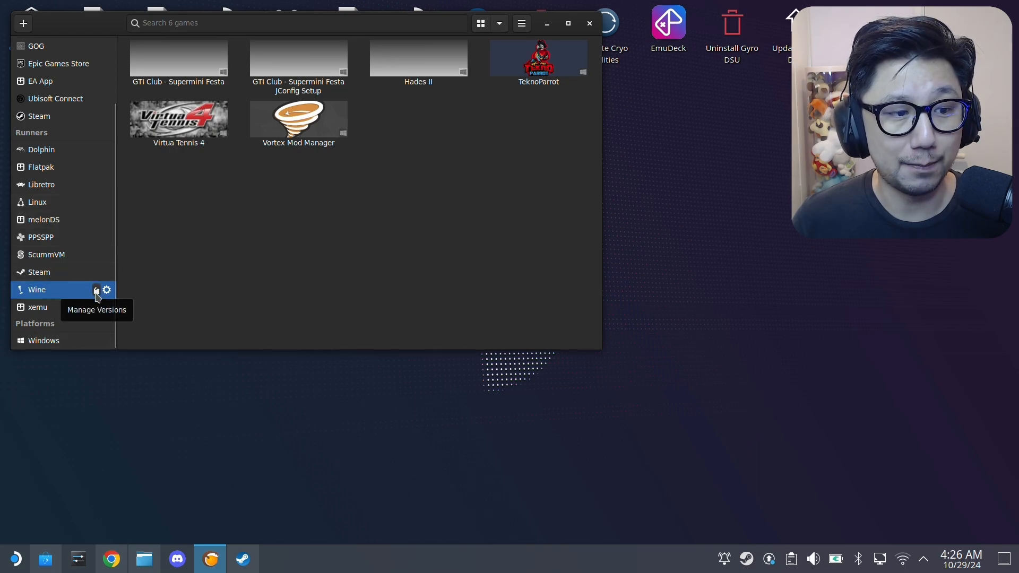
left_click(96, 290)
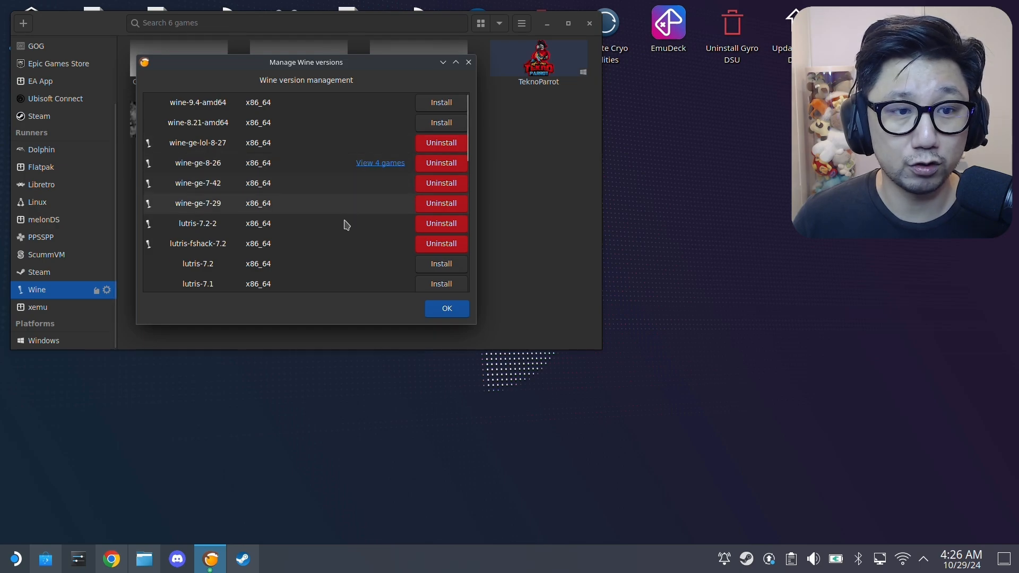
mouse_move(228, 204)
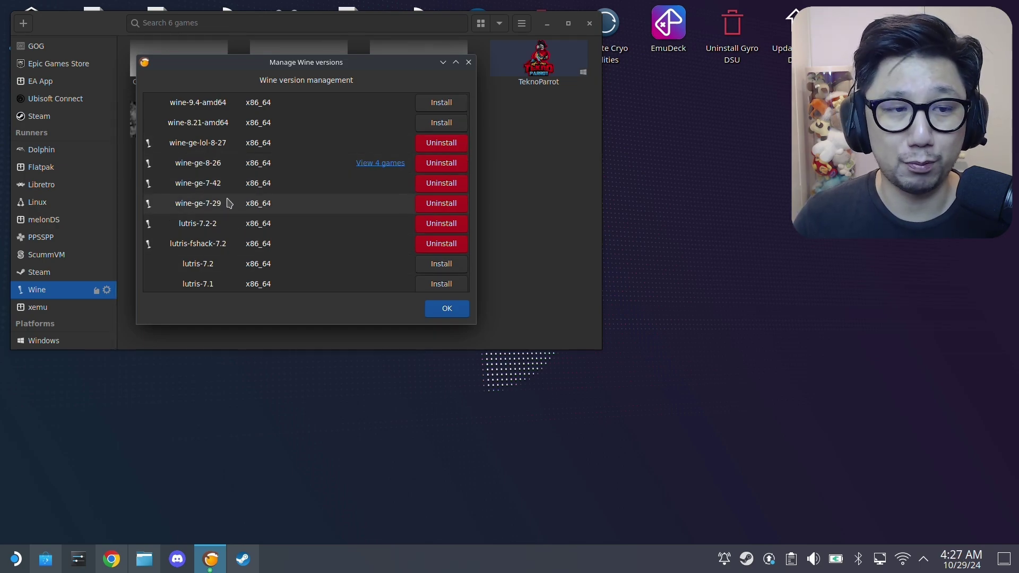
mouse_move(215, 230)
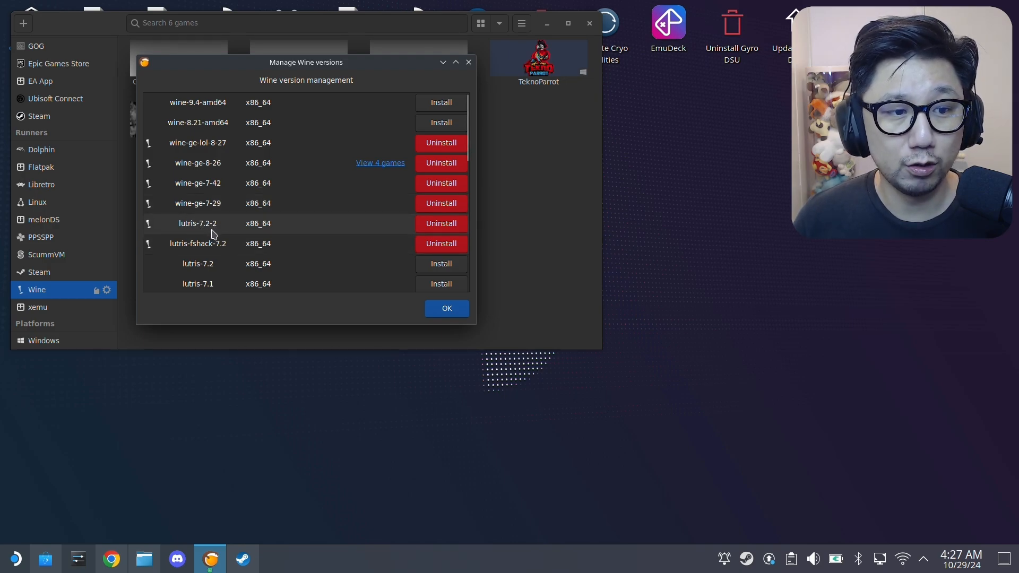
mouse_move(220, 230)
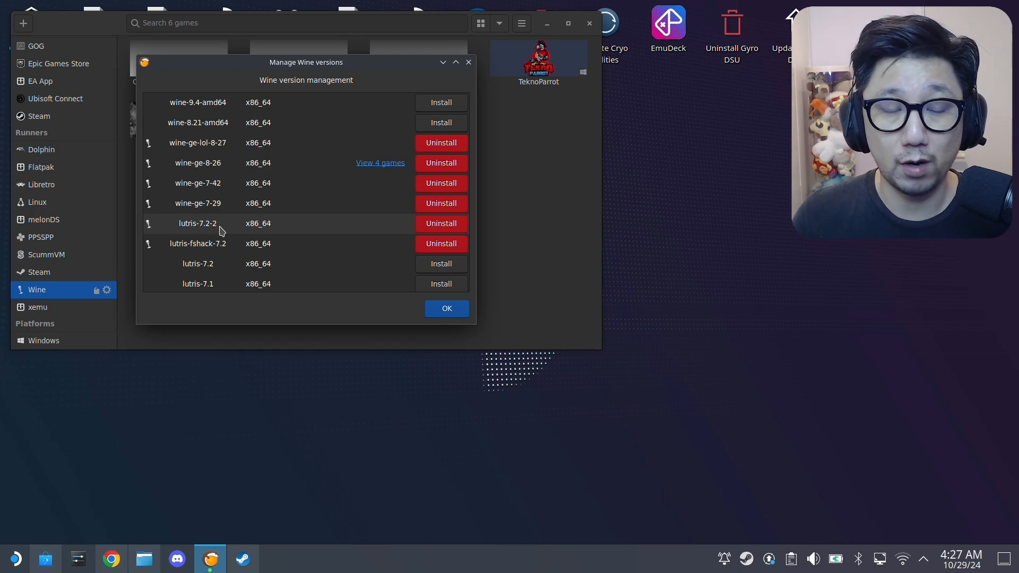
mouse_move(214, 223)
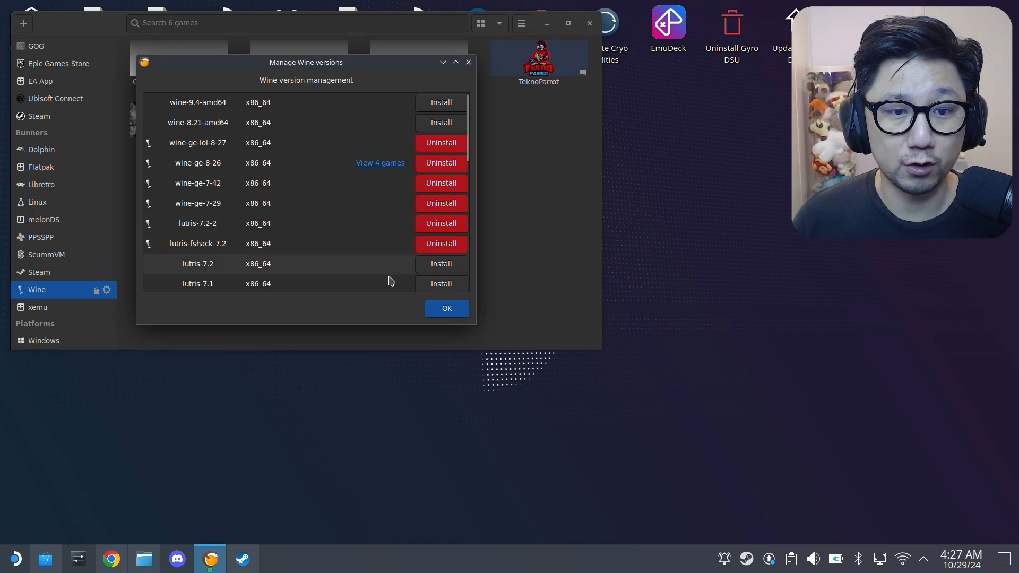
scroll("down", 3)
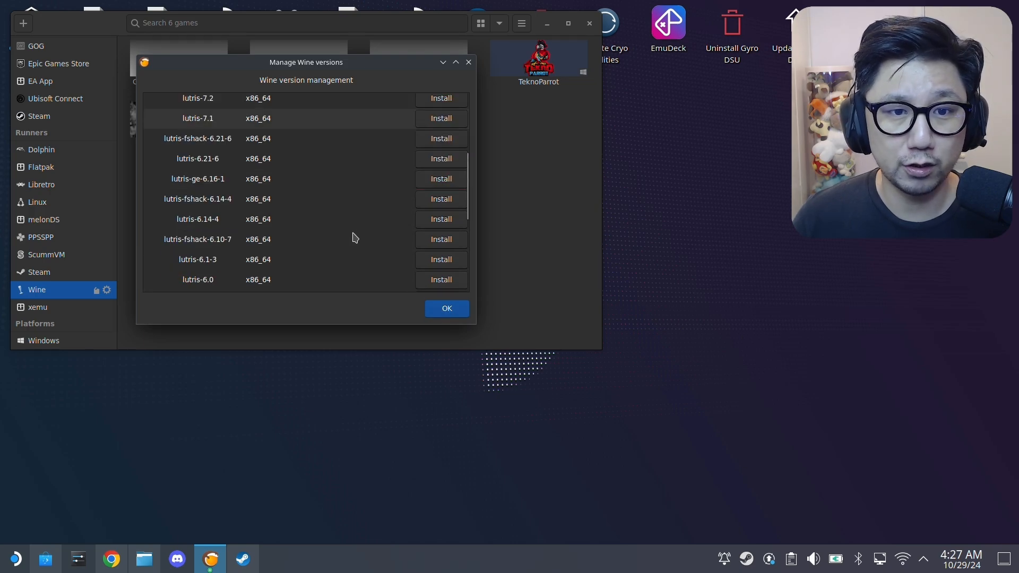
scroll("down", 3)
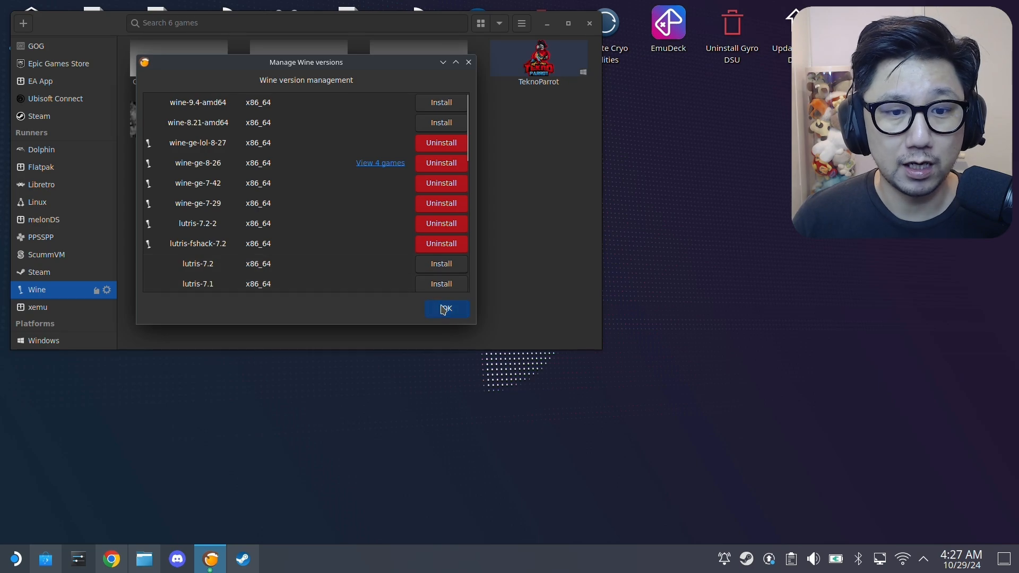
left_click(447, 308)
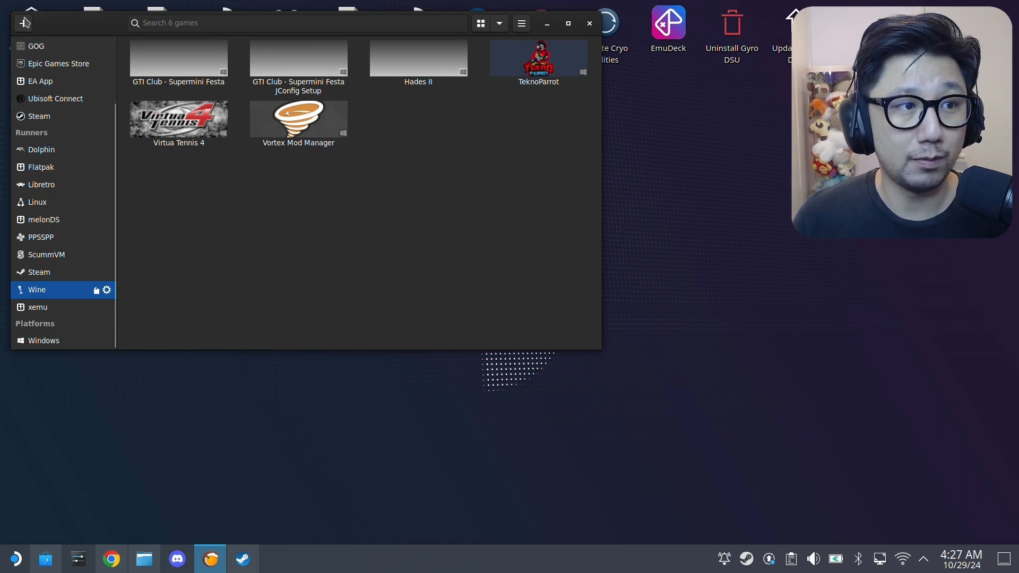
Step: Add a locally installed game named 'STAR WARS Jedi Survivor' using the Wine runner
left_click(24, 23)
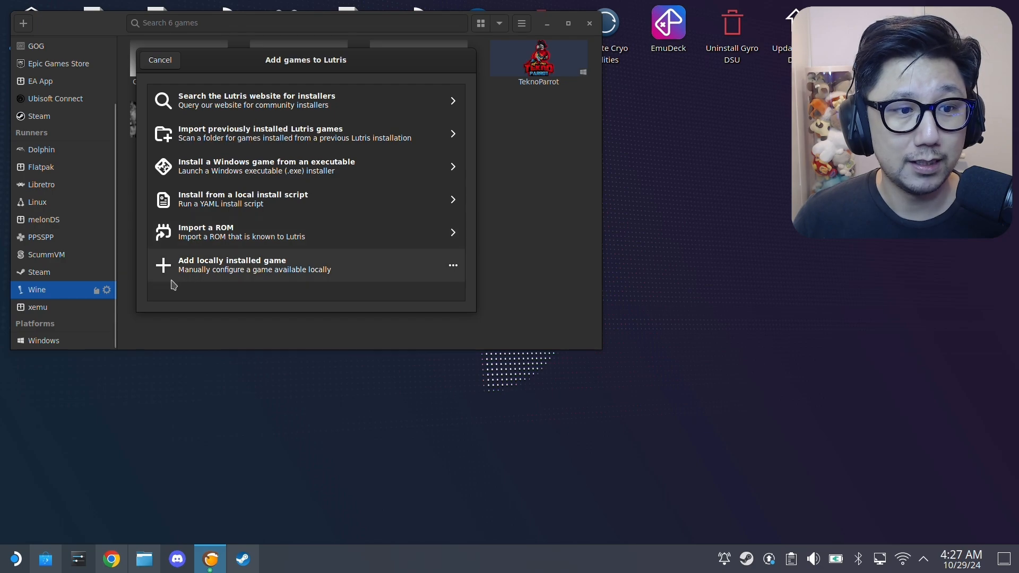
mouse_move(228, 273)
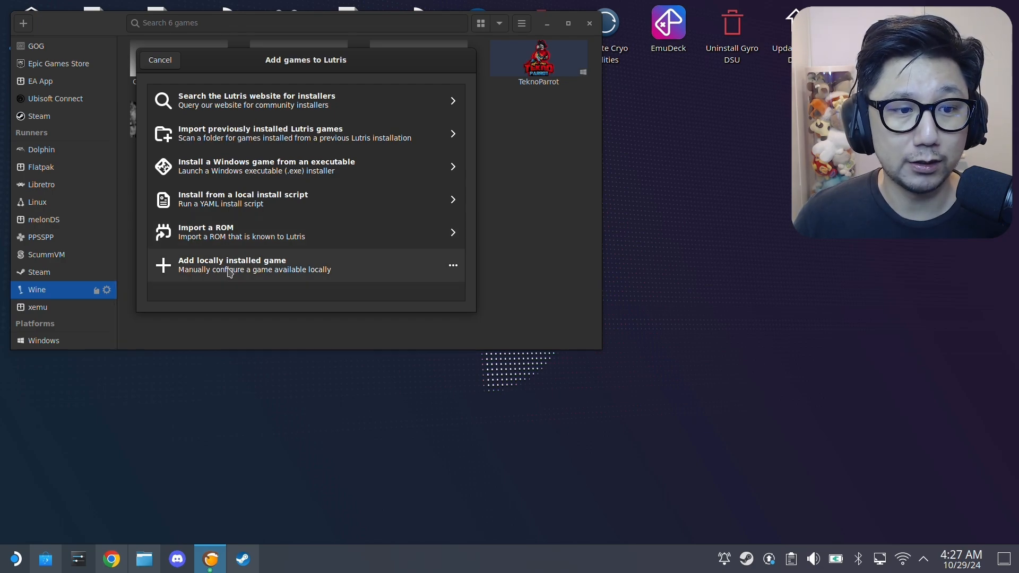
left_click(232, 265)
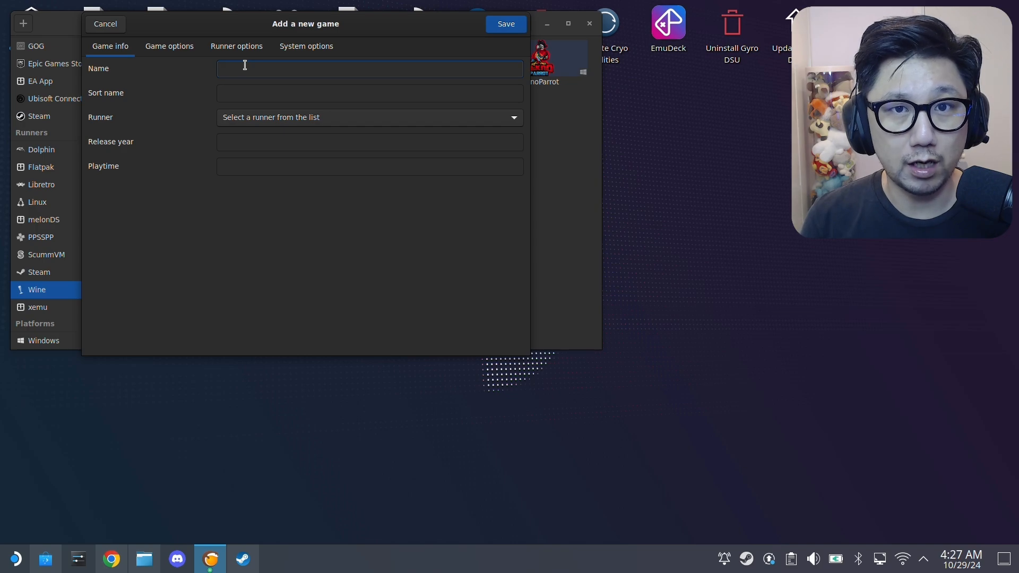
type("STAR WARS")
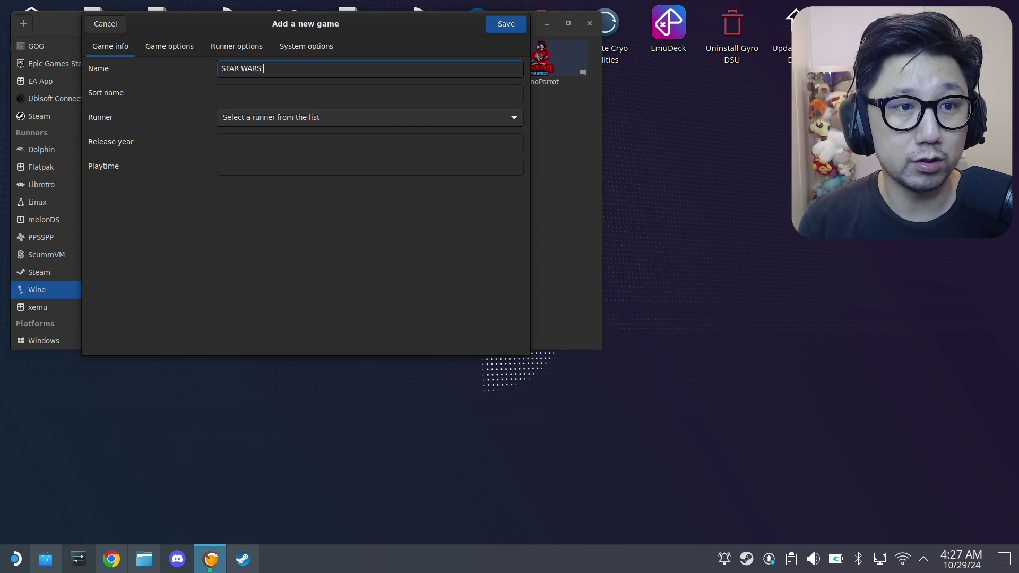
type("Jedi")
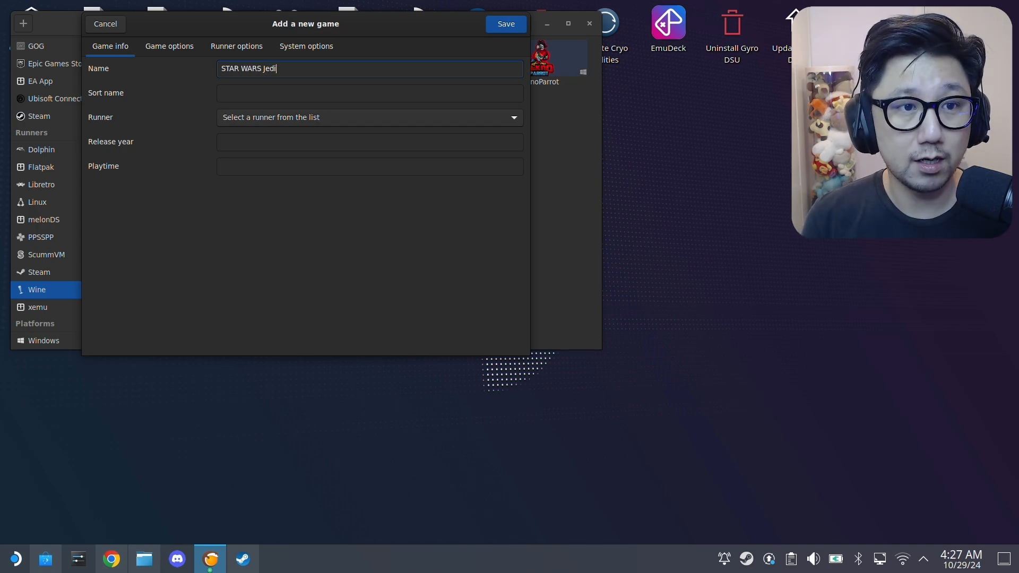
type("Survi")
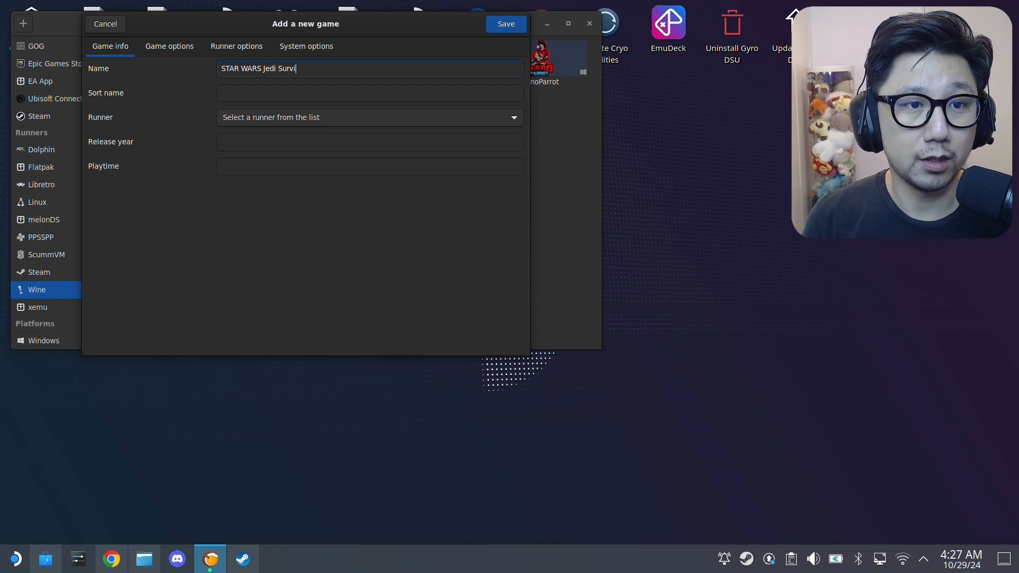
type("vor")
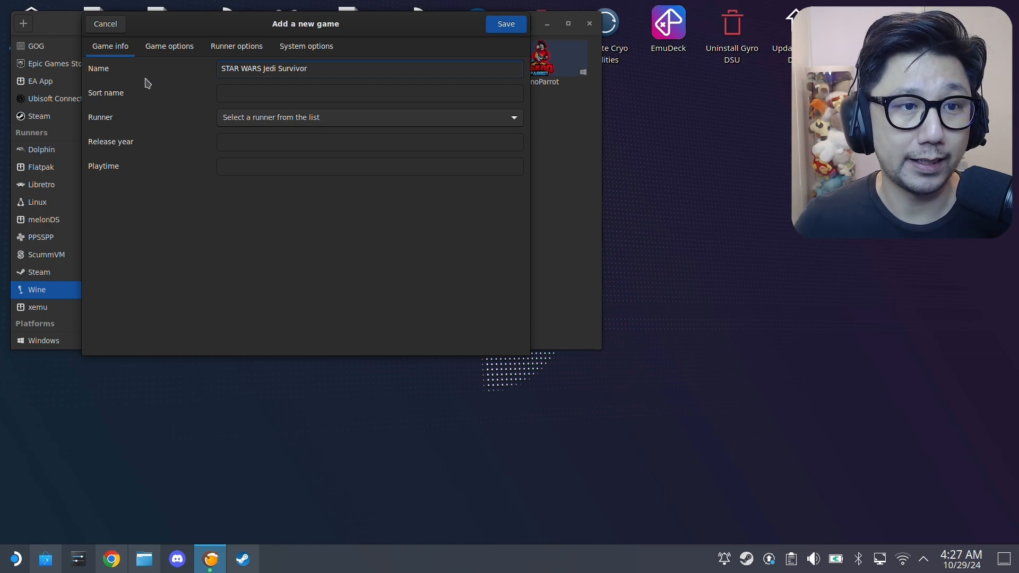
left_click(370, 118)
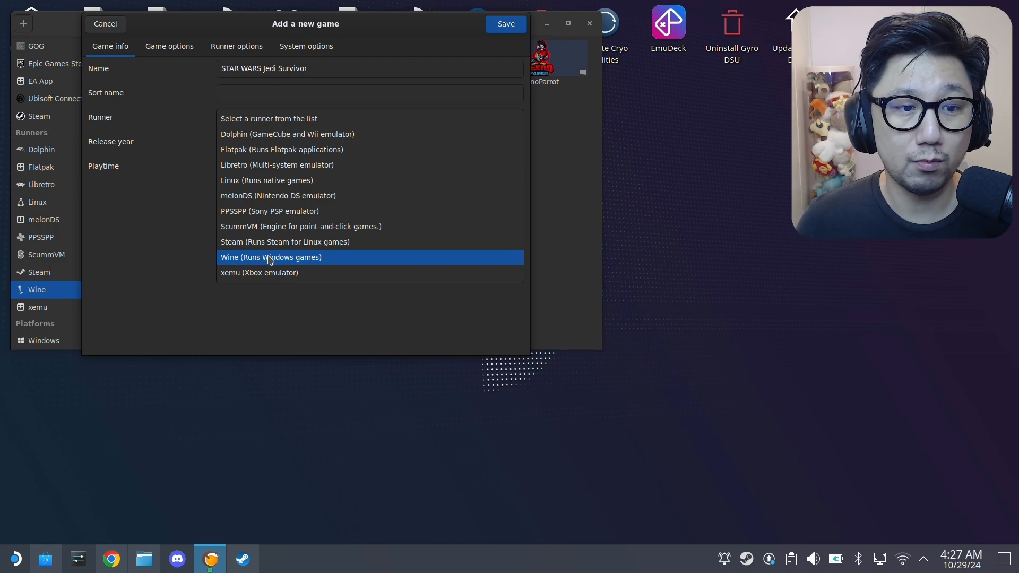
left_click(271, 257)
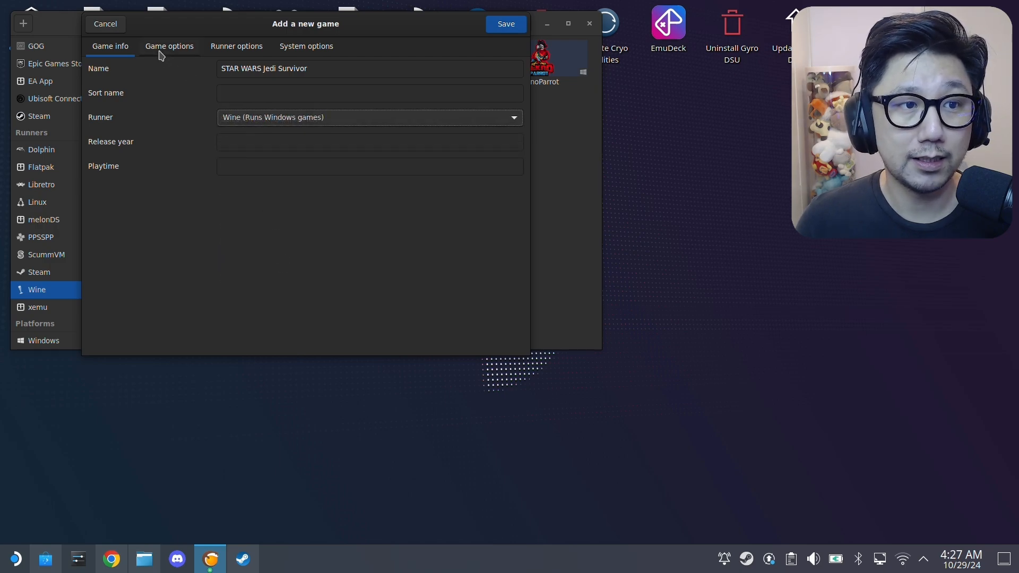
Step: Set the executable to JediSurvivor.exe in Games/STAR WARS Jedi Survivor/SwGame/Binaries/Win64
left_click(170, 46)
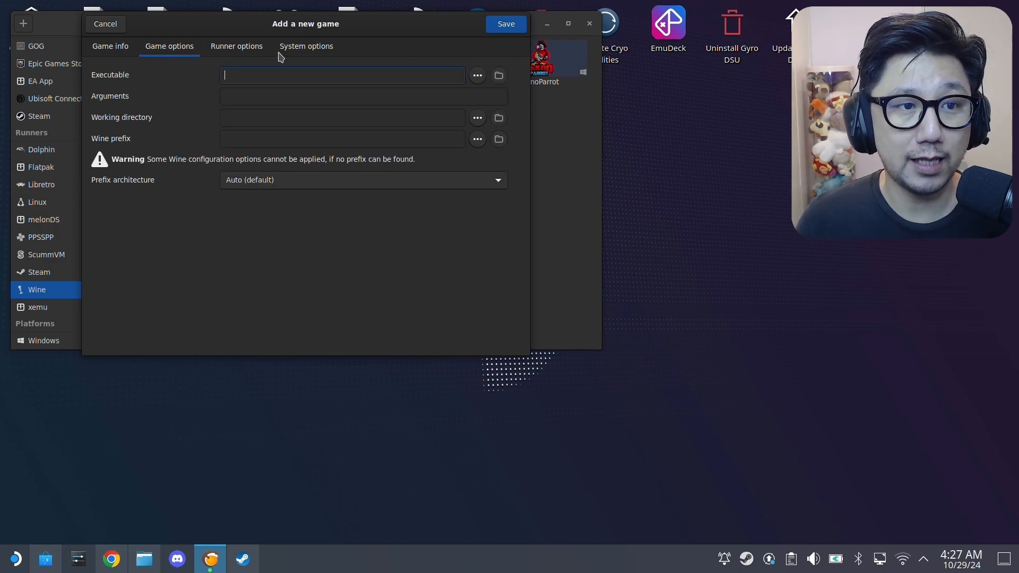
left_click(477, 74)
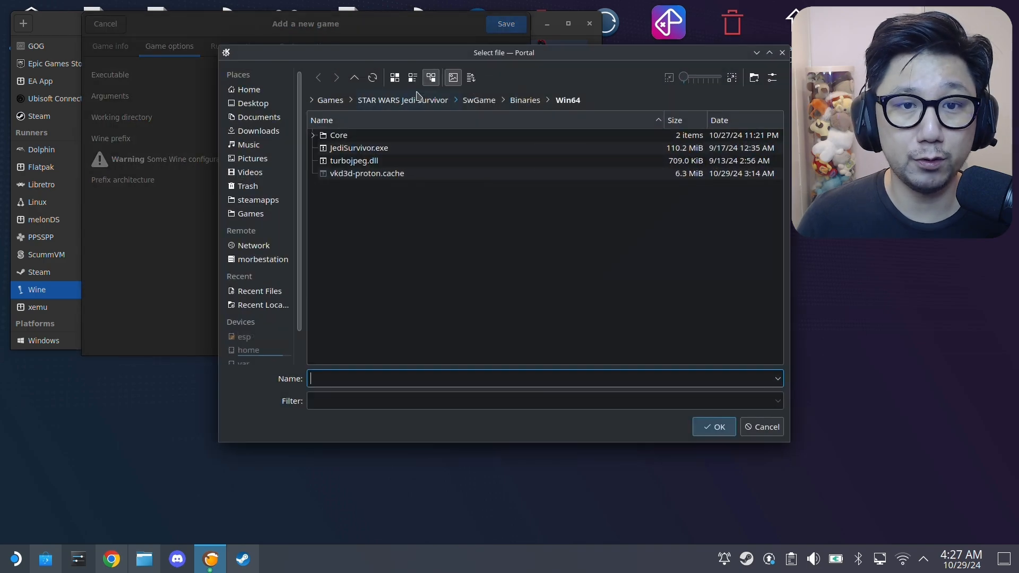
left_click(249, 214)
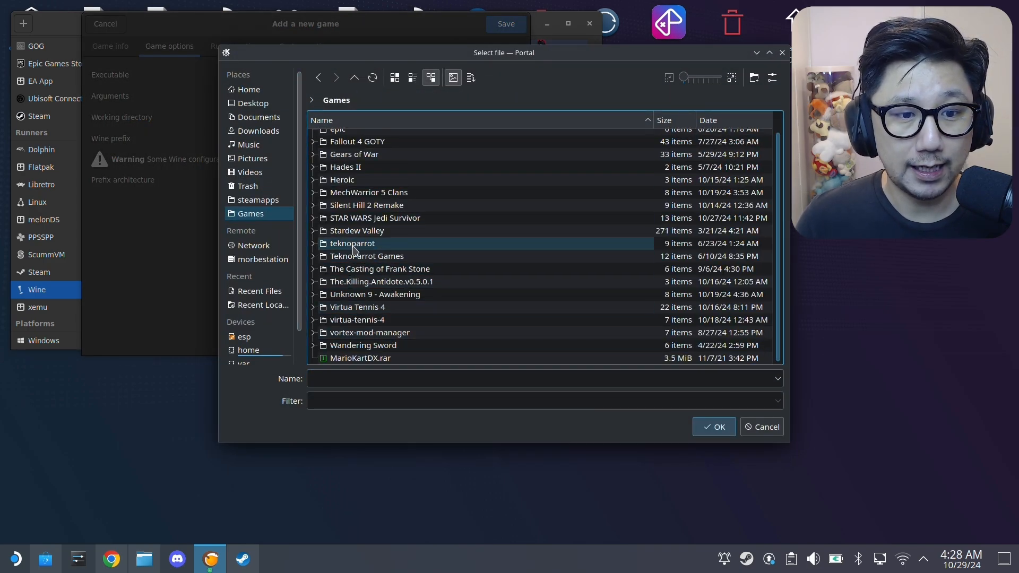
double_click(374, 218)
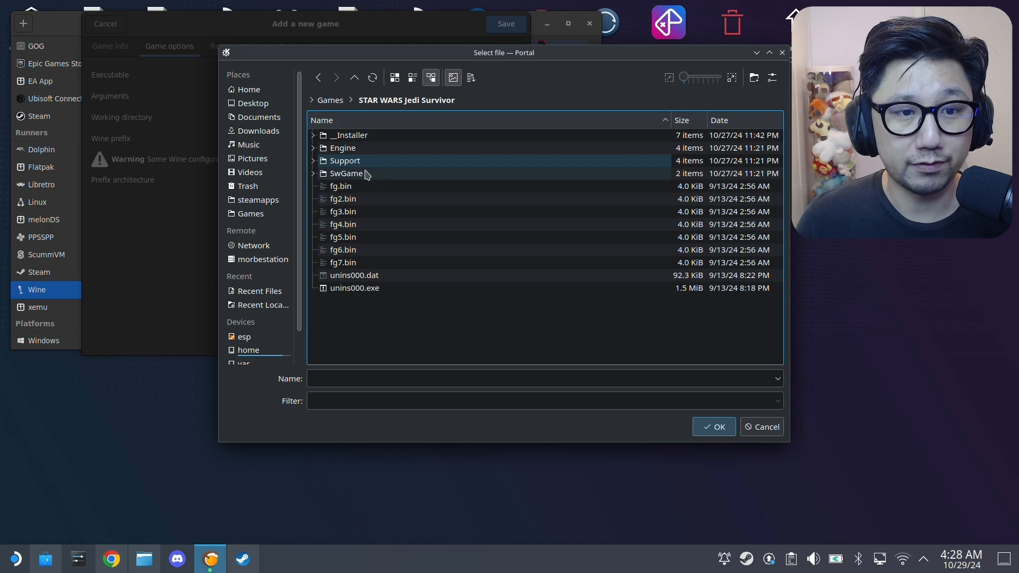
double_click(346, 173)
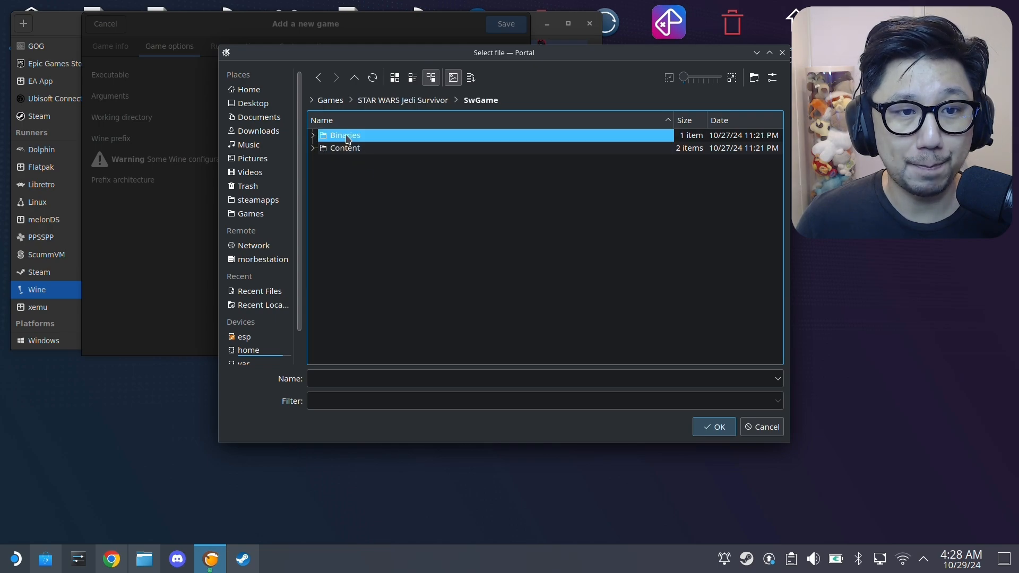
double_click(345, 134)
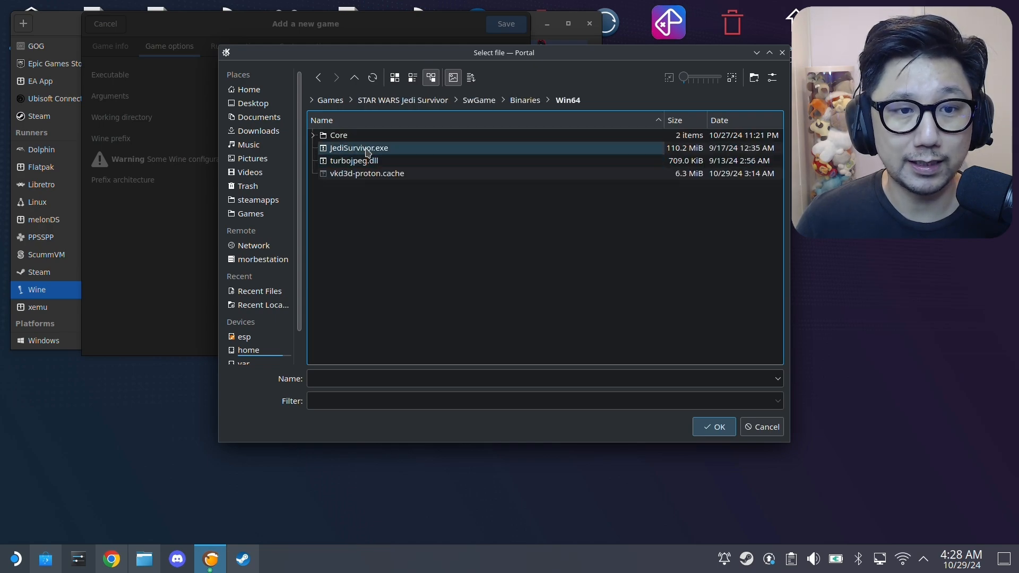
mouse_move(345, 154)
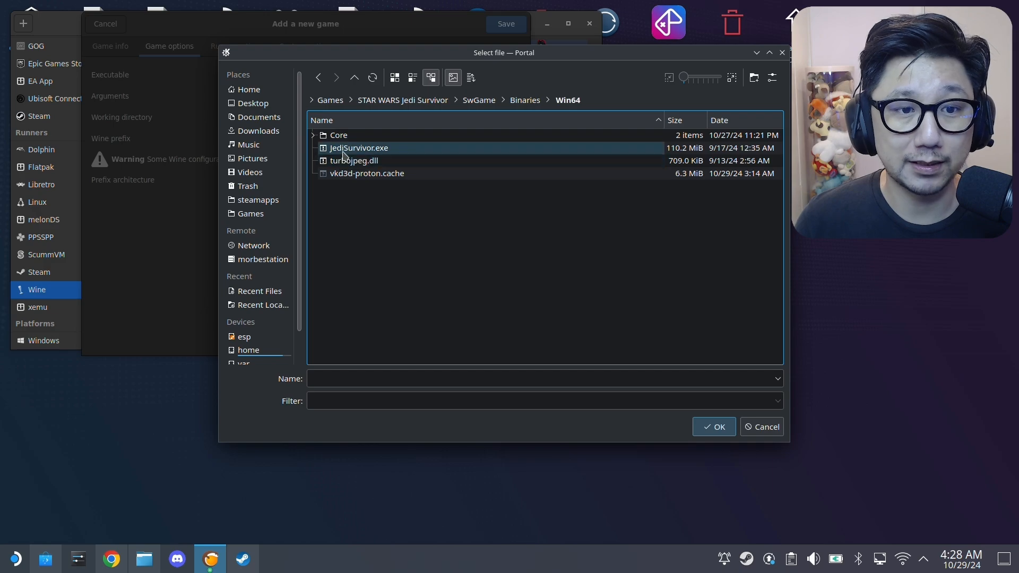
left_click(713, 426)
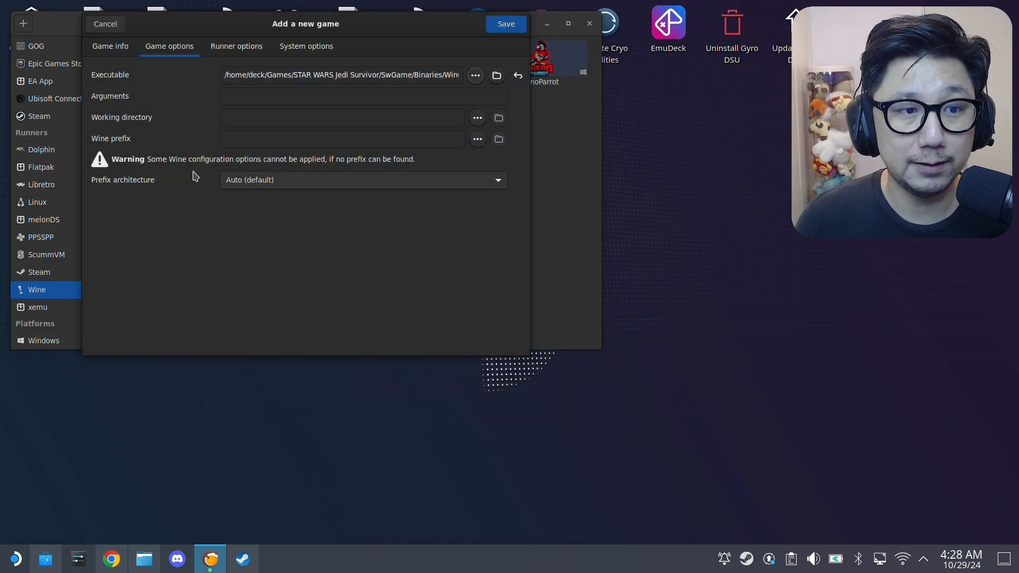
left_click(342, 138)
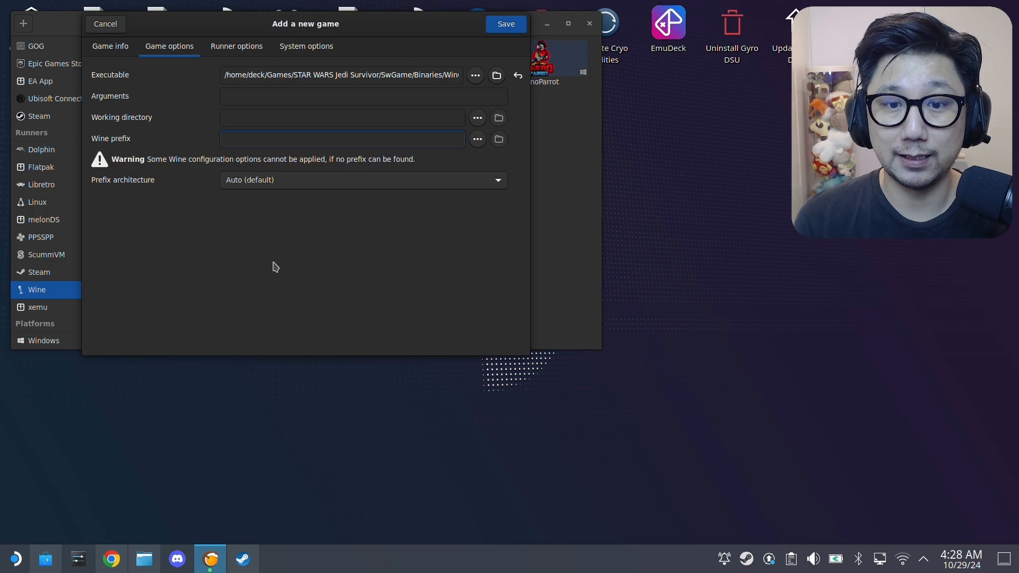
Step: Switch windows briefly and open Dolphin, showing the Games/wemod/drive_c folder
left_click(342, 139)
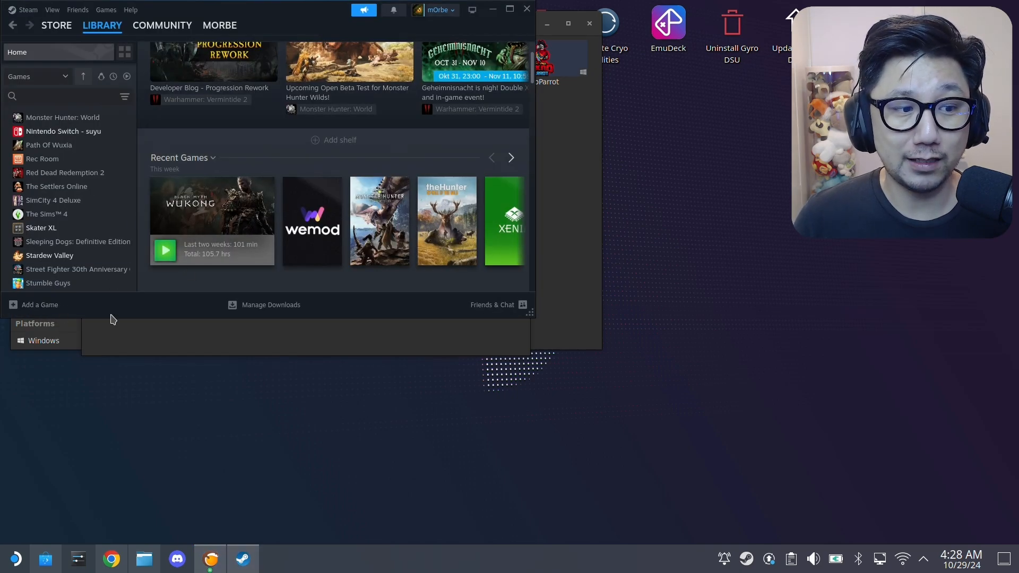
mouse_move(196, 302)
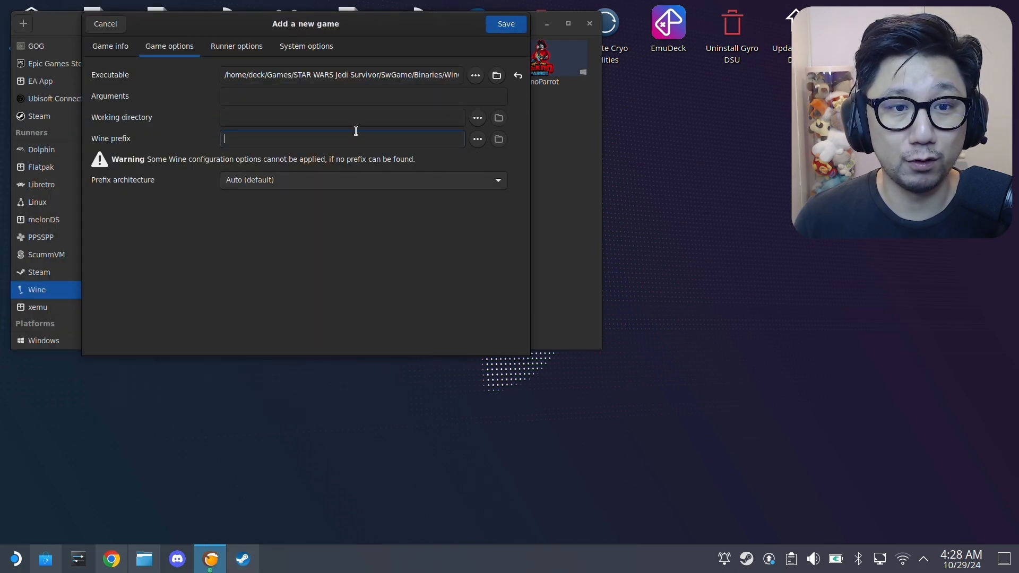
left_click(498, 139)
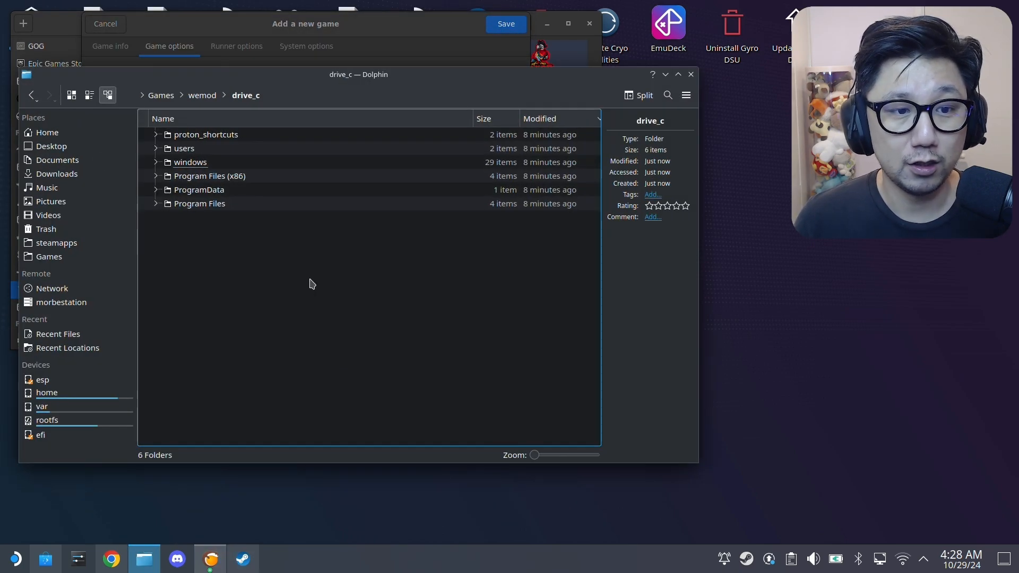
Step: Create a 'STAR WARS Jedi Survivor' folder inside Home/Documents/Prefix
left_click(46, 132)
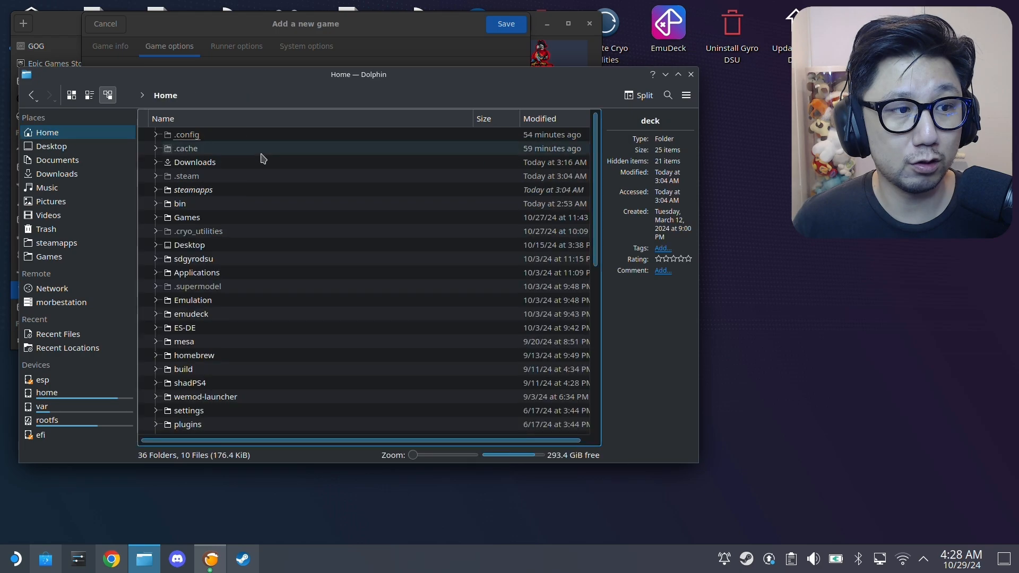
left_click(56, 159)
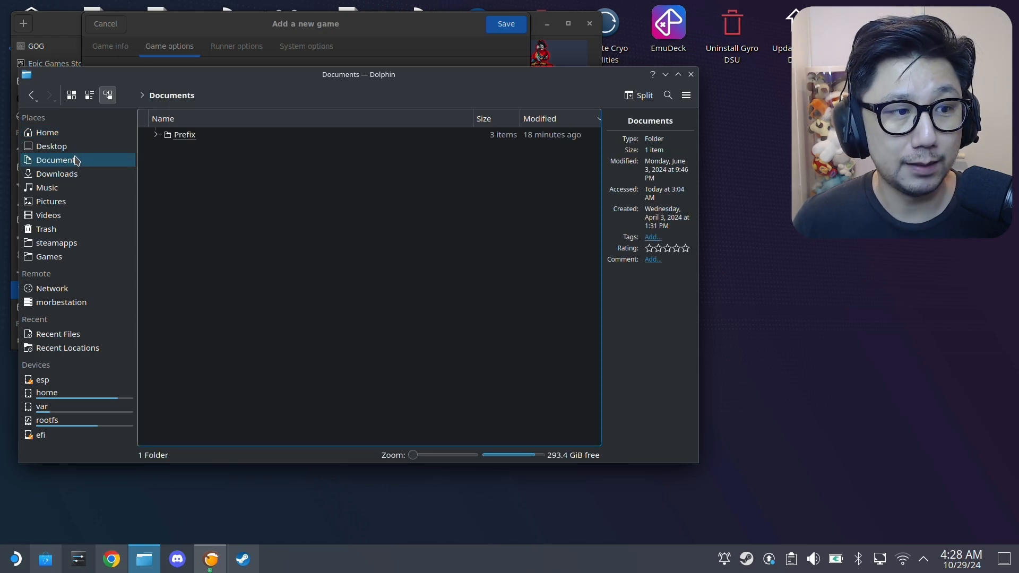
double_click(184, 134)
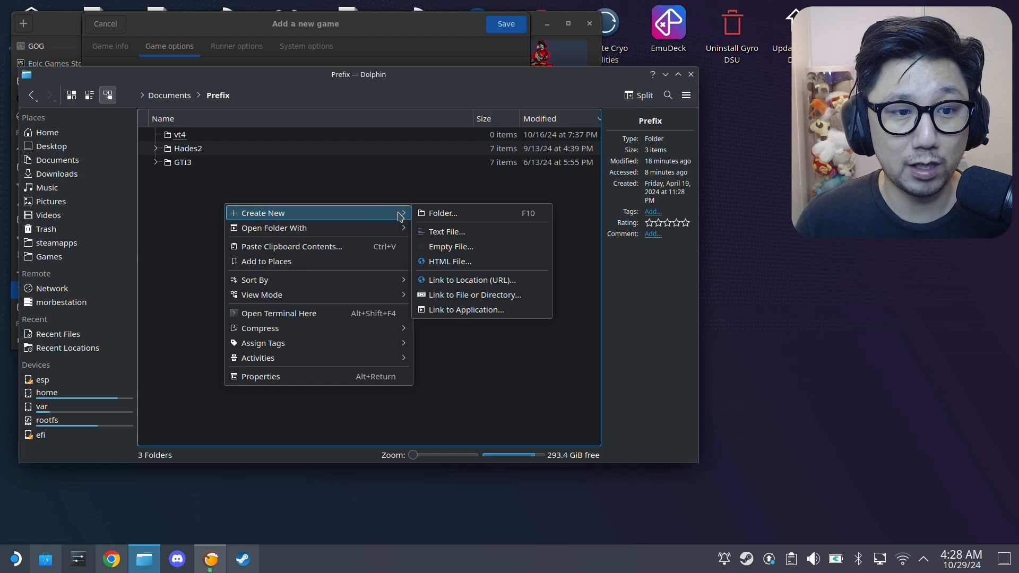
mouse_move(443, 212)
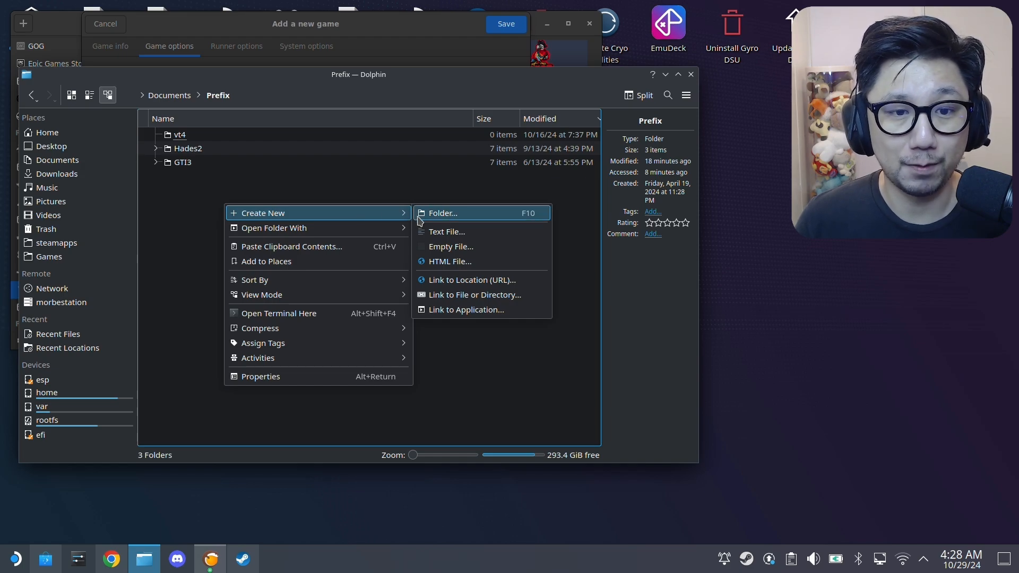
left_click(443, 213)
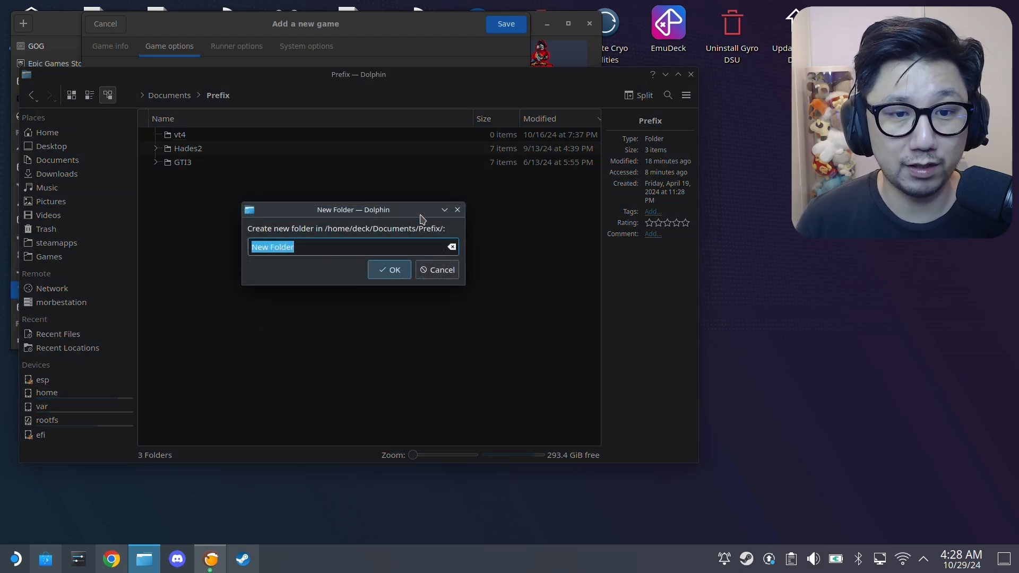
type("STAR WARS Jedi Sur")
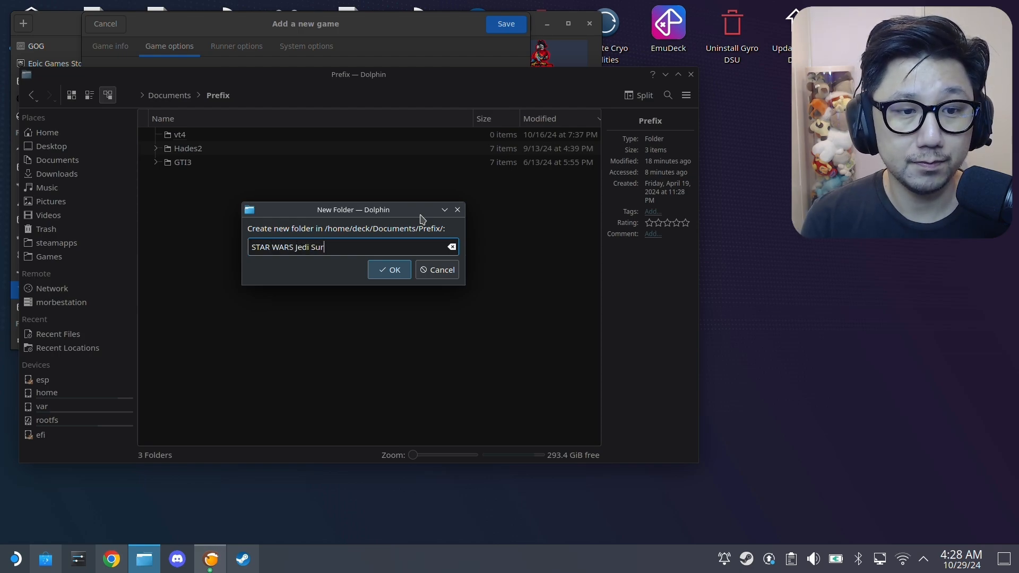
left_click(389, 270)
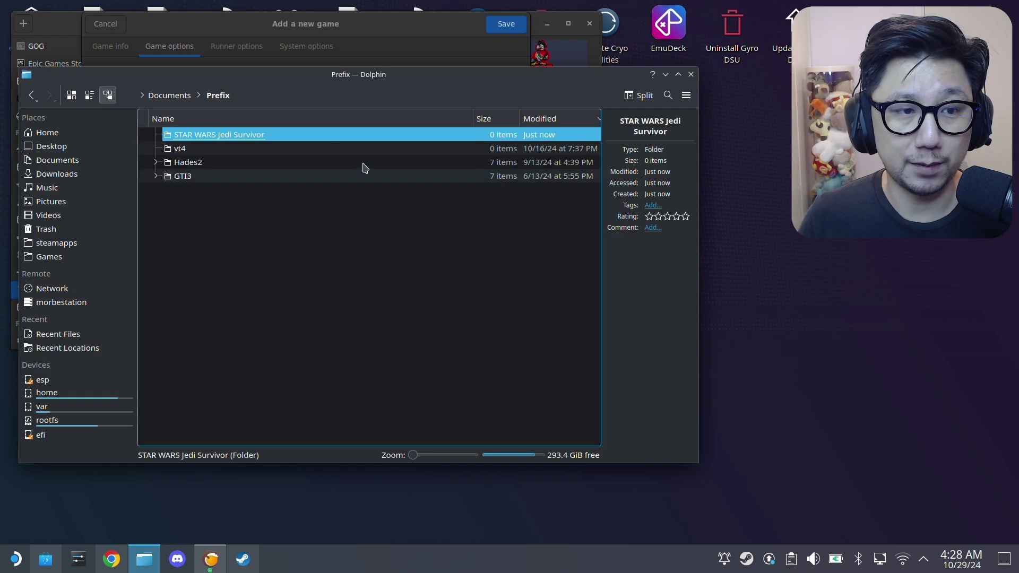
double_click(219, 134)
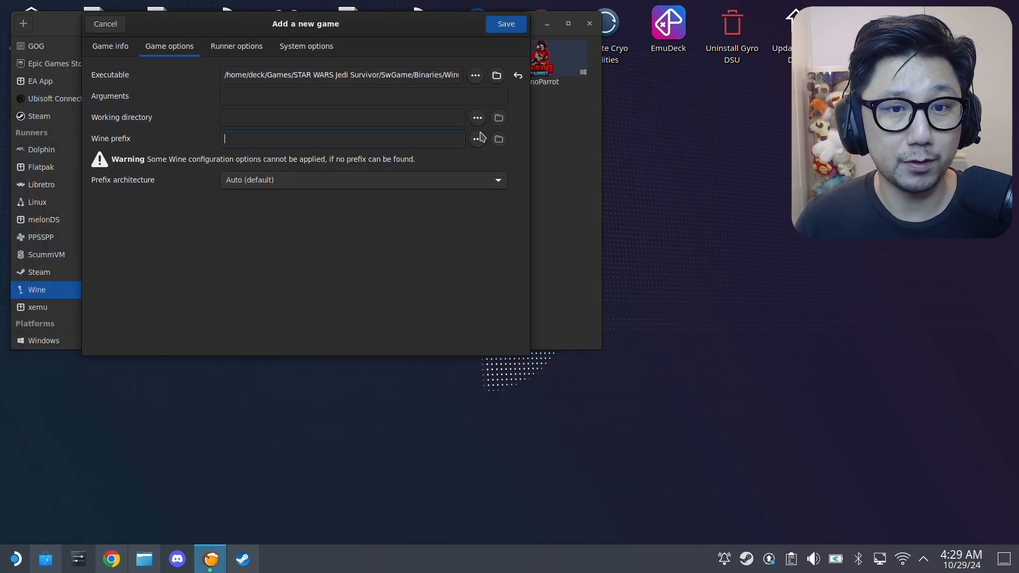
Step: Choose Documents/Prefix/STAR WARS Jedi Survivor as the game's Wine prefix
left_click(498, 139)
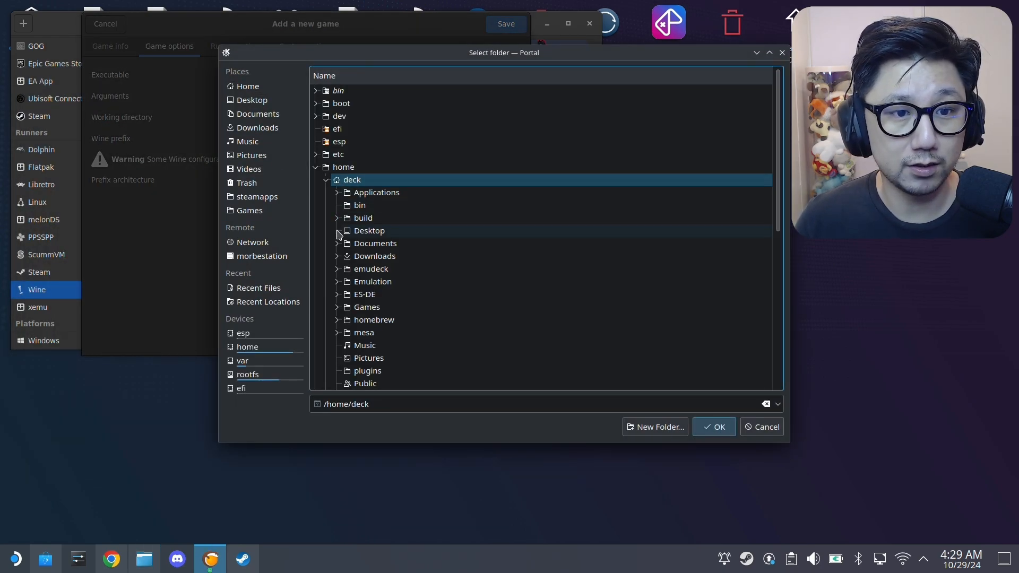
left_click(336, 243)
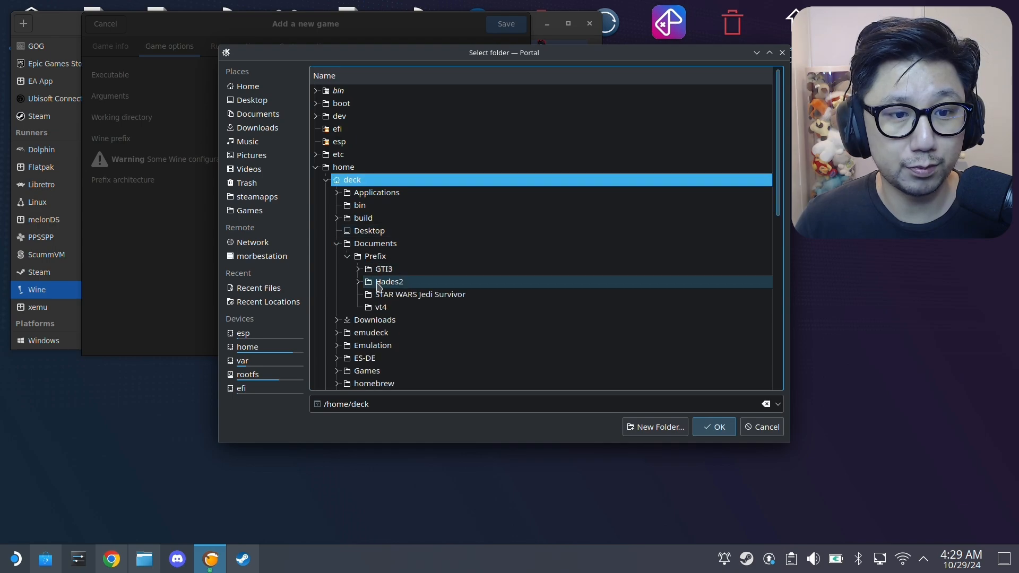
left_click(420, 294)
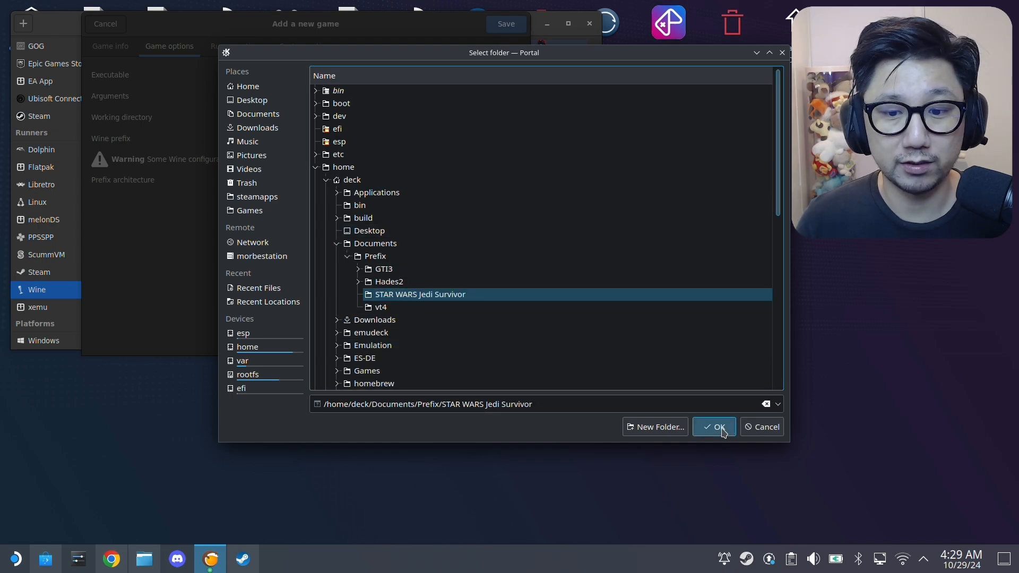
left_click(714, 427)
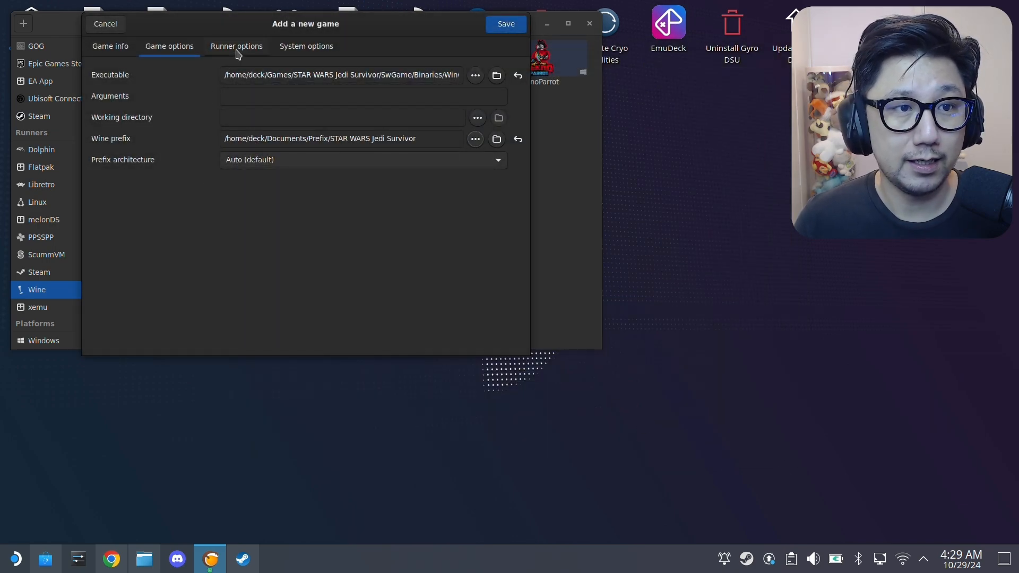
Step: Keep the default Wine version wine-ge-8-26 in the runner options
left_click(237, 46)
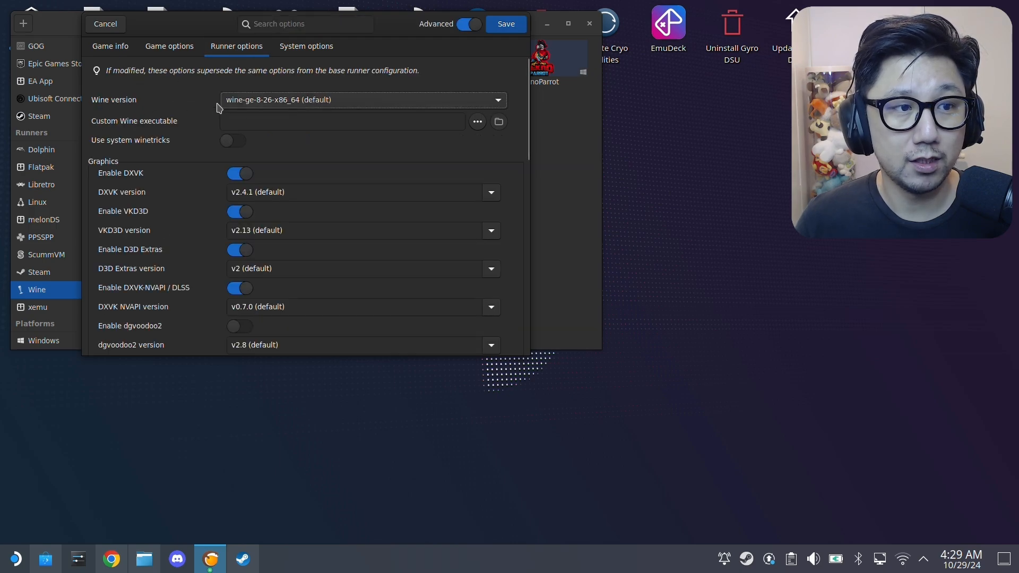
left_click(362, 99)
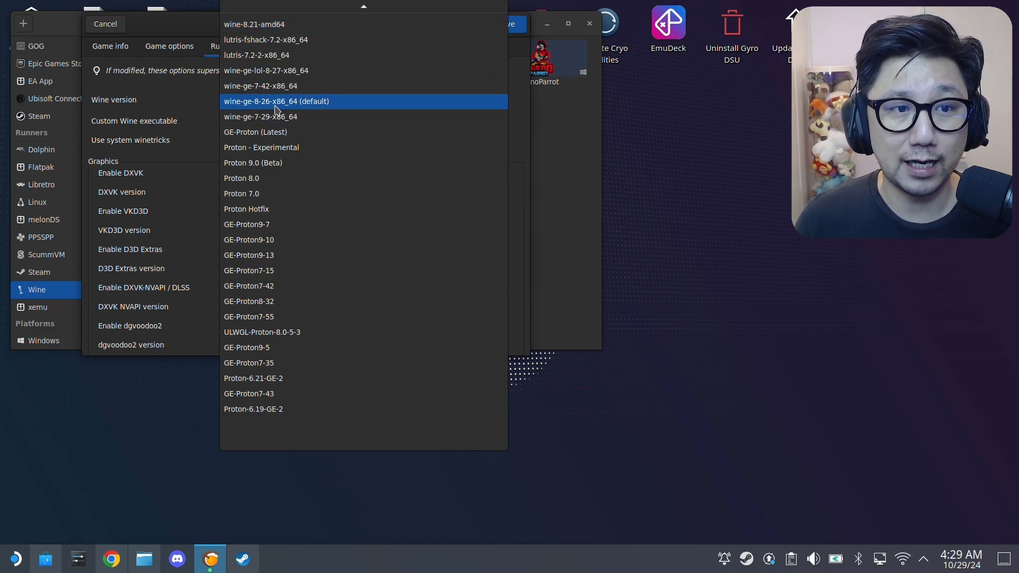
left_click(276, 102)
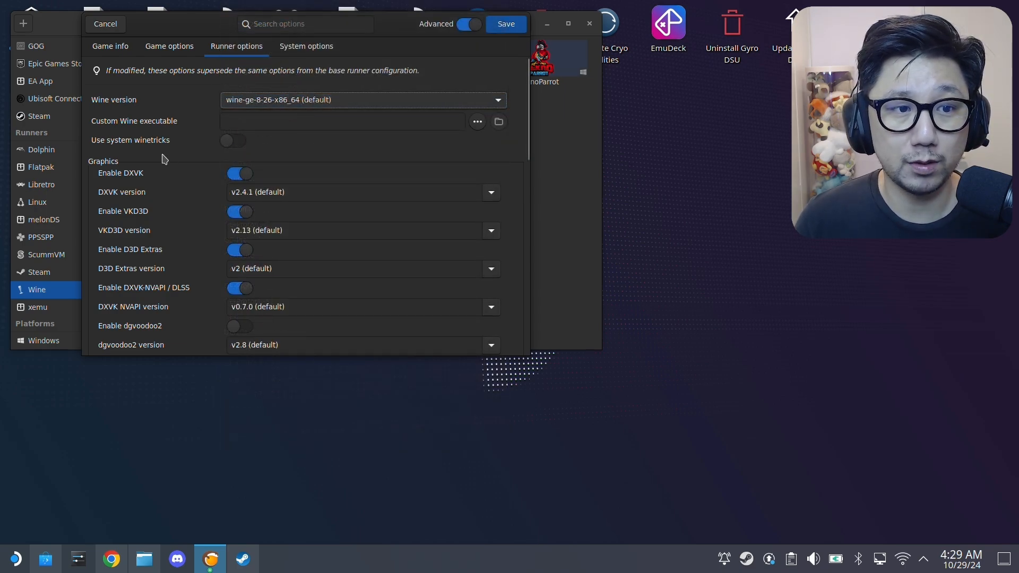
scroll("down", 3)
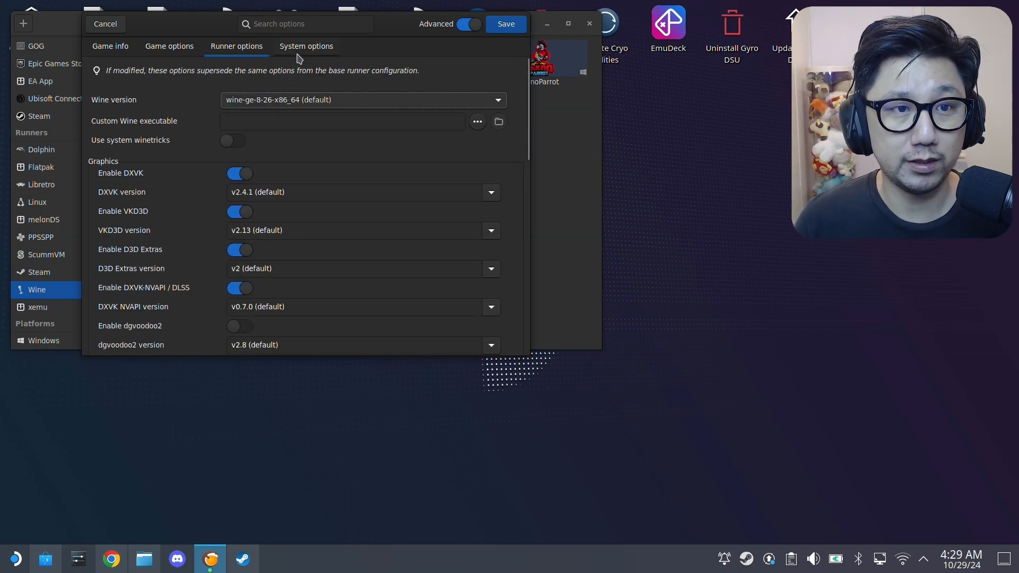
Step: Review the system options and save the game configuration
left_click(306, 46)
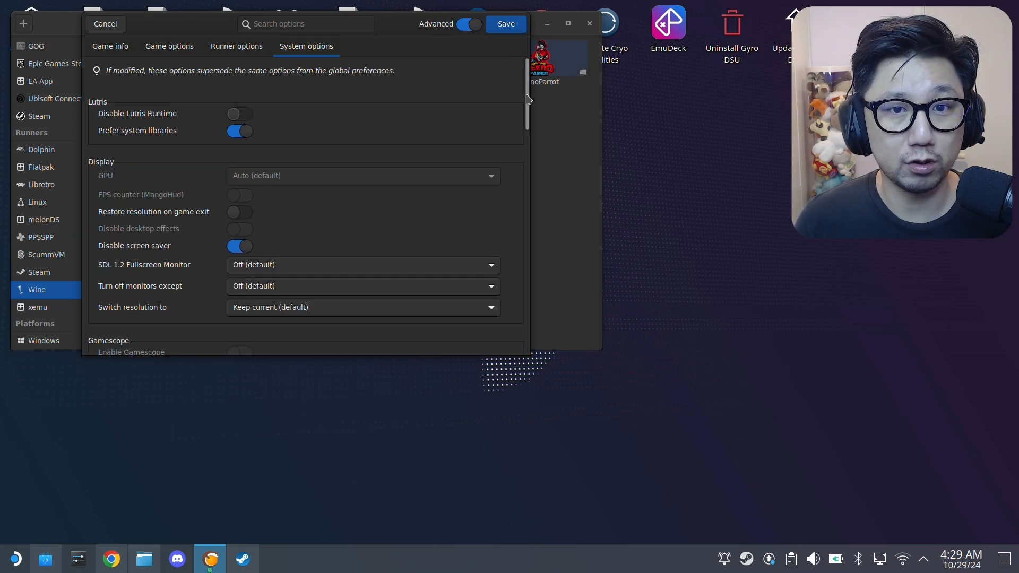
scroll("down", 3)
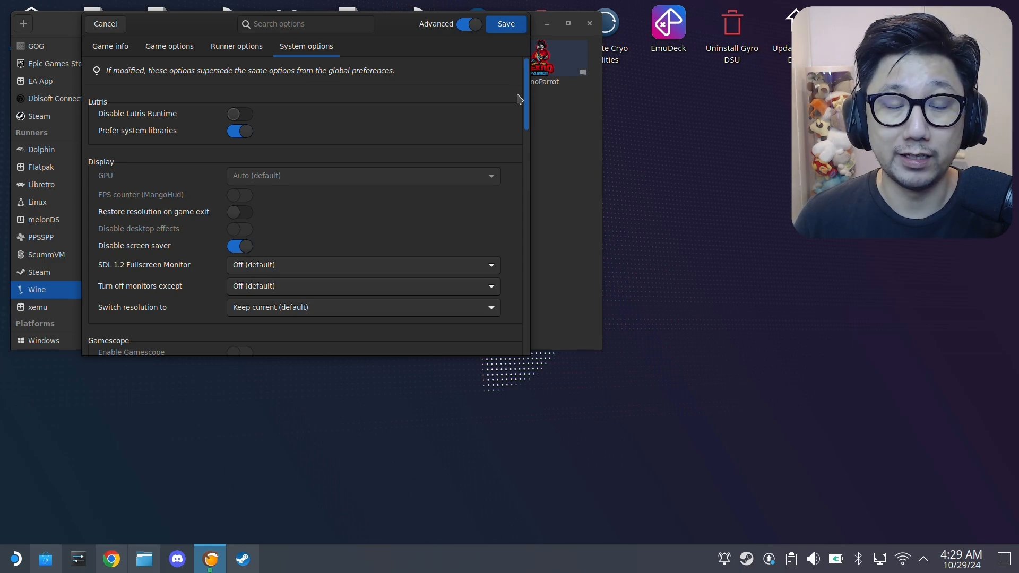
scroll("down", 3)
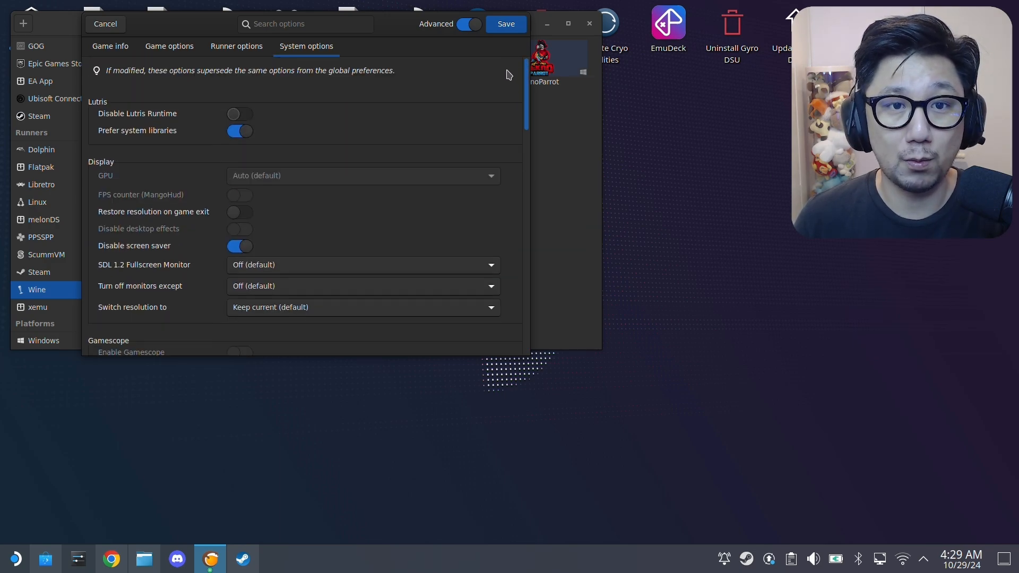
mouse_move(491, 51)
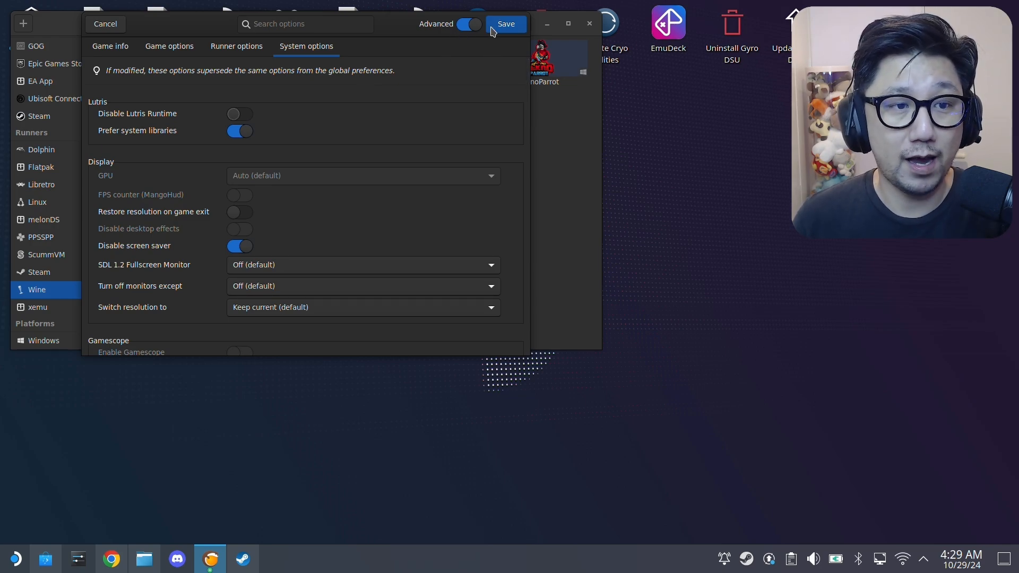
left_click(506, 23)
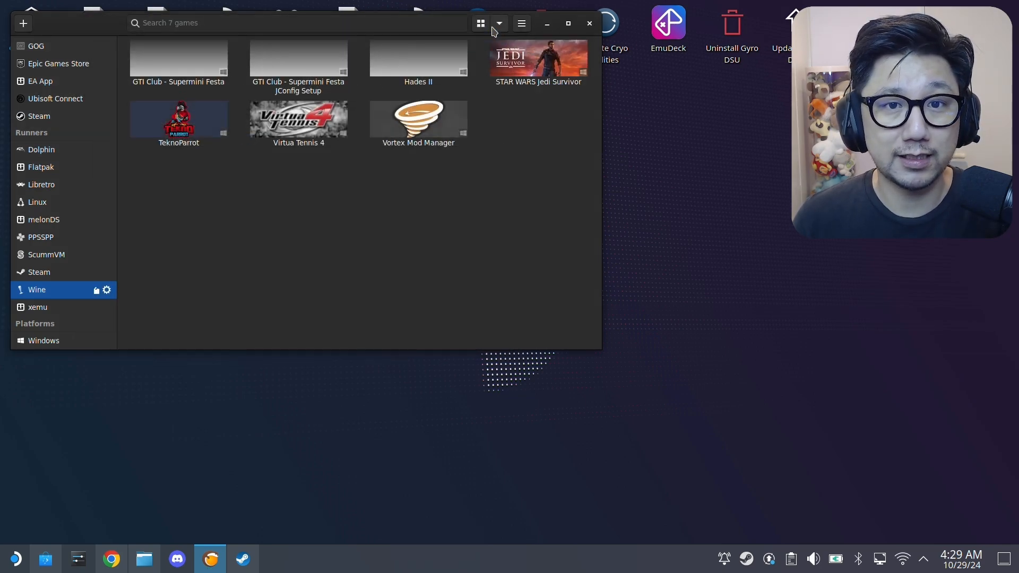
Step: Select STAR WARS Jedi Survivor in the library and launch it
left_click(538, 59)
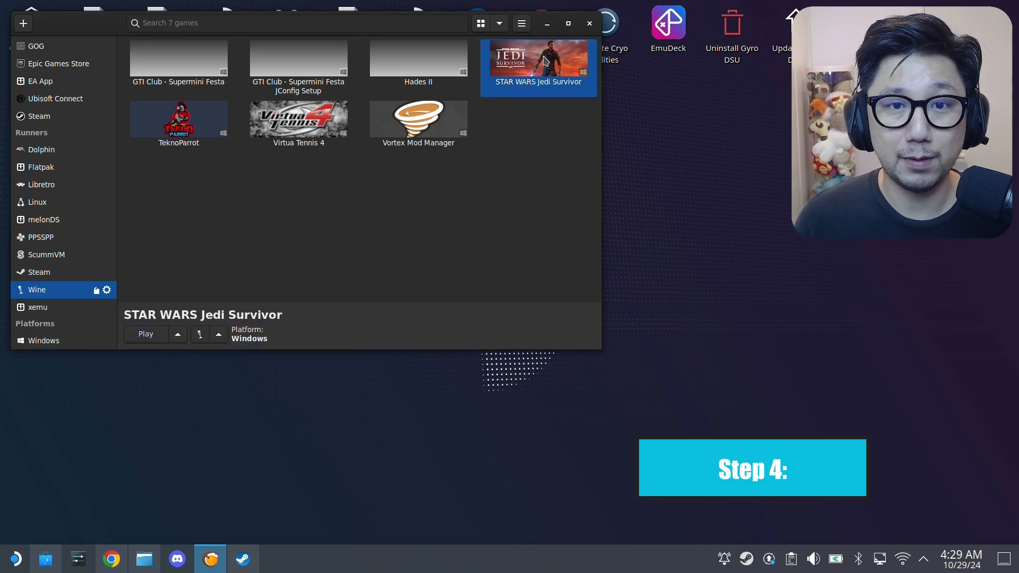
left_click(146, 334)
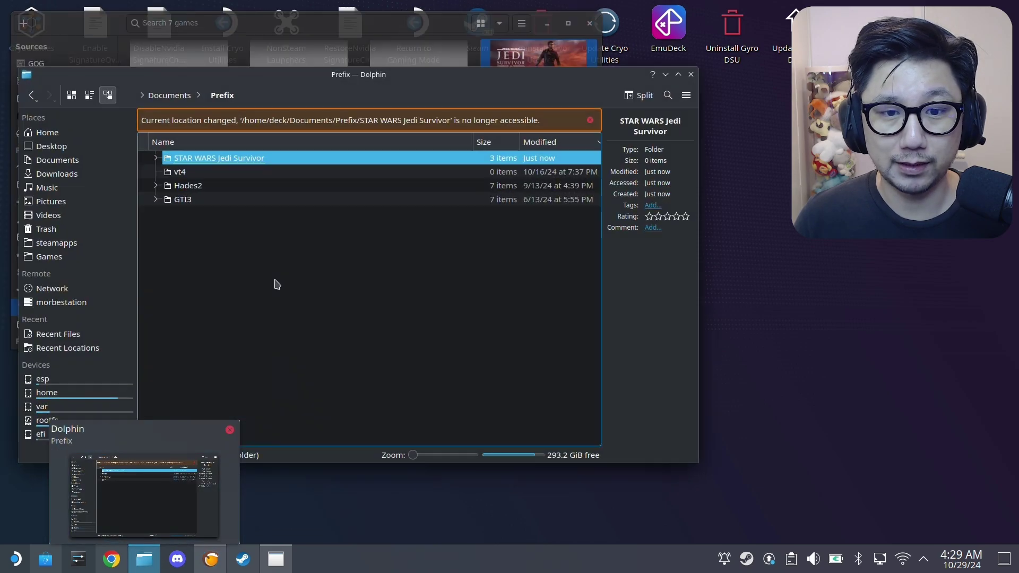
double_click(219, 157)
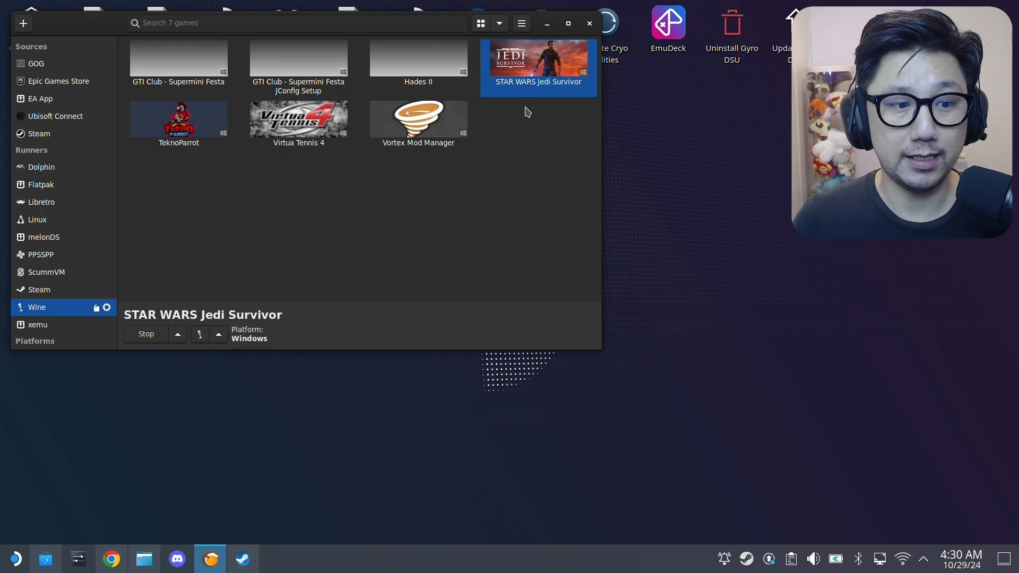
mouse_move(554, 169)
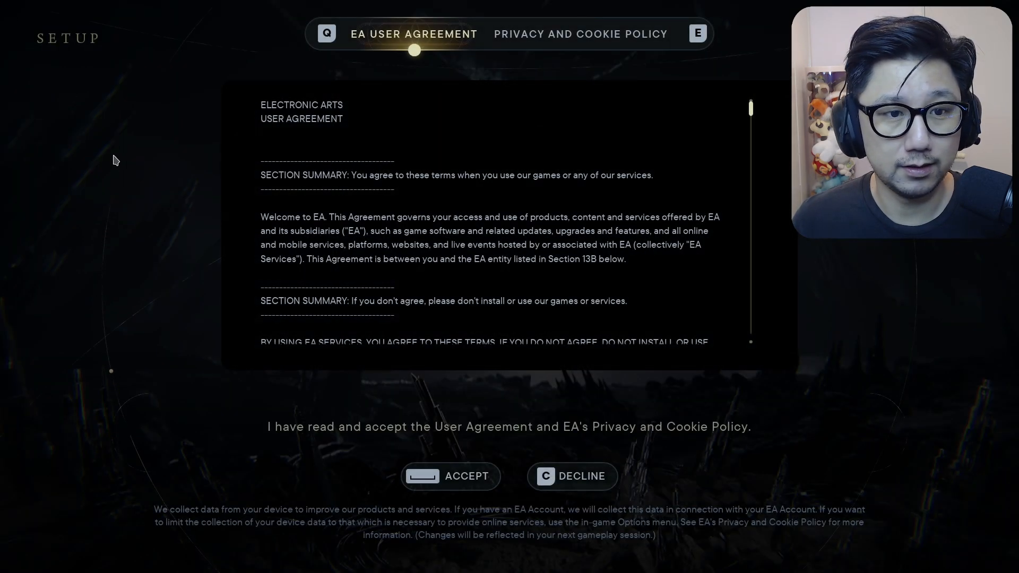
Step: Accept the EA User Agreement and continue past Additional Settings
left_click(450, 475)
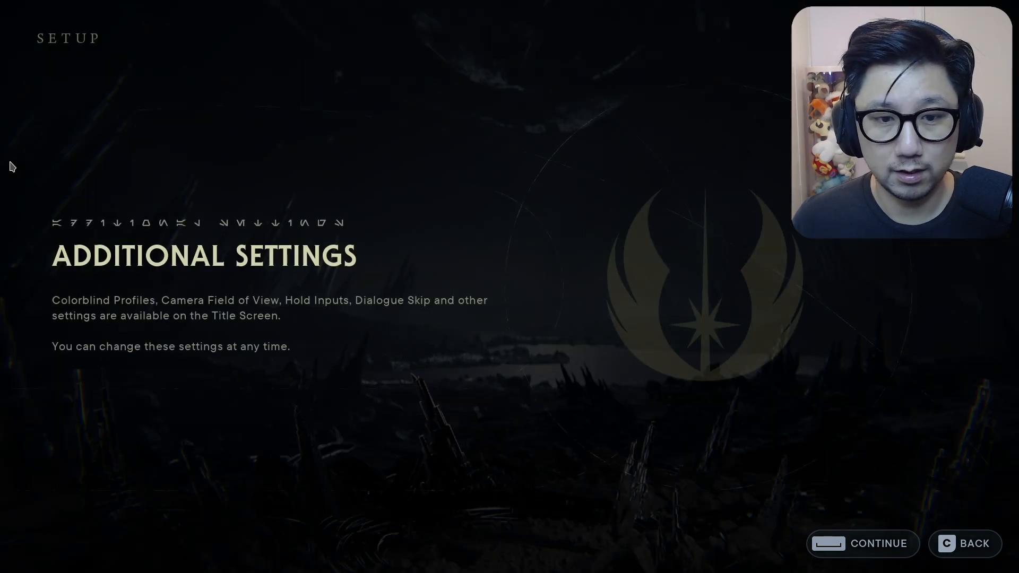
left_click(863, 543)
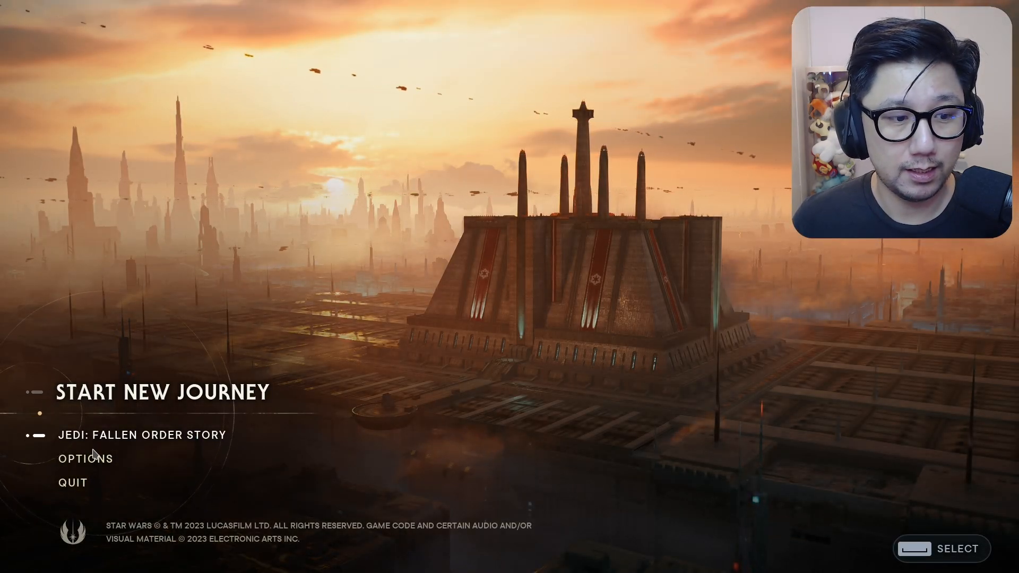
Step: Open Visuals options, scroll to DLSS 3 Upscaler and Frame Generation, and try changing Frame Generation
left_click(85, 458)
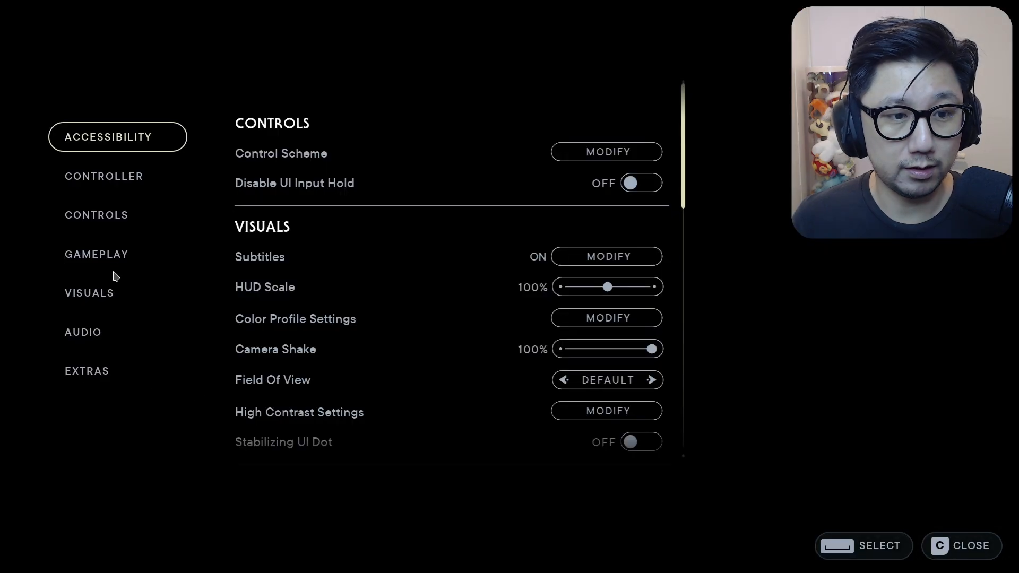
left_click(89, 293)
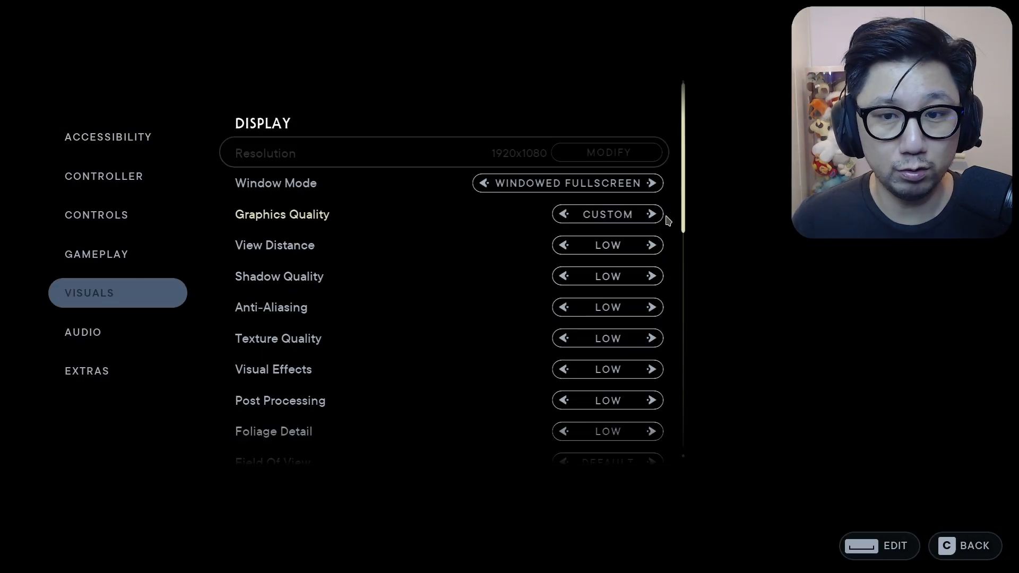
scroll("down", 3)
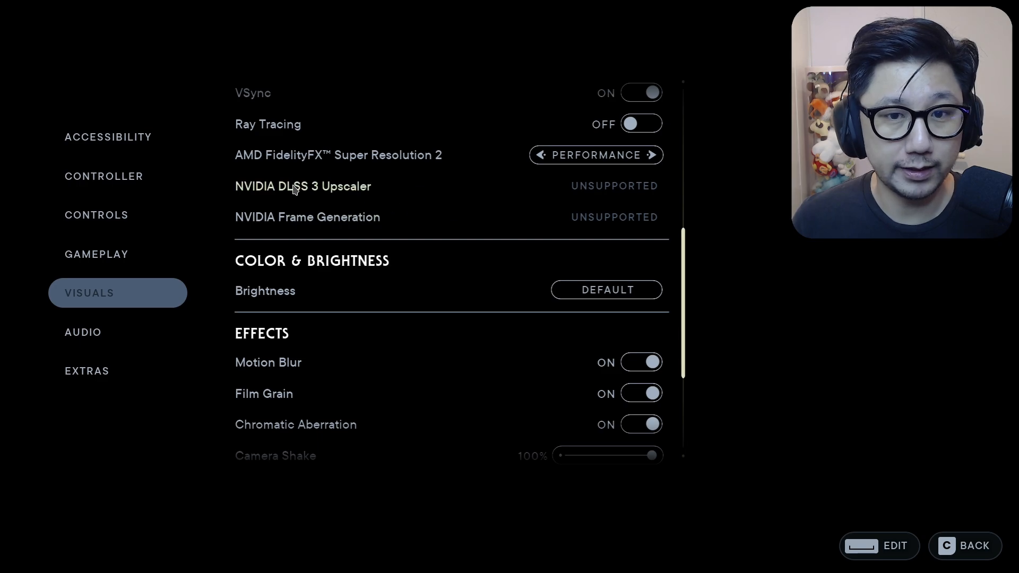
mouse_move(600, 199)
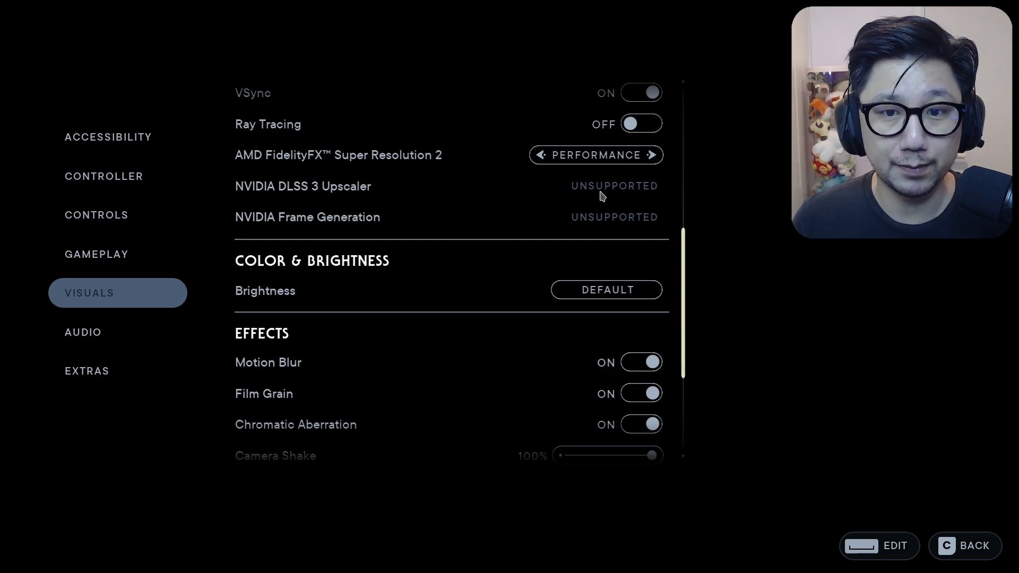
mouse_move(612, 227)
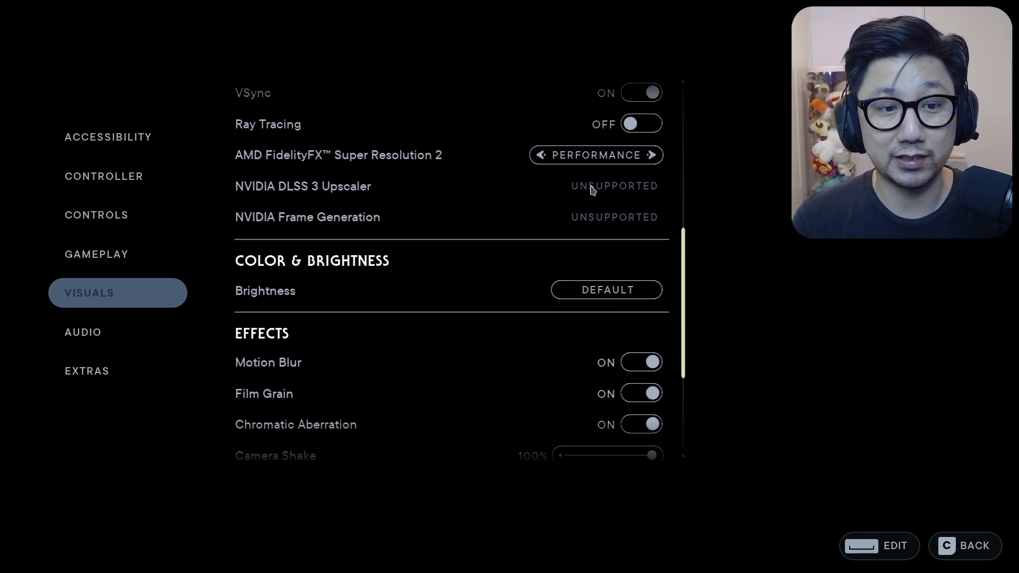
mouse_move(621, 228)
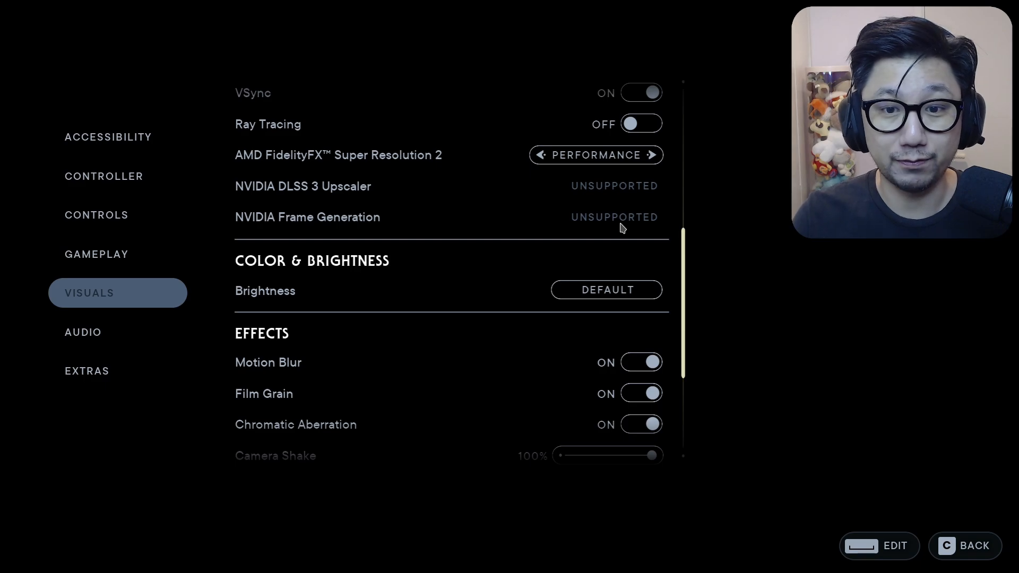
left_click(964, 546)
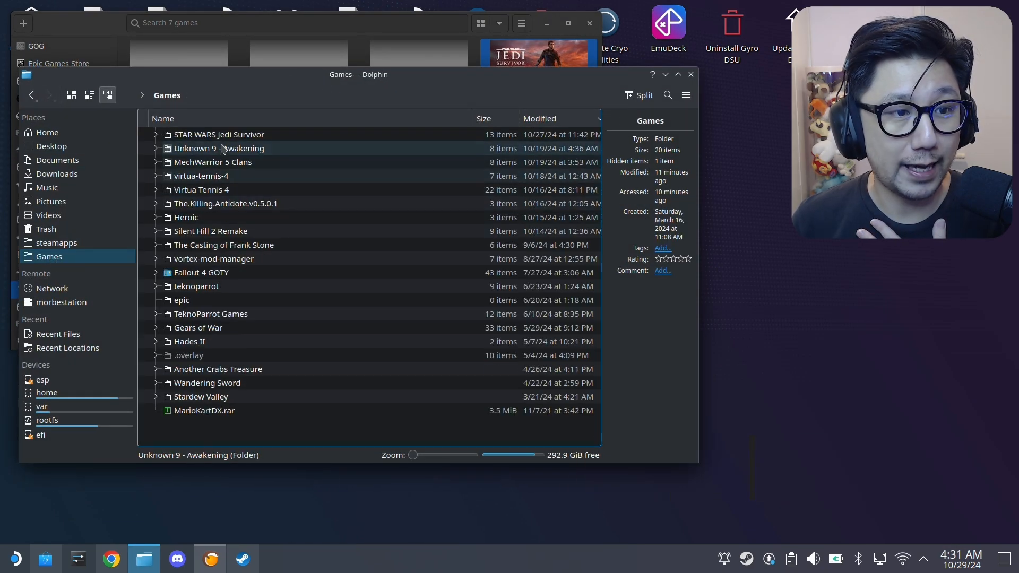
Step: Browse into STAR WARS Jedi Survivor, then SwGame and Binaries, toward Win64
double_click(219, 134)
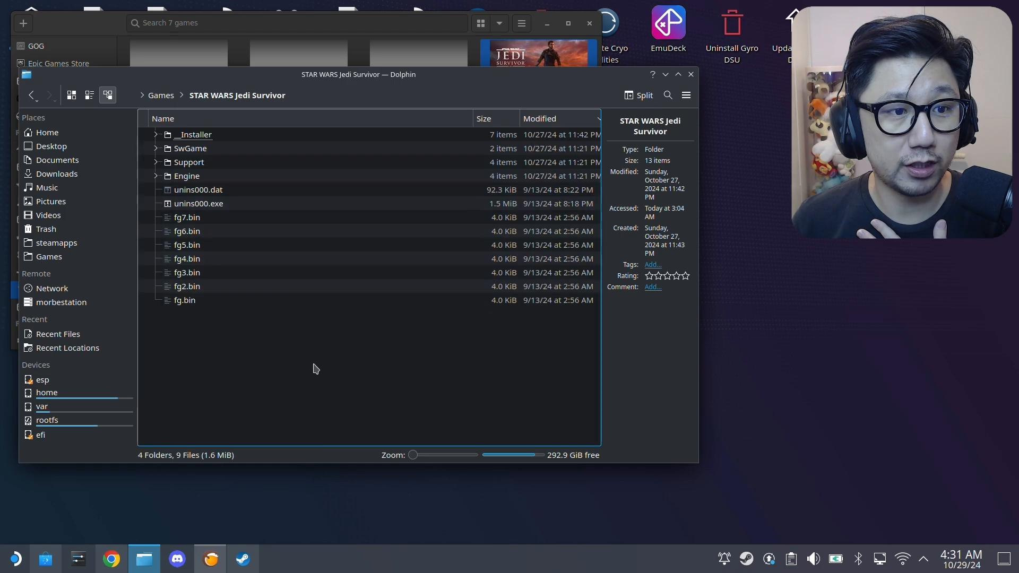
left_click(190, 148)
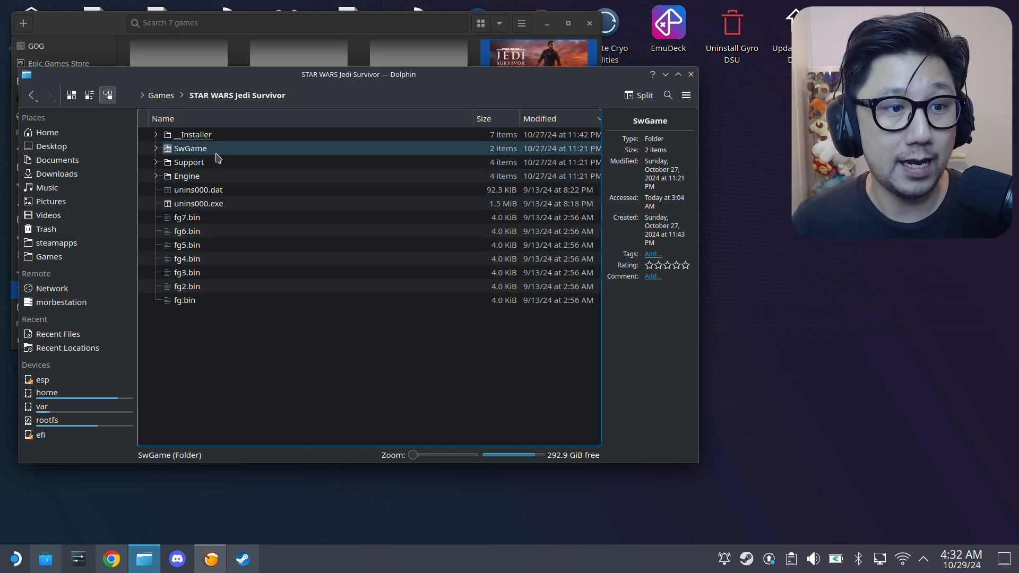
double_click(188, 148)
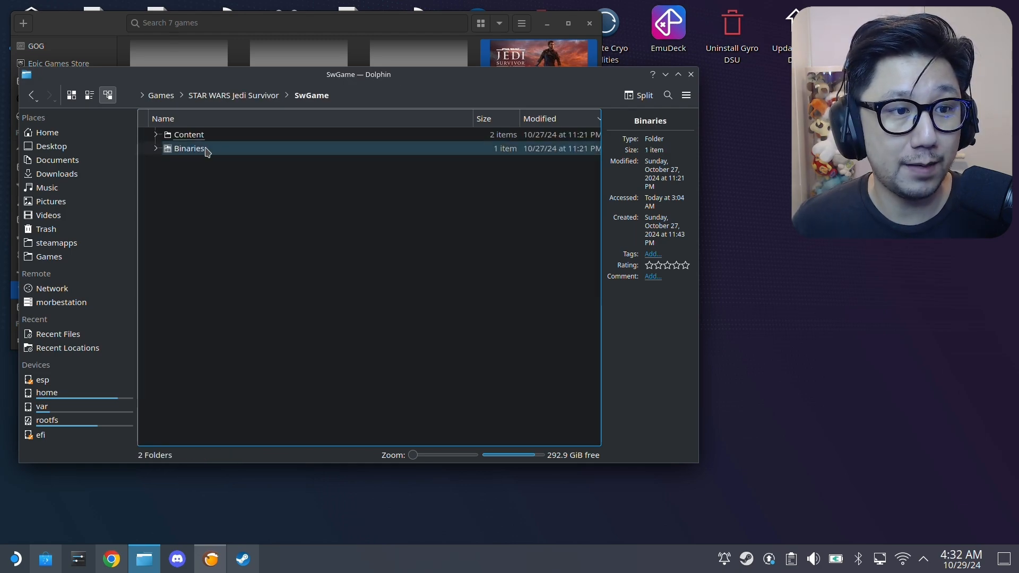
double_click(189, 148)
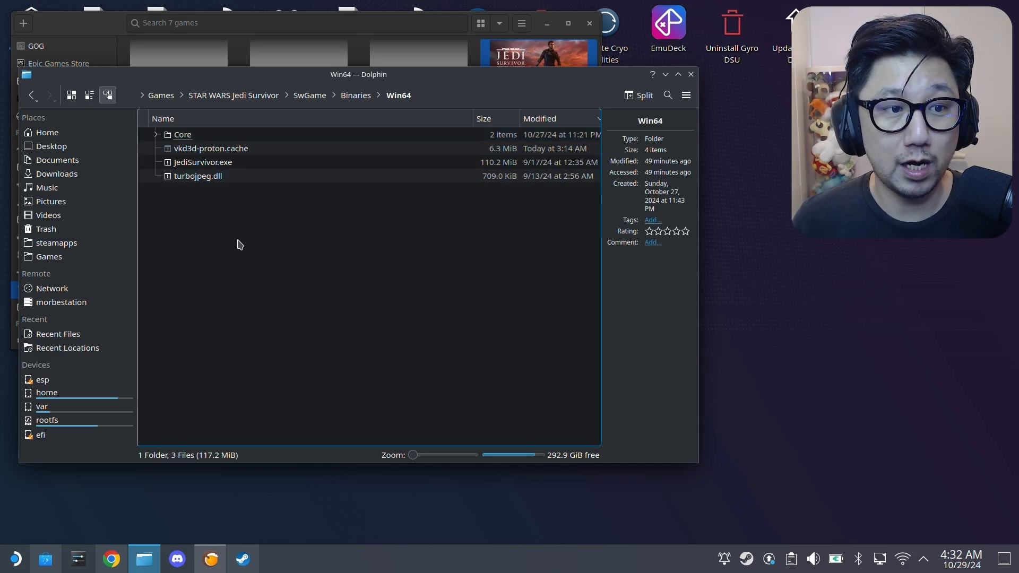
mouse_move(369, 302)
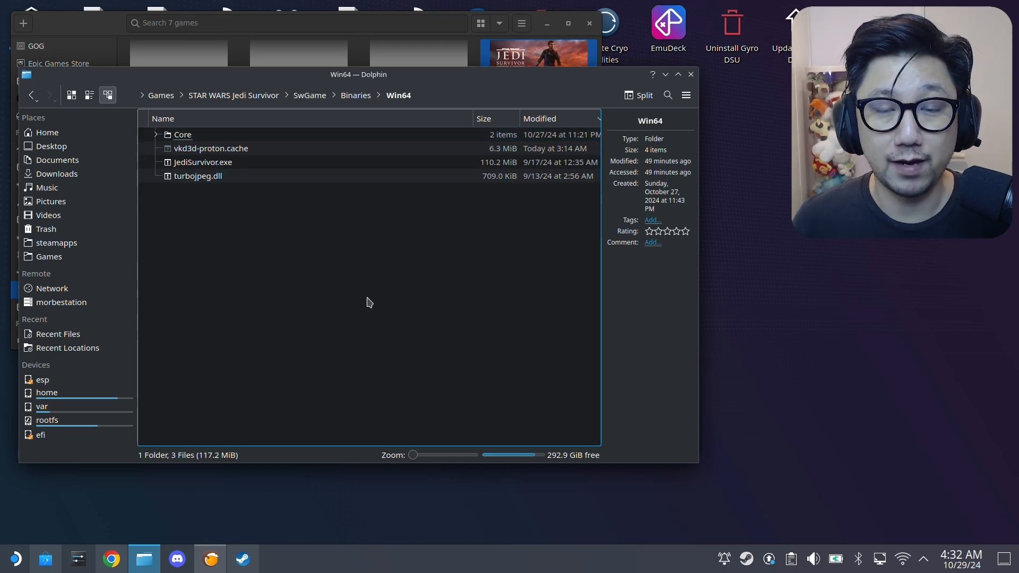
mouse_move(486, 202)
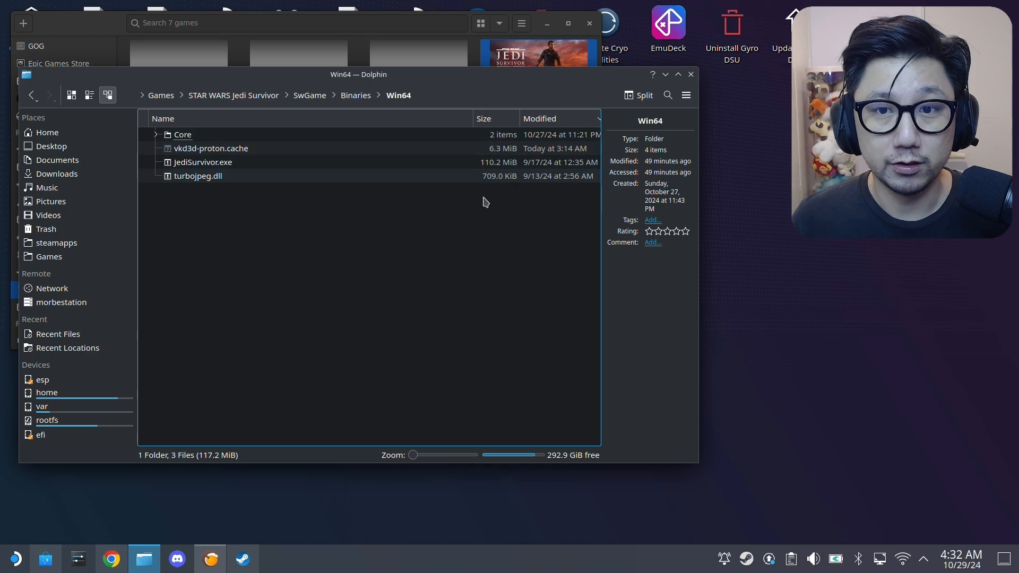
mouse_move(235, 258)
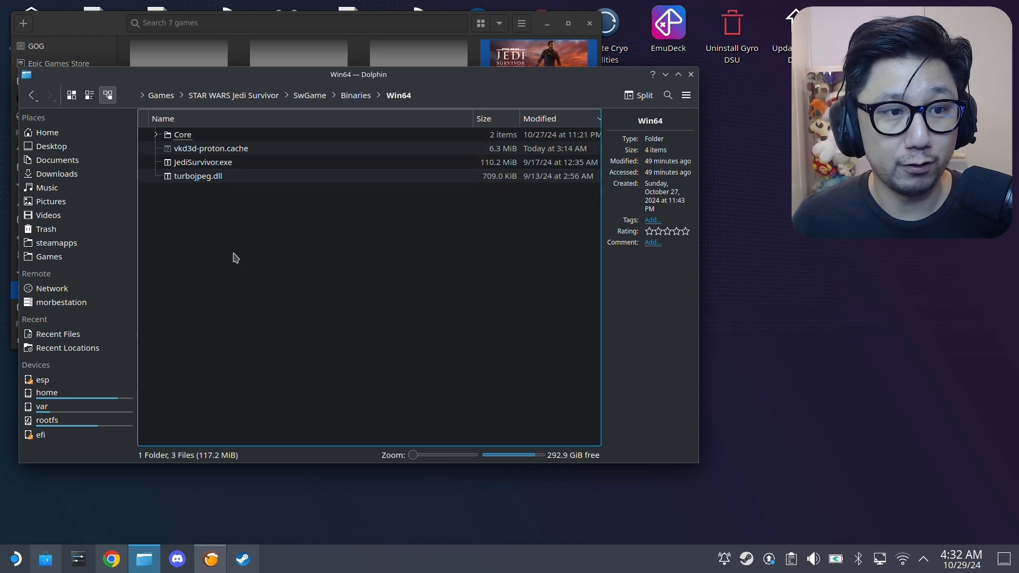
left_click(110, 558)
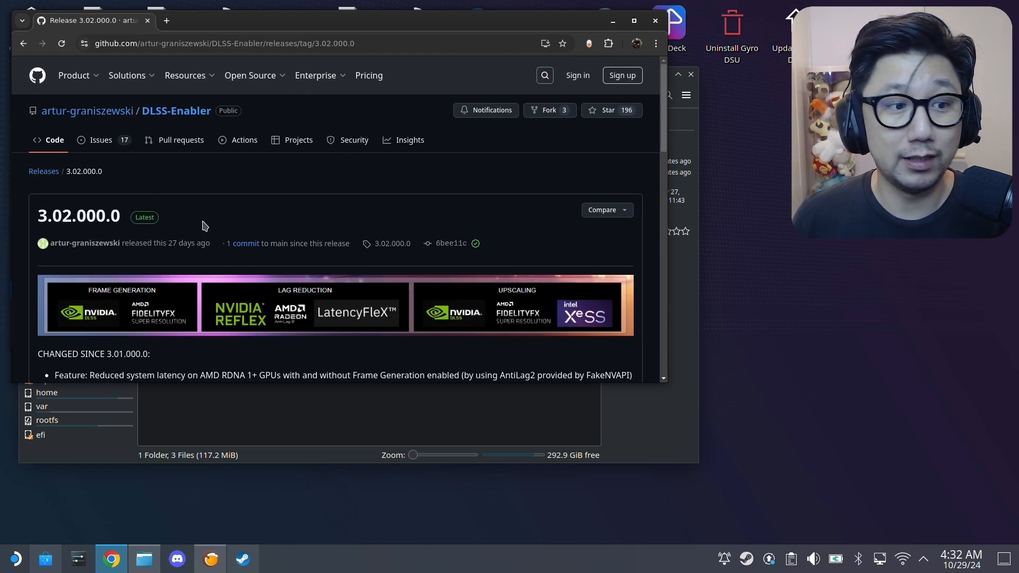
Step: Download dlss-enabler-setup-3.02.000.0.exe from the release page's Assets list
scroll("down", 3)
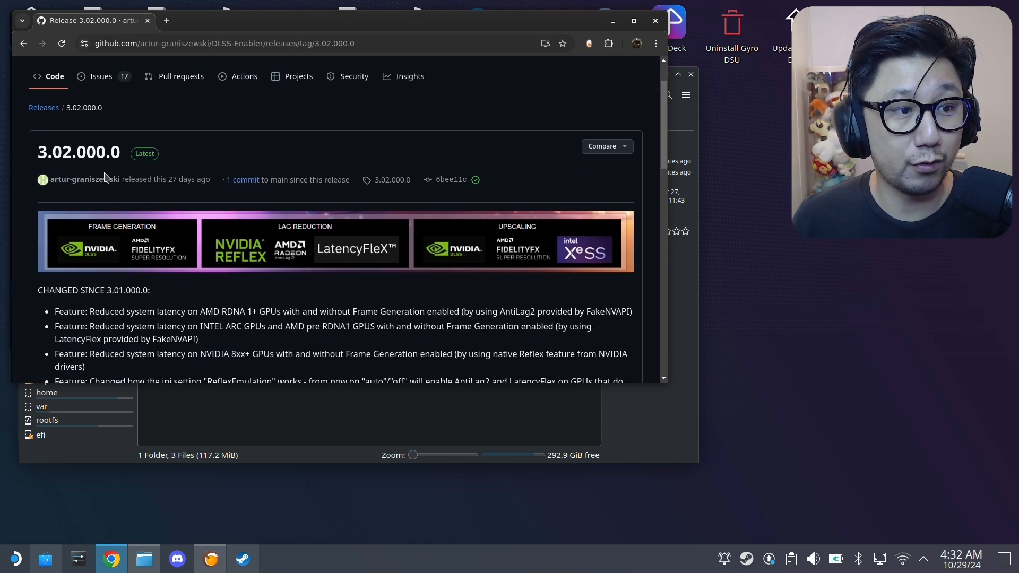
mouse_move(85, 179)
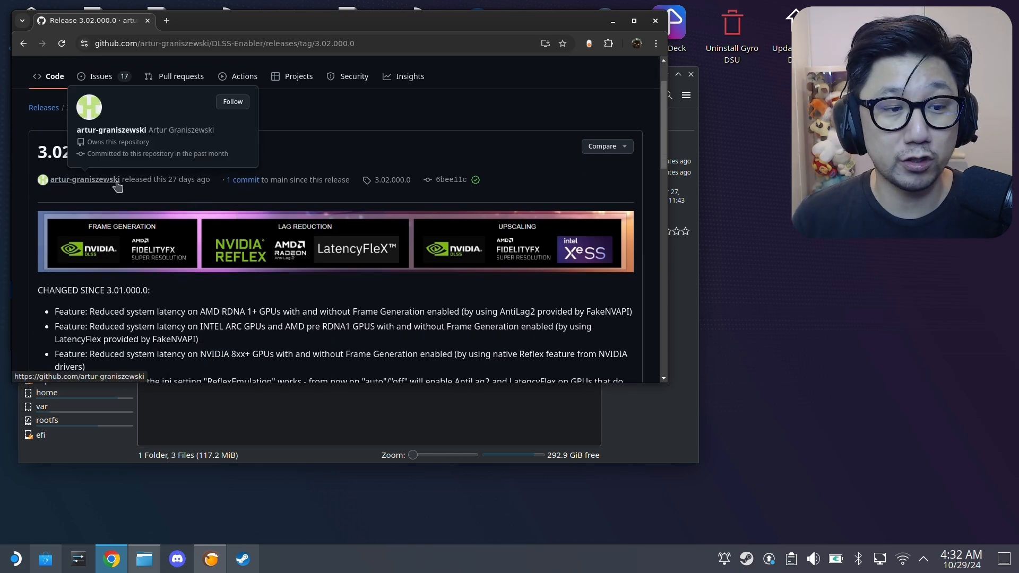
scroll("down", 3)
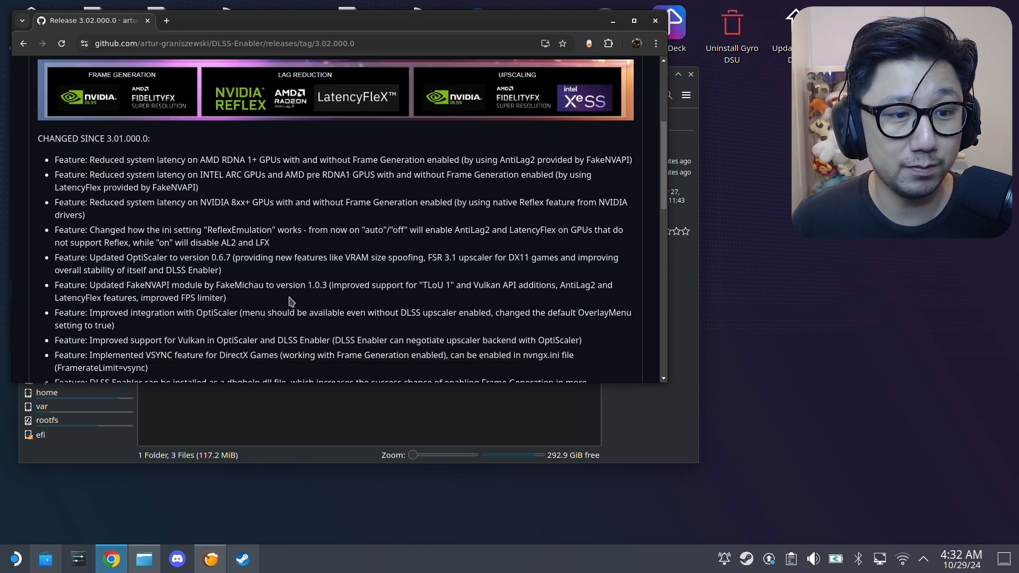
scroll("up", 3)
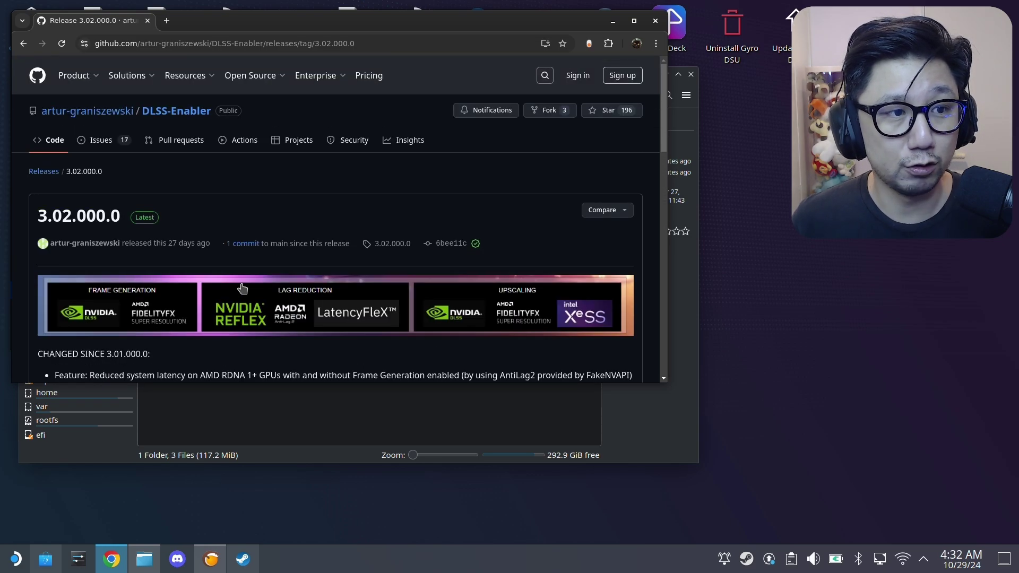
scroll("down", 3)
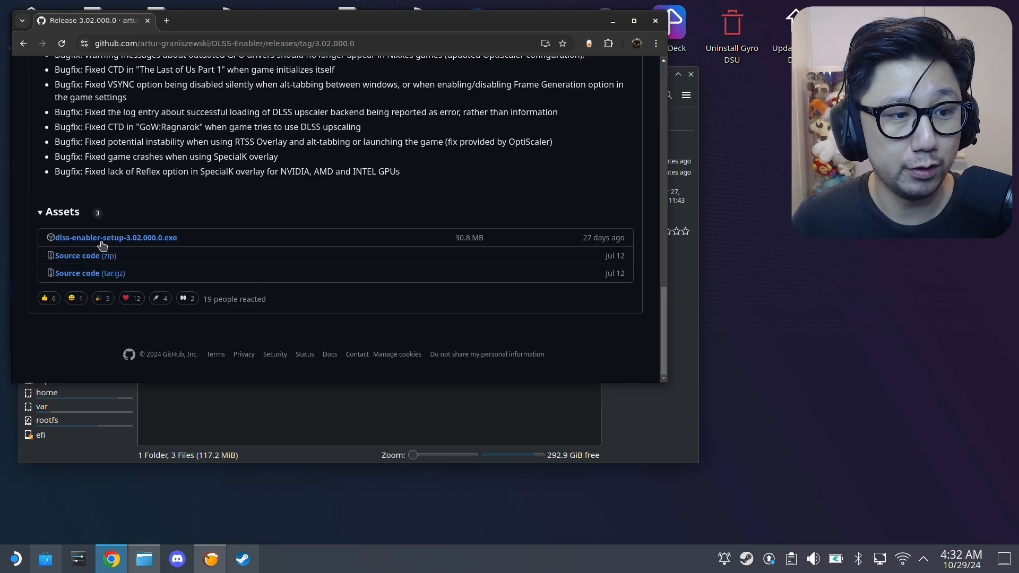
left_click(115, 237)
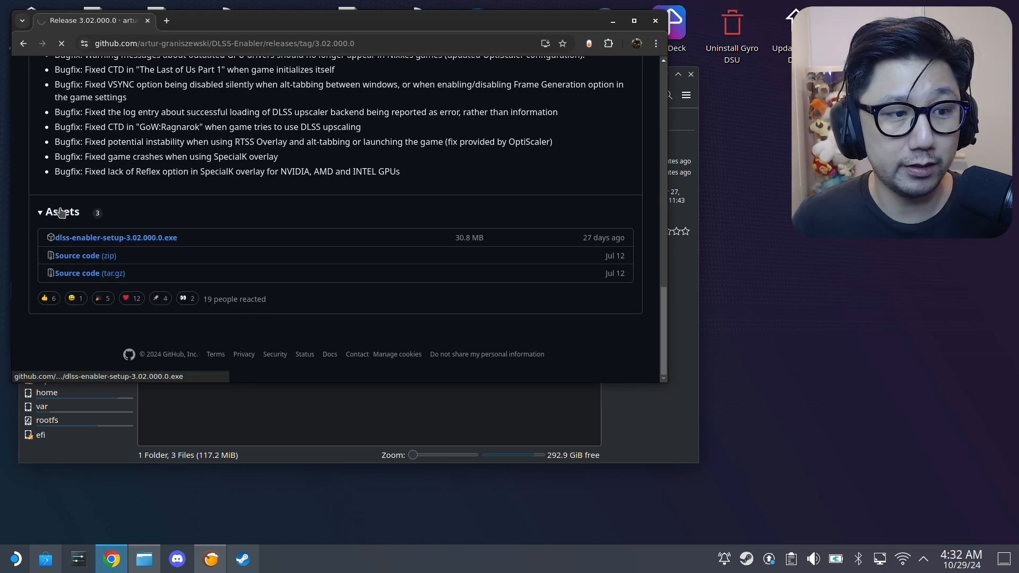
left_click(116, 237)
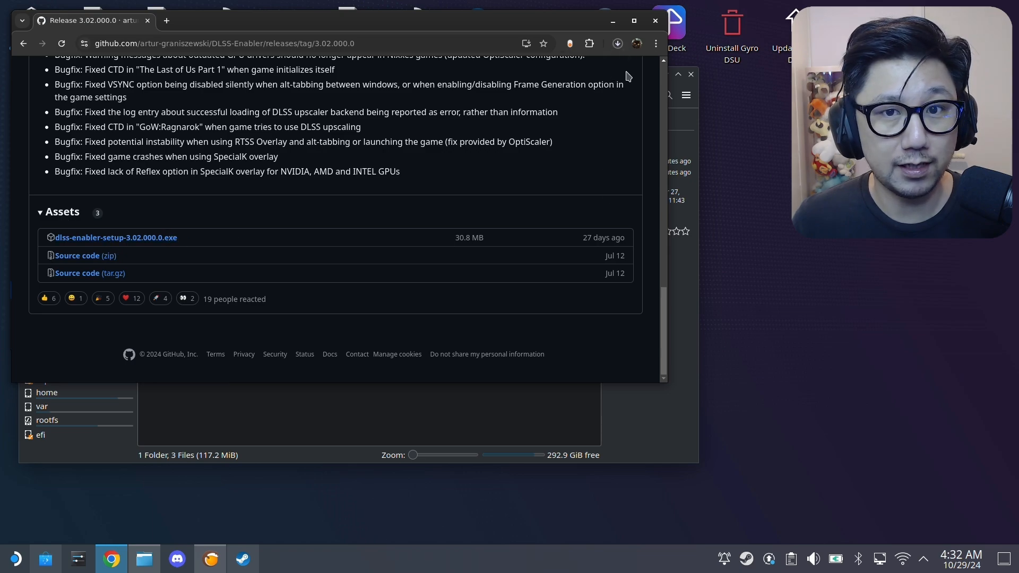
left_click(617, 44)
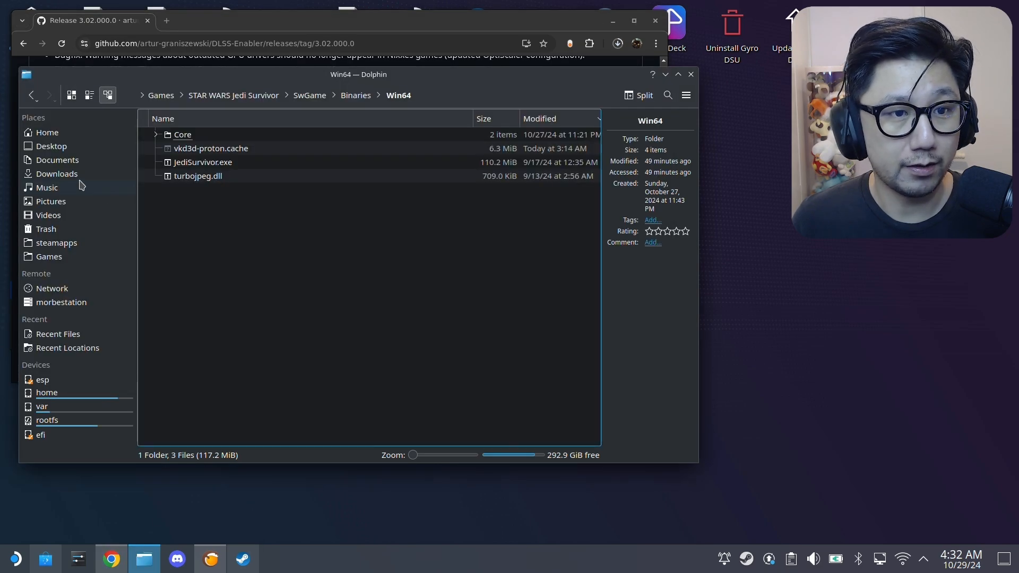
Step: Open Downloads in a new tab and add dlss-enabler-setup-3.02.000.0.exe to Steam
right_click(56, 174)
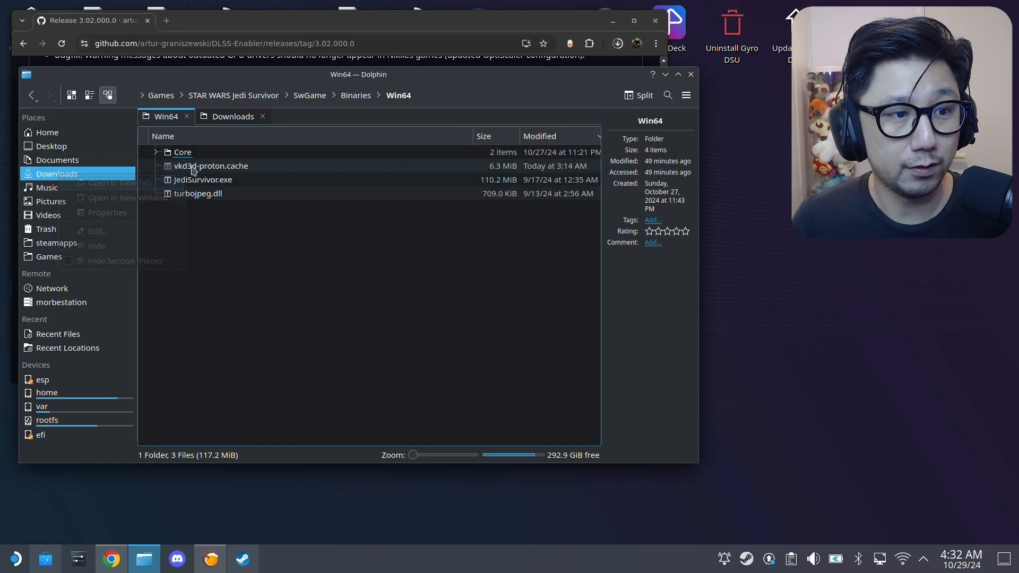
left_click(232, 116)
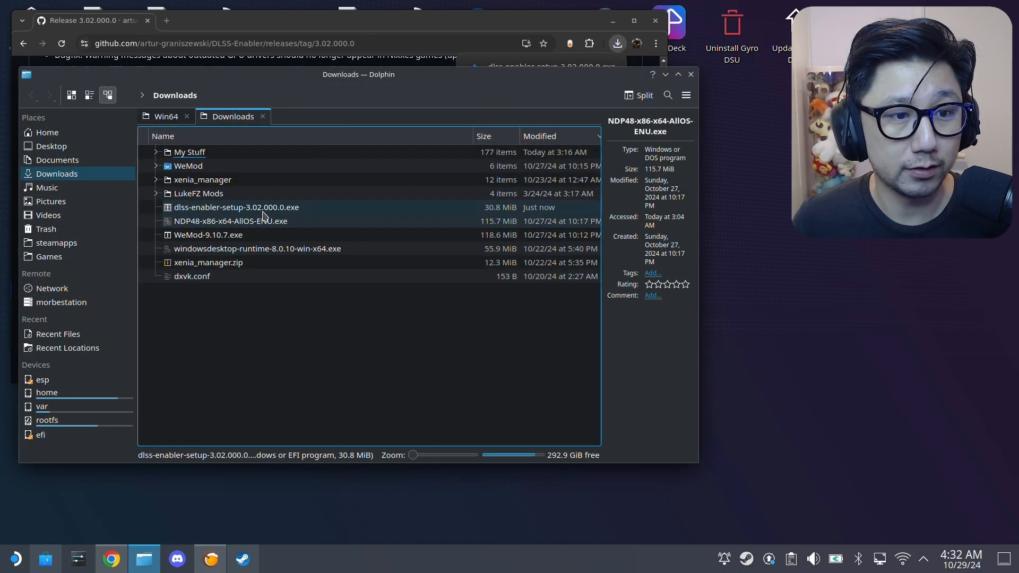
left_click(235, 207)
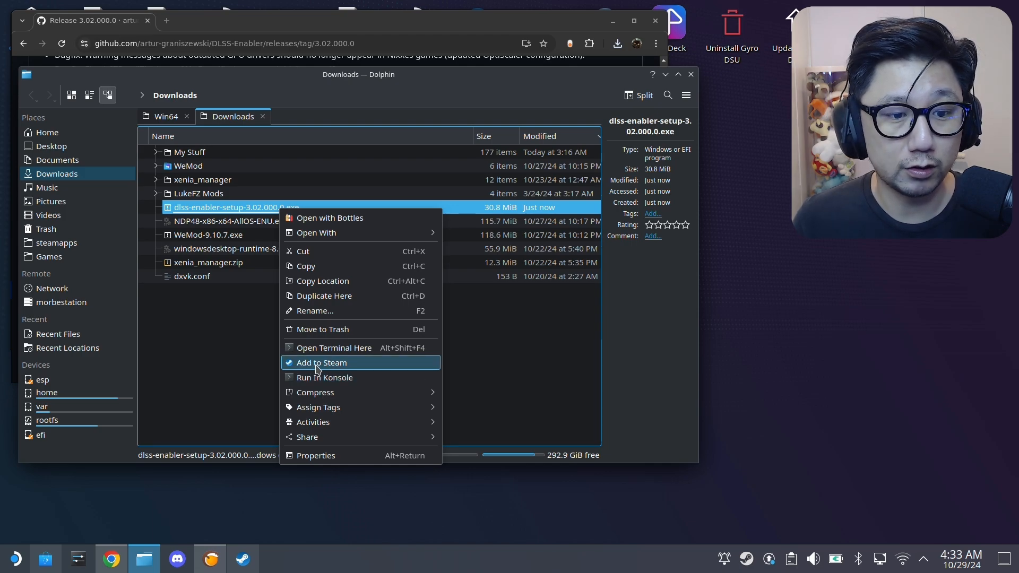
left_click(313, 370)
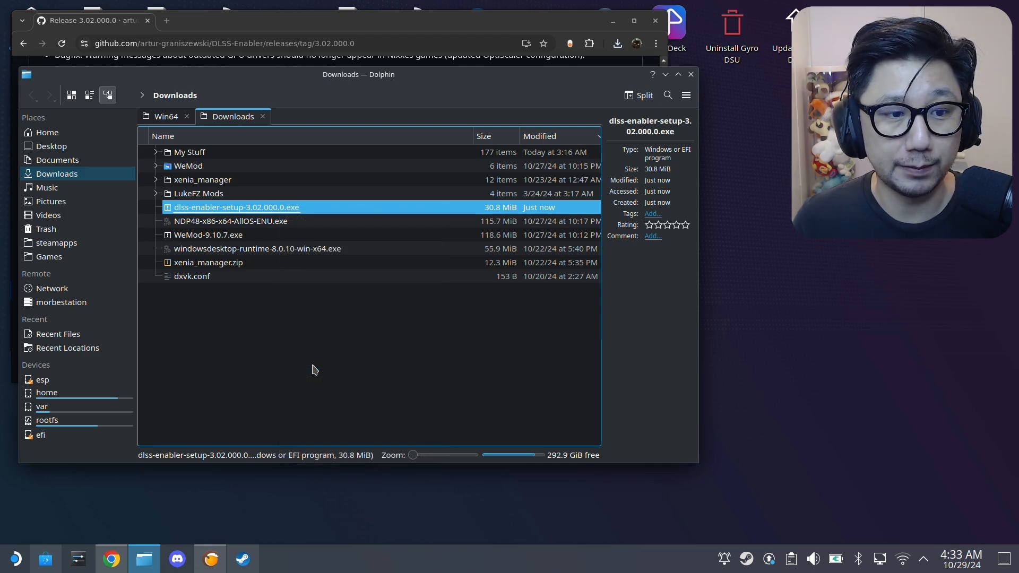
left_click(244, 558)
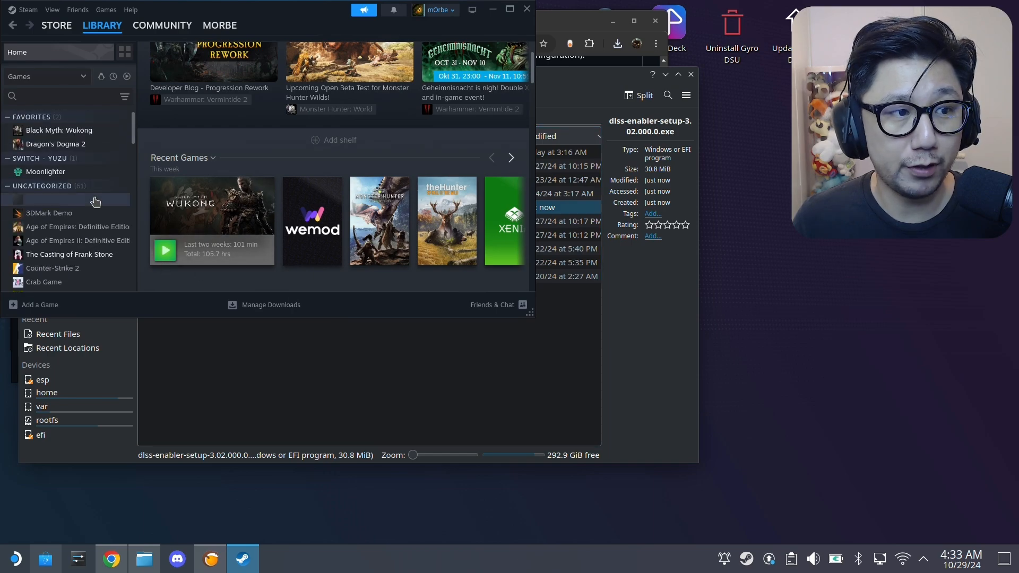
Step: Open the dlss-enabler-setup shortcut's Properties and view its Compatibility settings
scroll("down", 3)
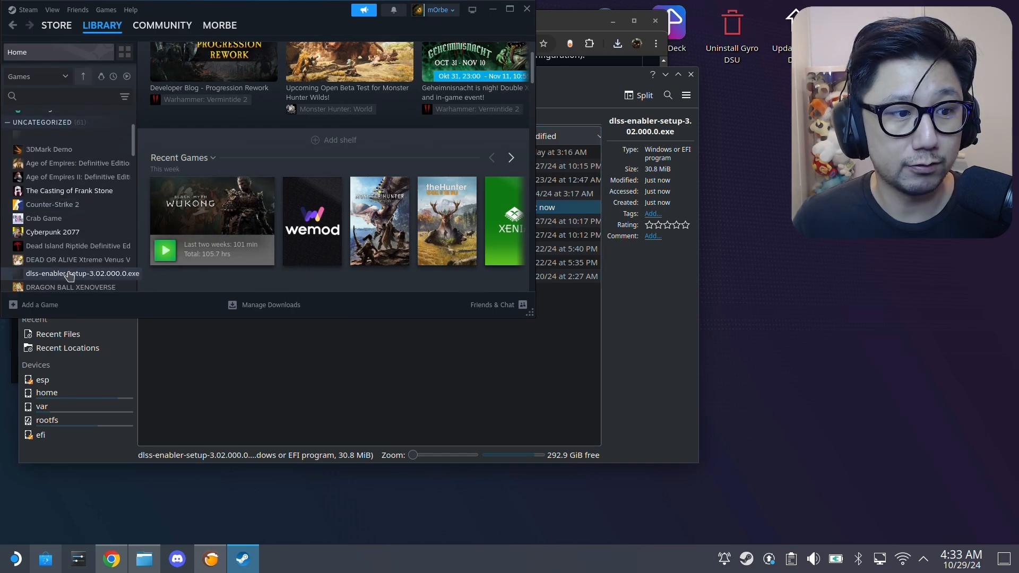
left_click(77, 273)
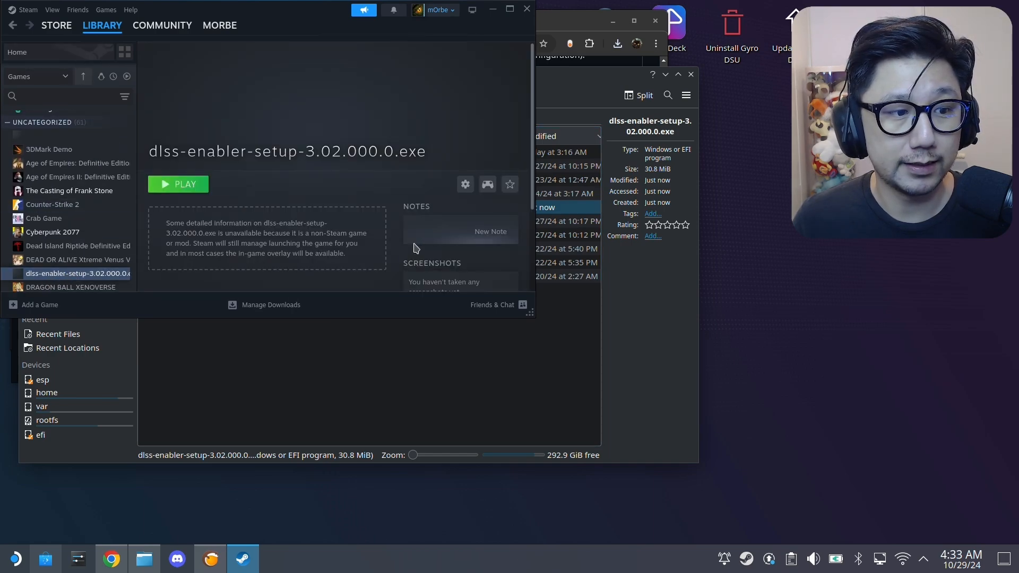
left_click(465, 184)
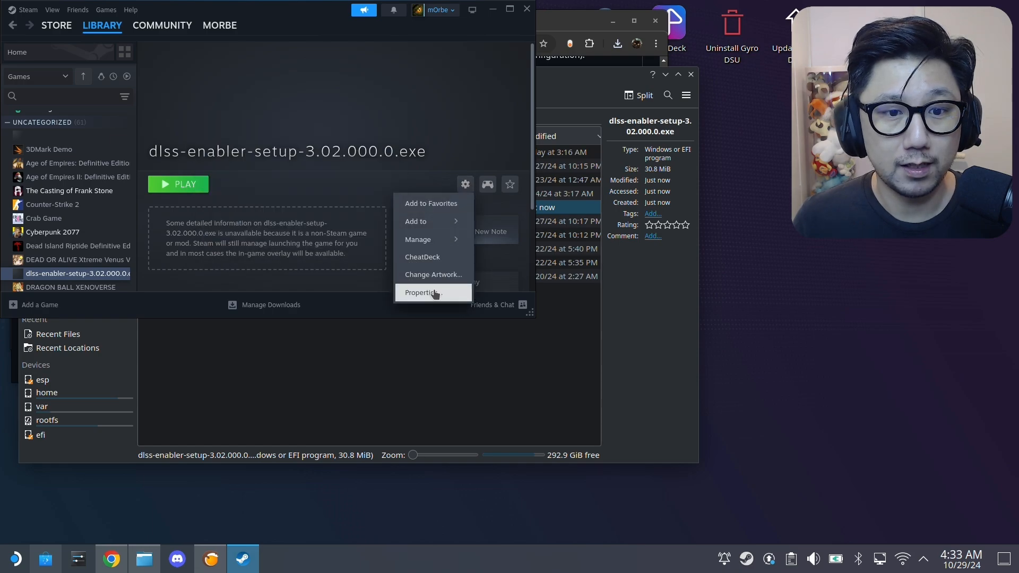
left_click(419, 292)
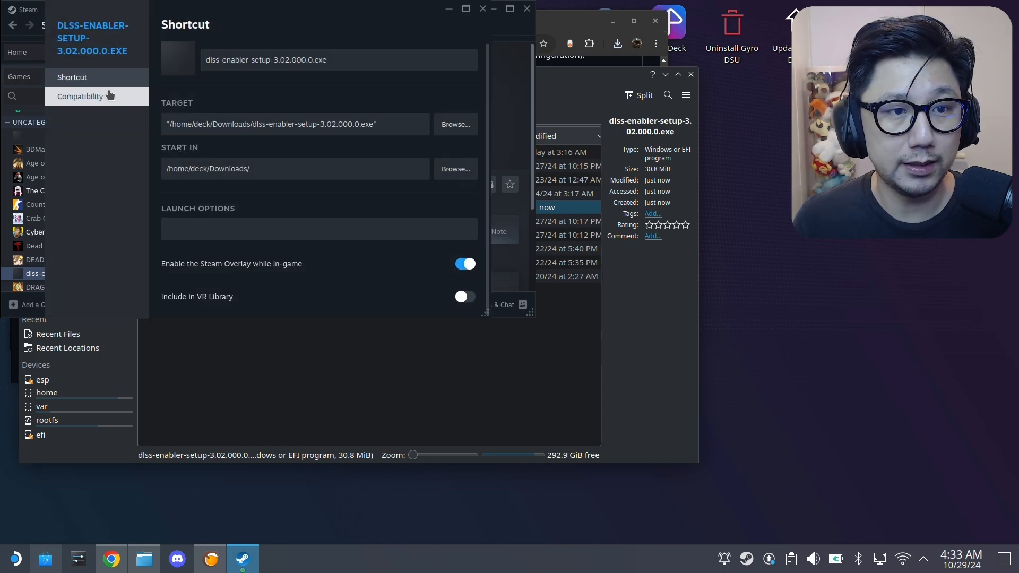
left_click(79, 96)
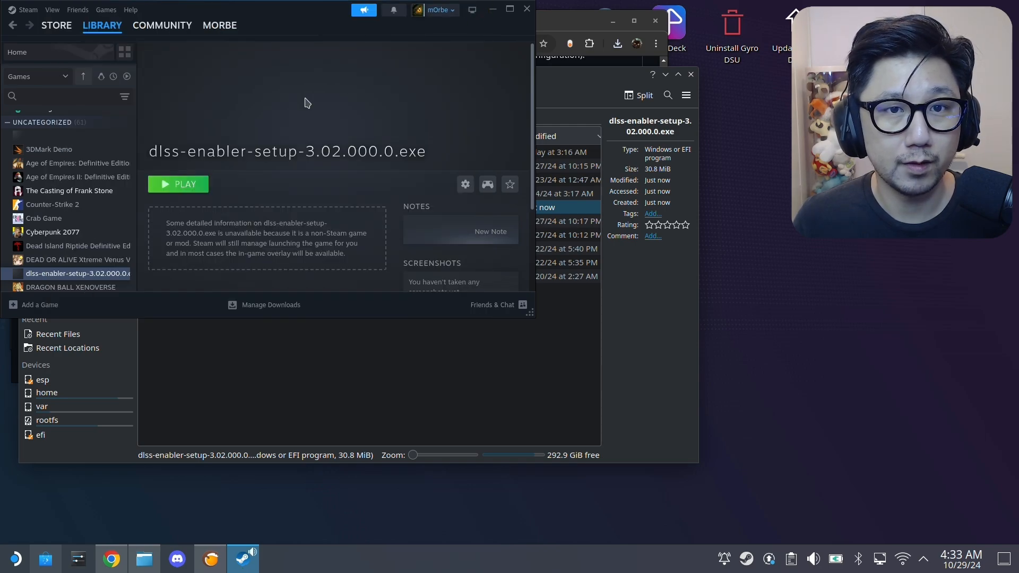
Step: Launch the shortcut, close the corrupt content files error, and launch it again
left_click(179, 184)
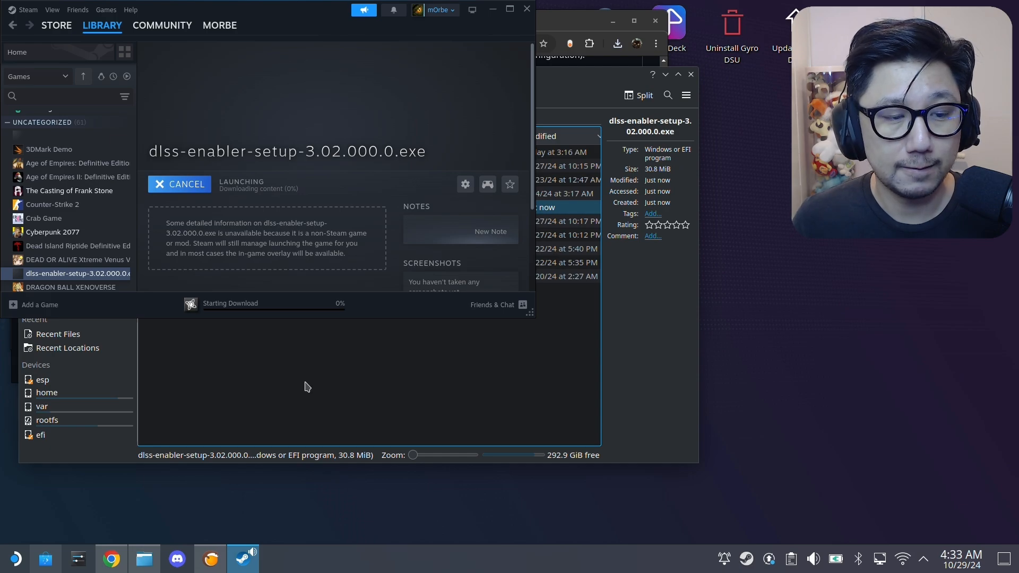
mouse_move(320, 378)
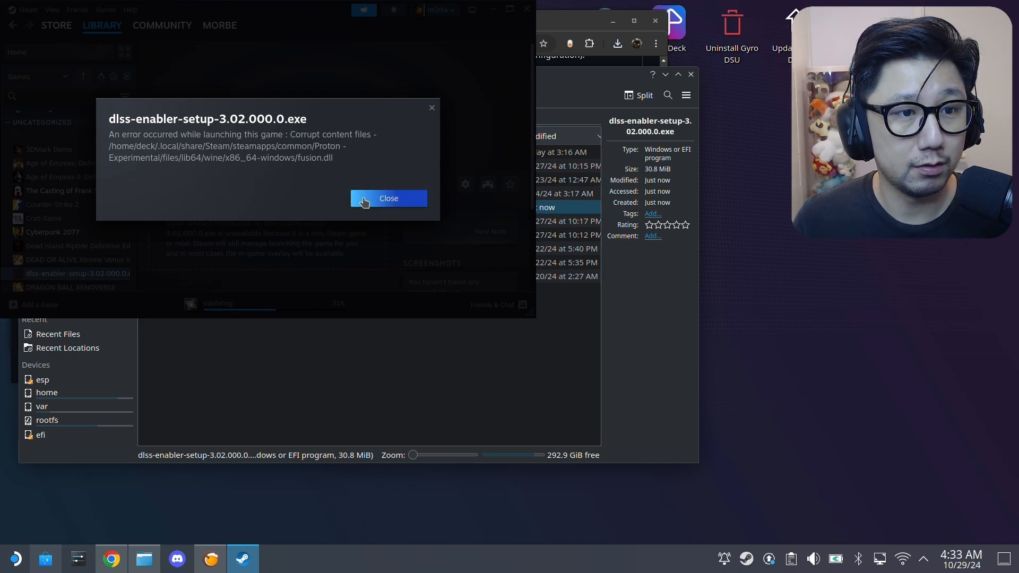
left_click(389, 198)
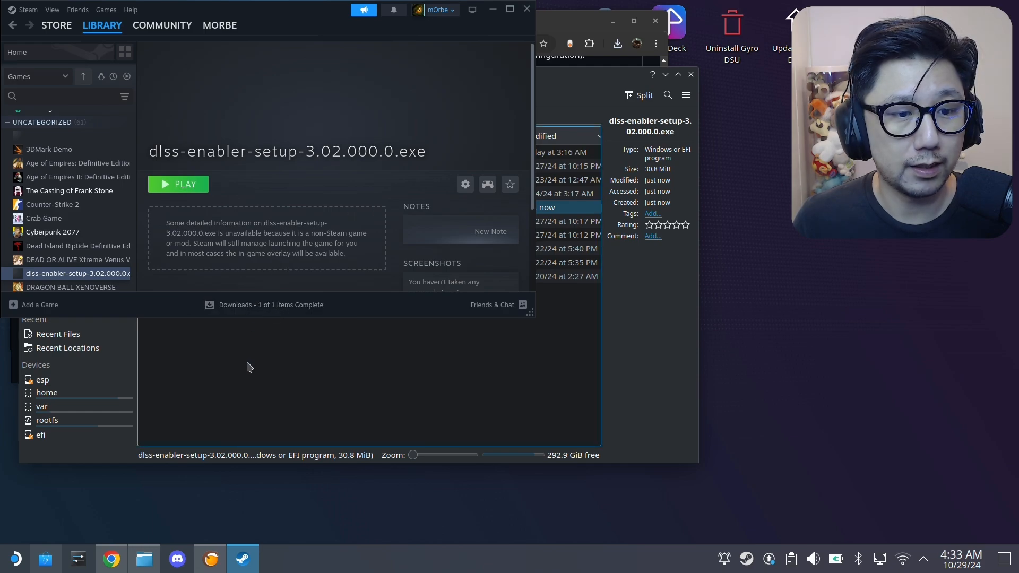
left_click(178, 184)
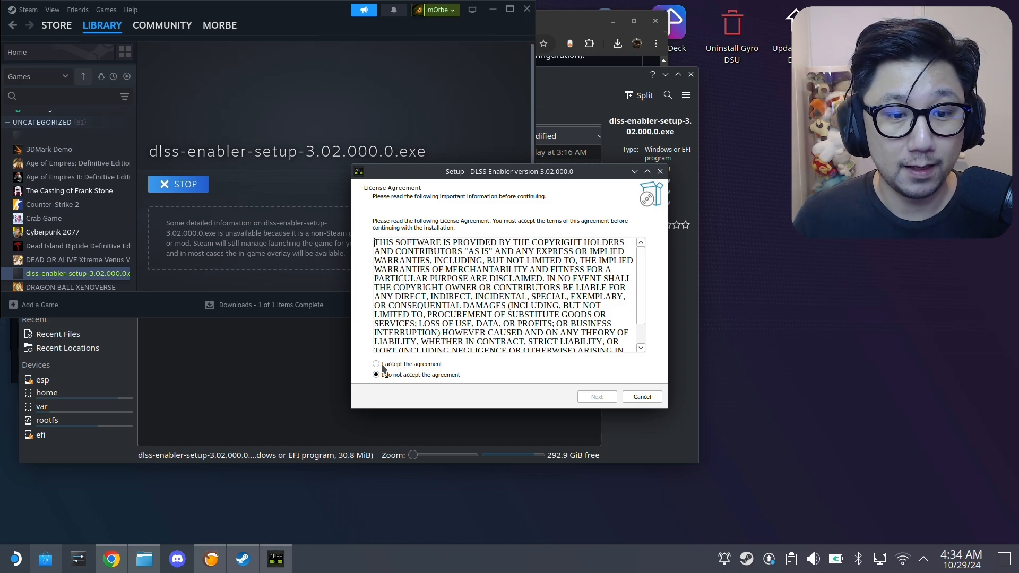
Step: Accept the DLSS Enabler license agreement and continue past the Information page
left_click(376, 364)
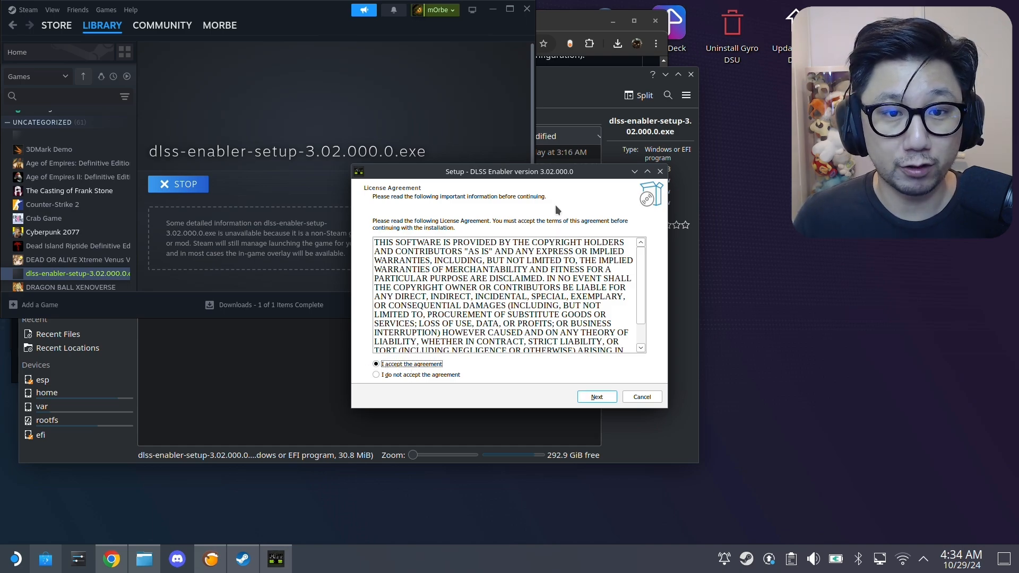
mouse_move(456, 364)
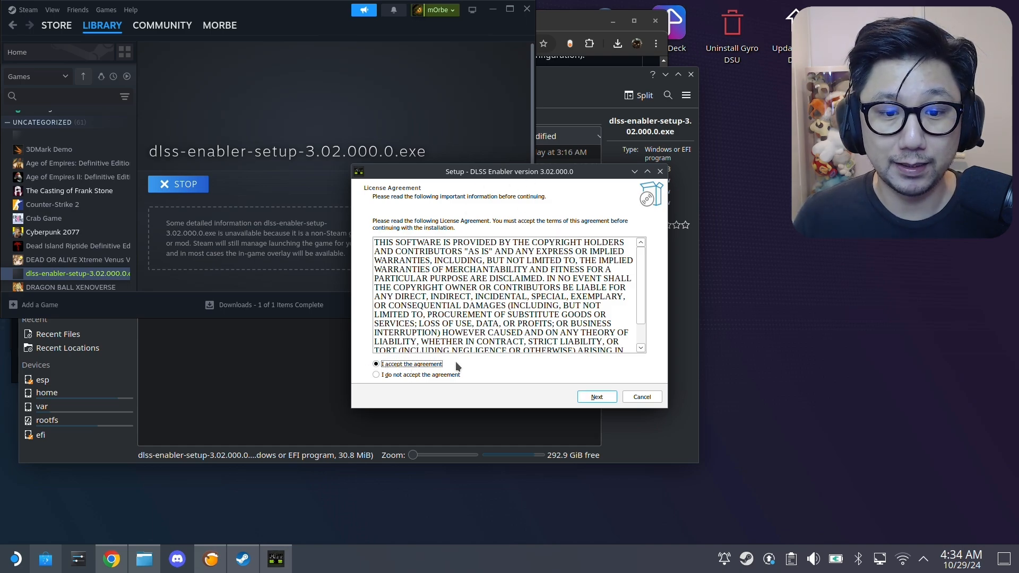
left_click(596, 396)
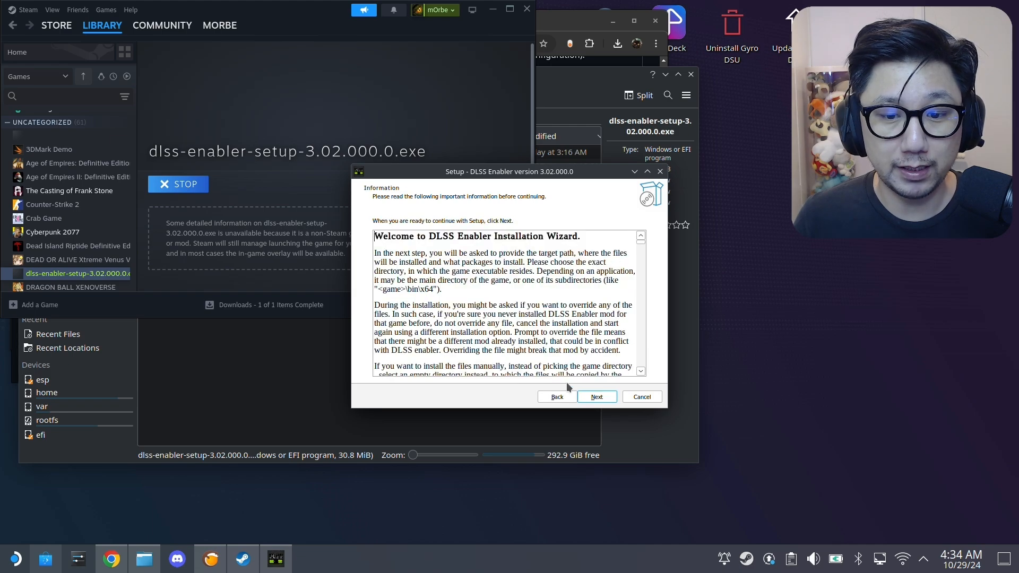
left_click(597, 396)
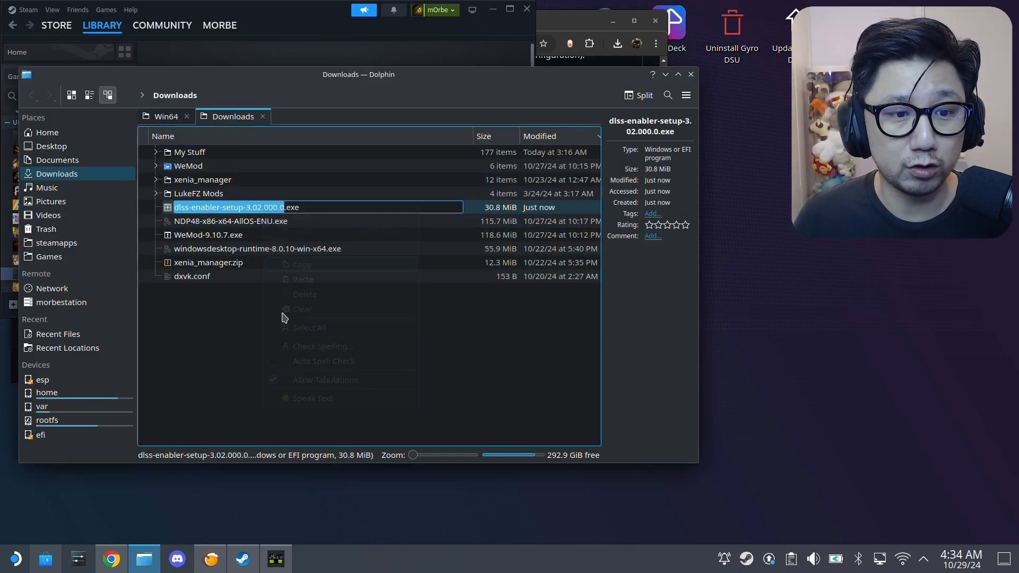
Step: Create a dlss-enabler-setup-3.02.000.0 folder from the copied file name and open it
left_click(501, 323)
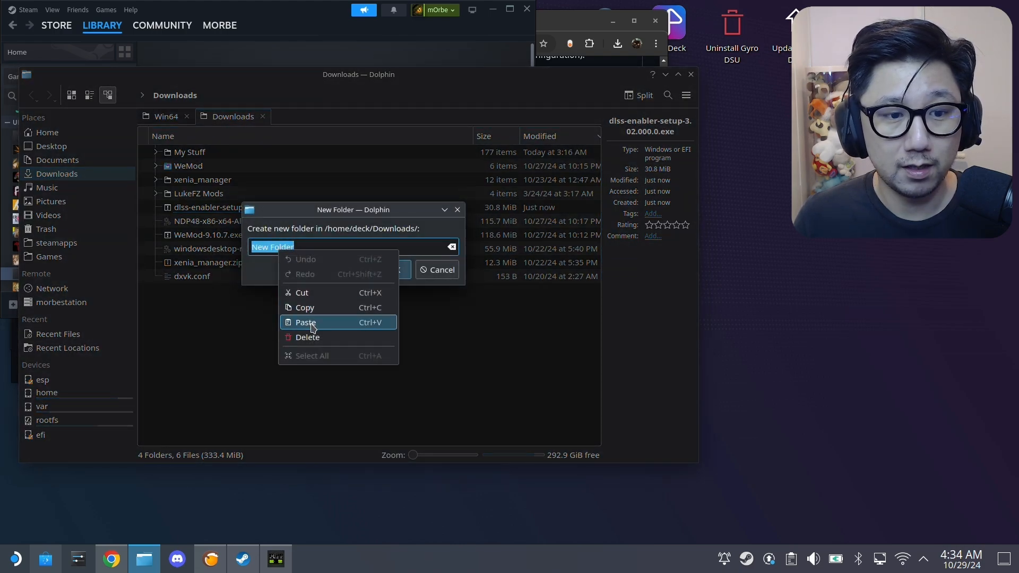
left_click(305, 322)
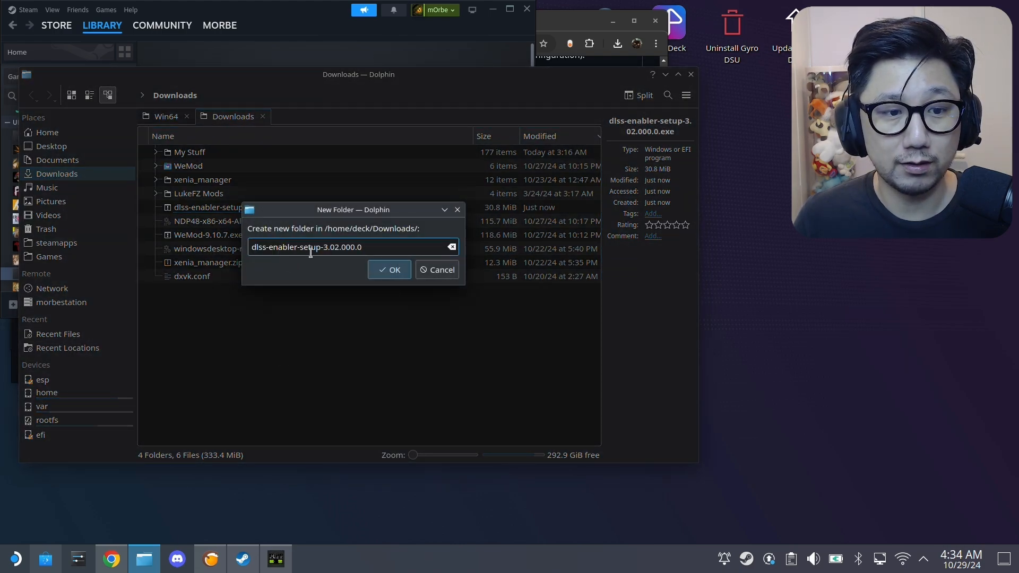
left_click(388, 270)
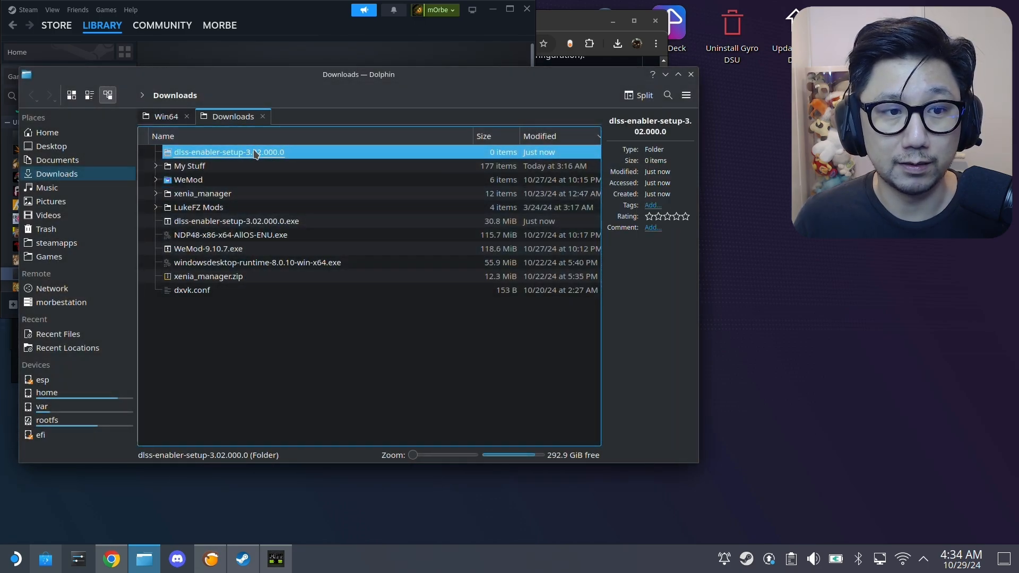
double_click(227, 153)
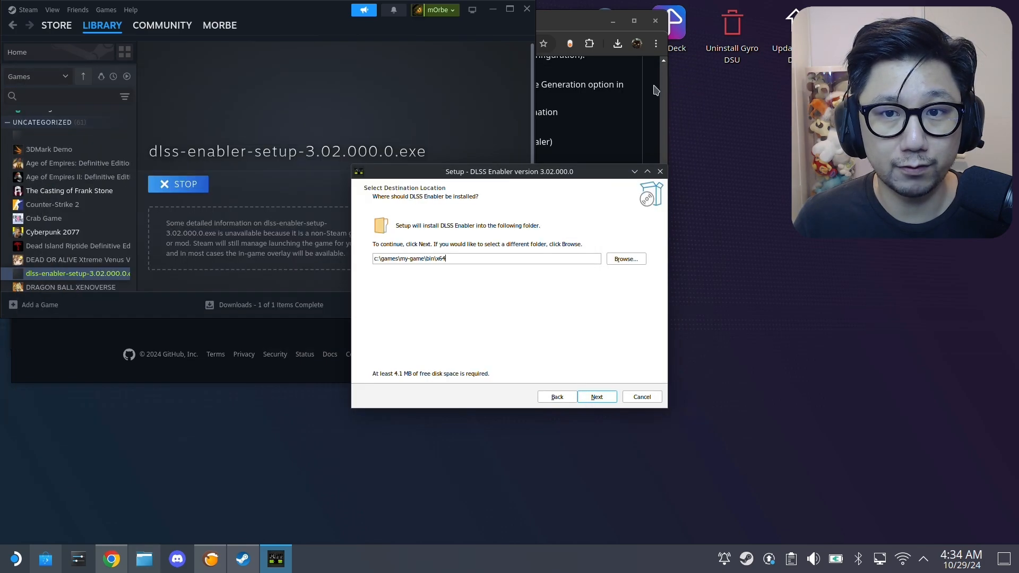
Step: Set the destination to Z:\home\deck\Downloads\dlss-enabler-setup-3.02.000.0 via Browse
left_click(626, 258)
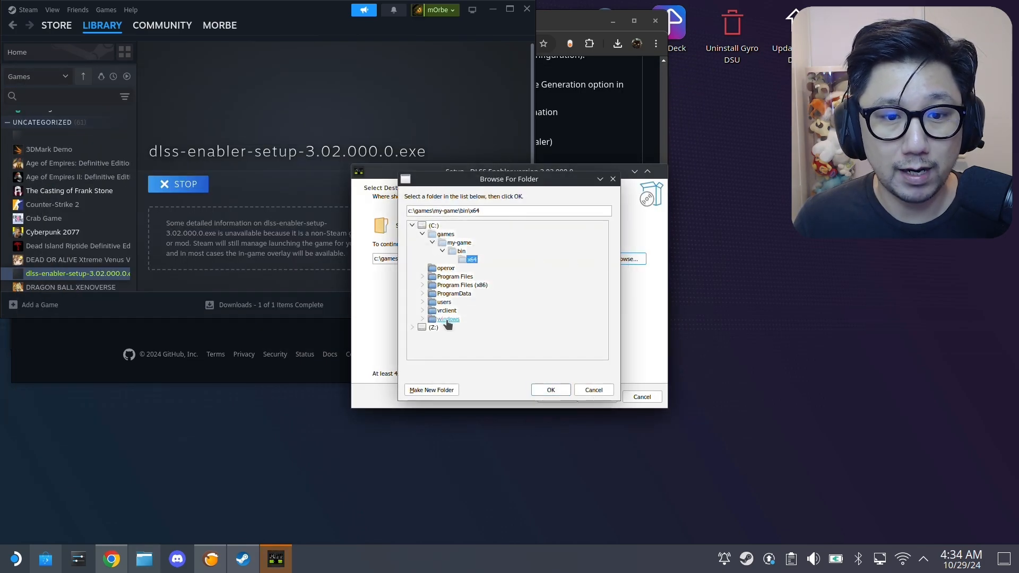
left_click(430, 327)
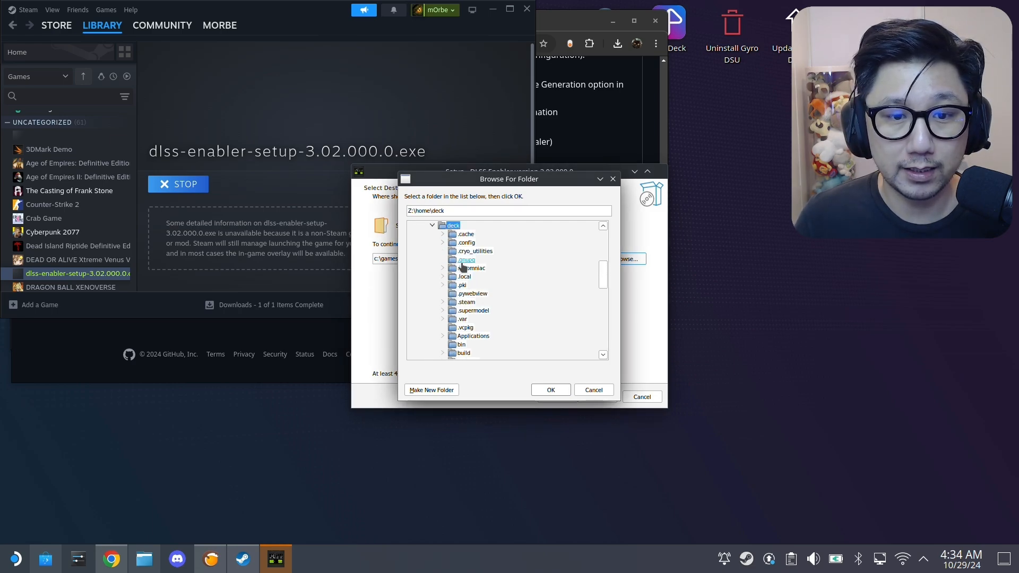
scroll("down", 3)
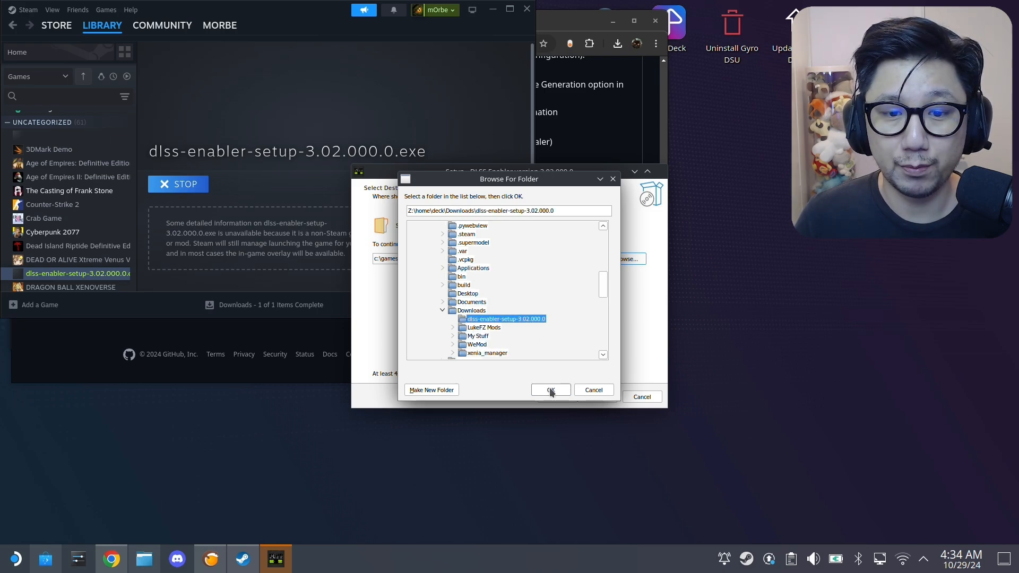
left_click(550, 390)
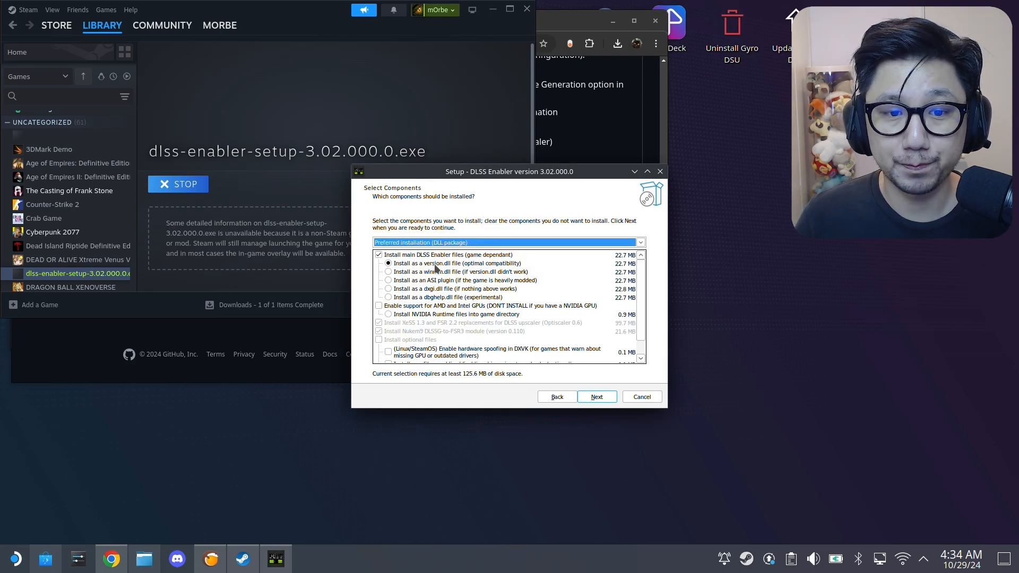
Step: Choose the version.dll install option, enable AMD and Intel GPU support, and install
left_click(438, 272)
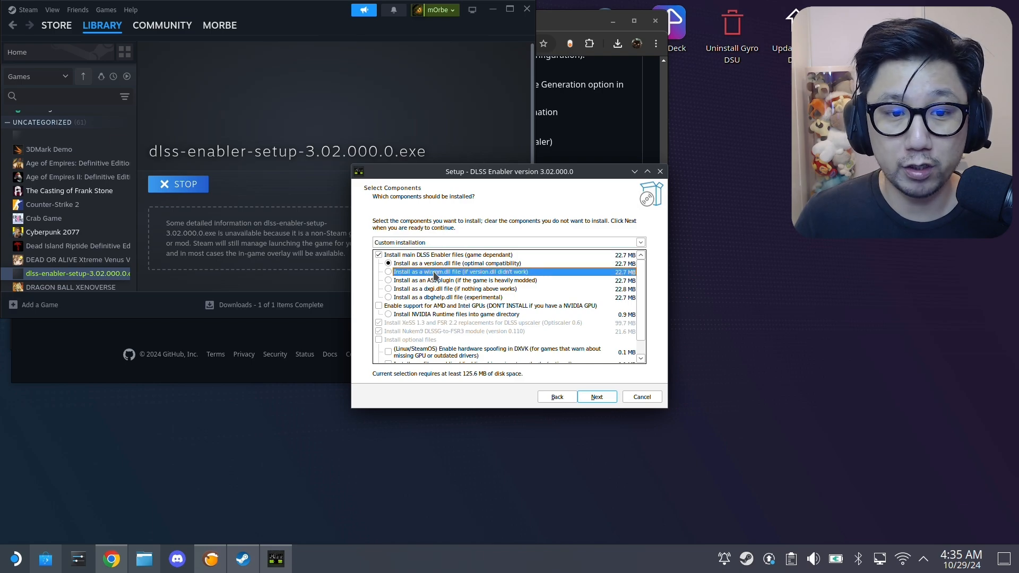
left_click(388, 297)
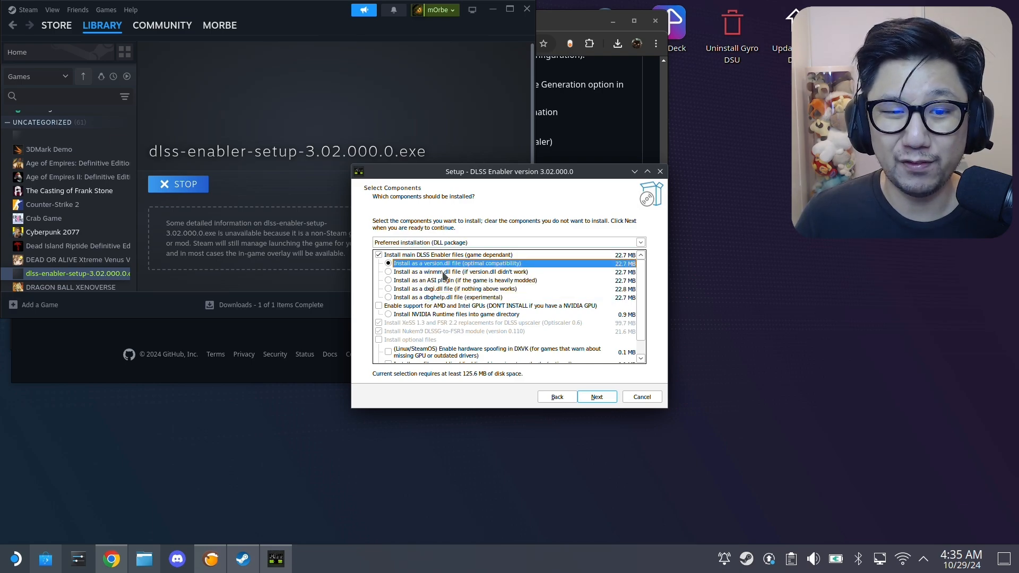
left_click(387, 280)
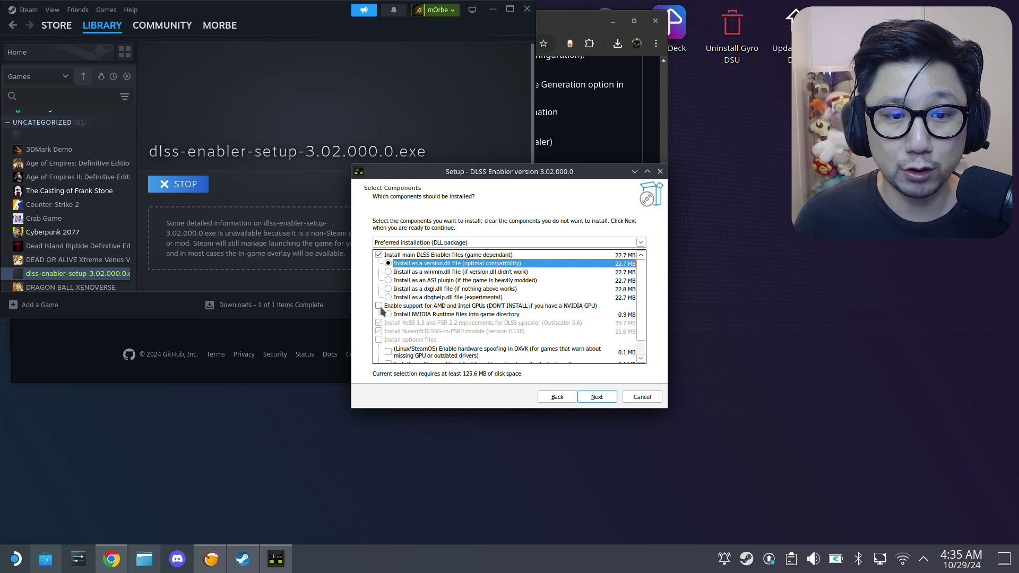
left_click(379, 306)
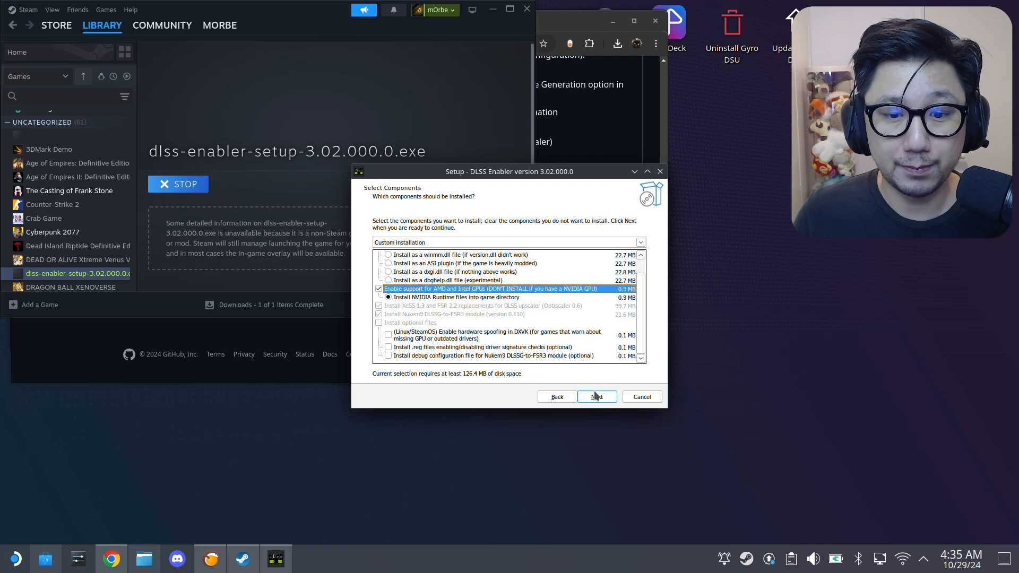
left_click(596, 396)
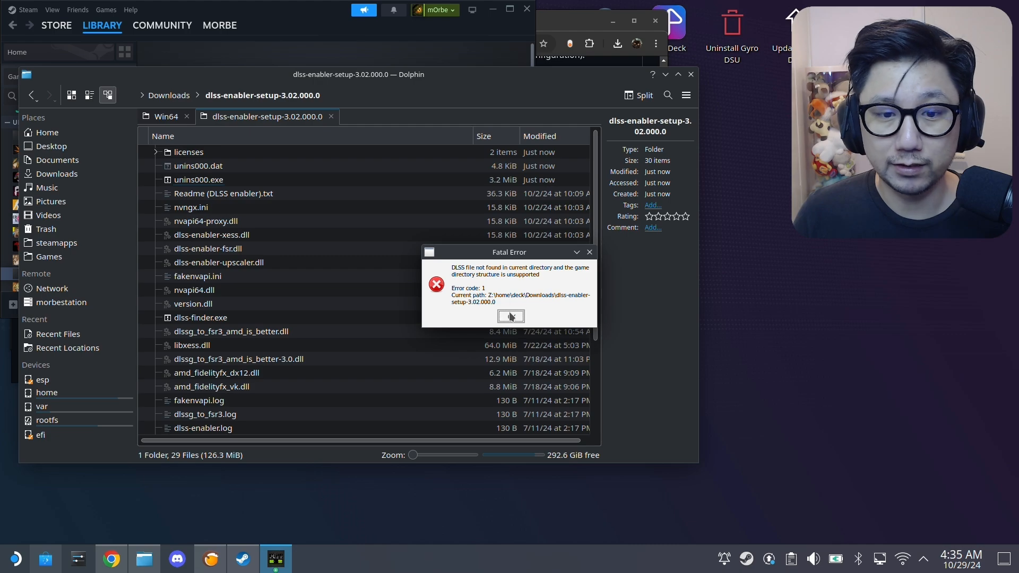
Step: Dismiss the DLSS file not found error, skip the README, and finish setup
left_click(510, 317)
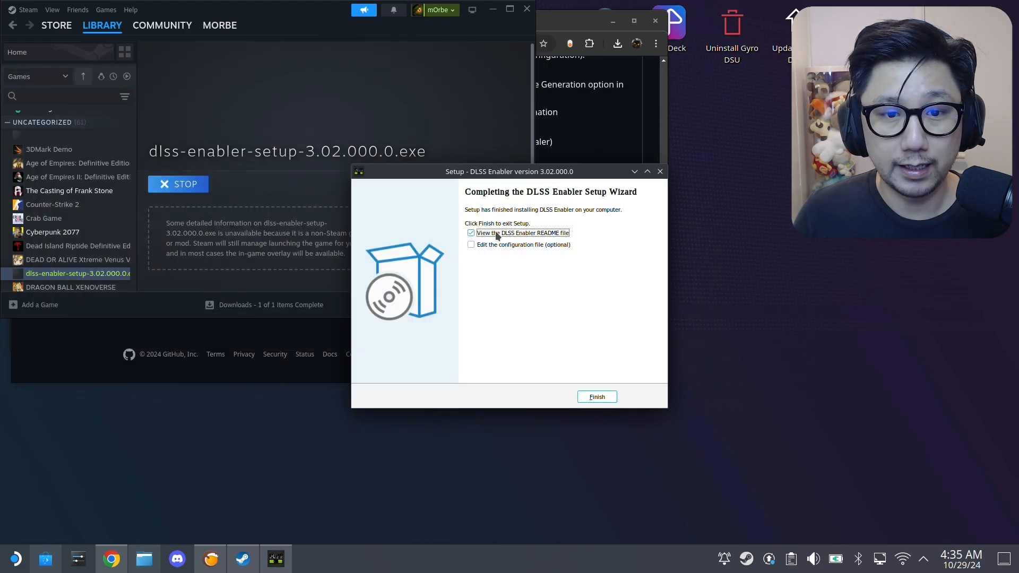
left_click(597, 396)
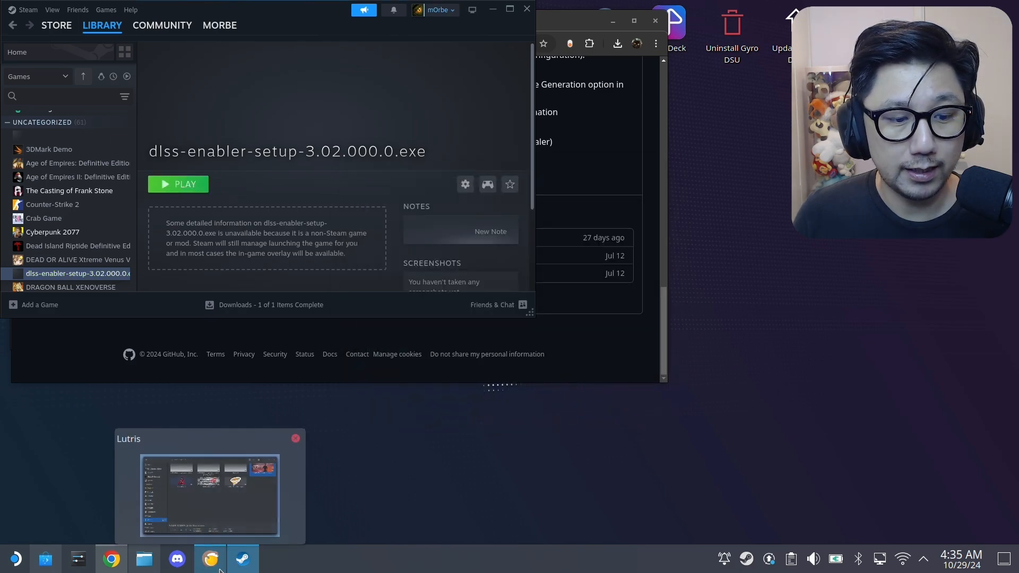
Step: Select all setup folder files and paste the 22 items into Win64
left_click(138, 558)
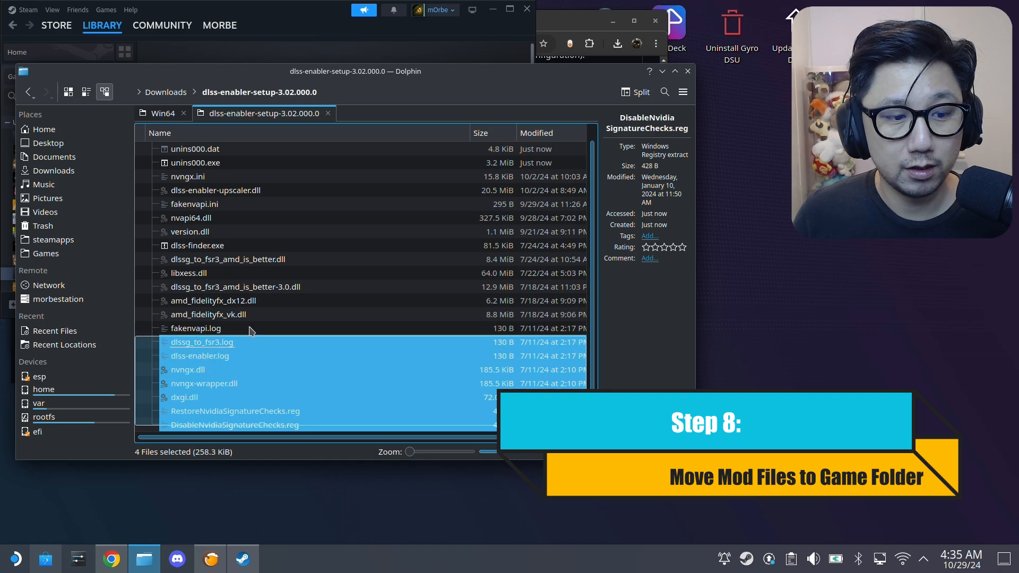
key("ctrl+a")
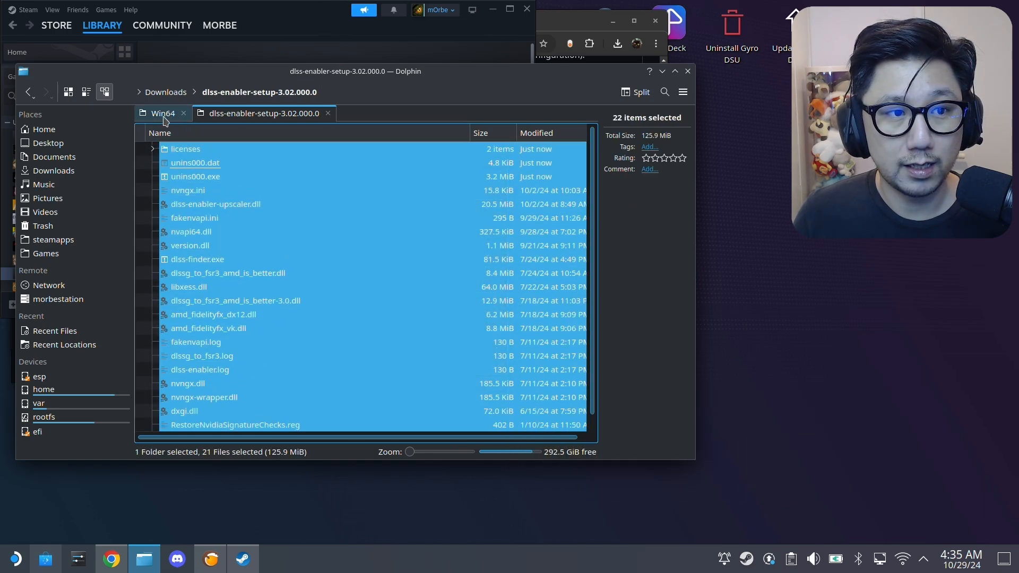
left_click(160, 113)
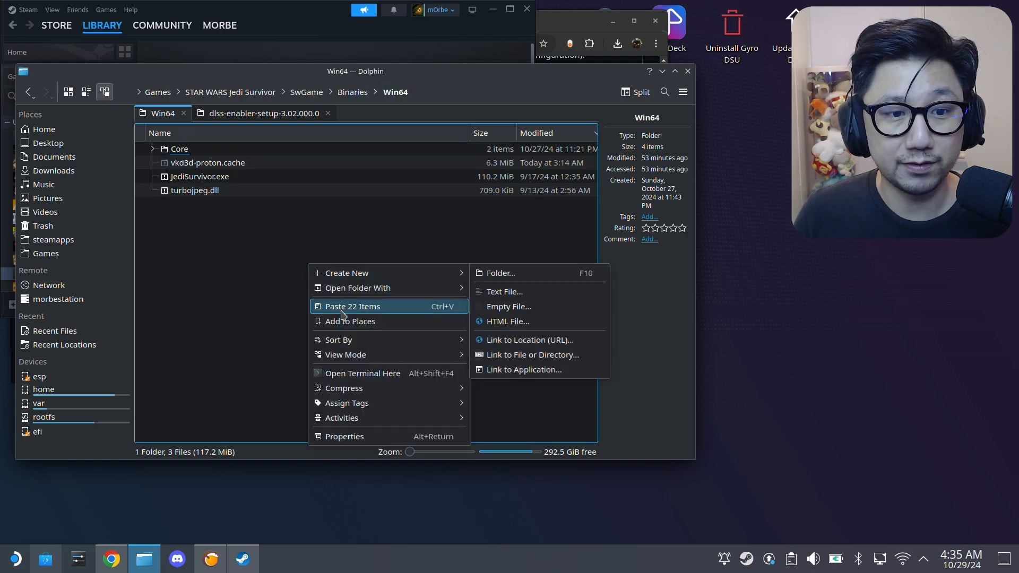
left_click(353, 306)
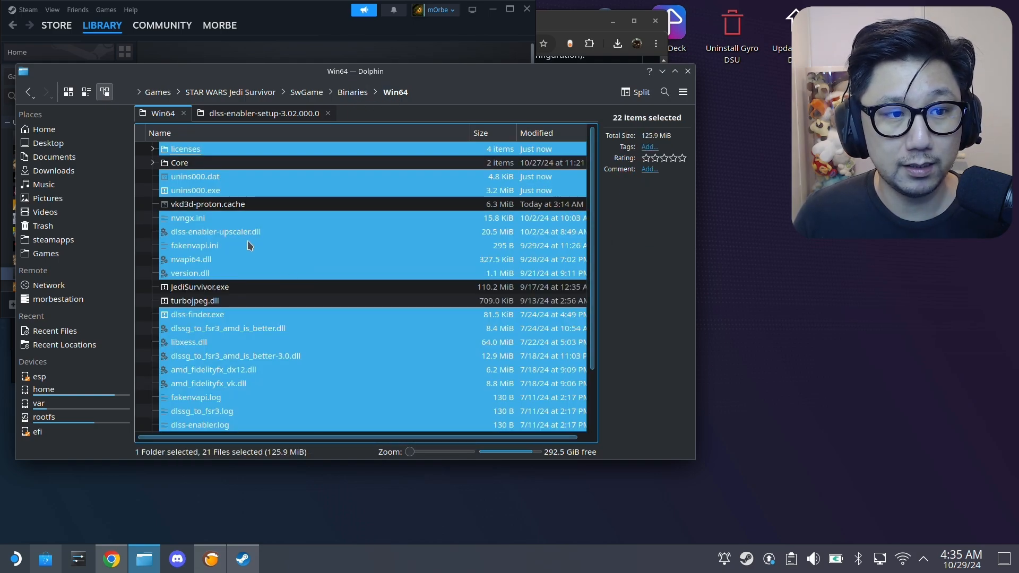
Step: Review the pasted files in Win64 and bring up nvngx.dll's context menu
scroll("down", 3)
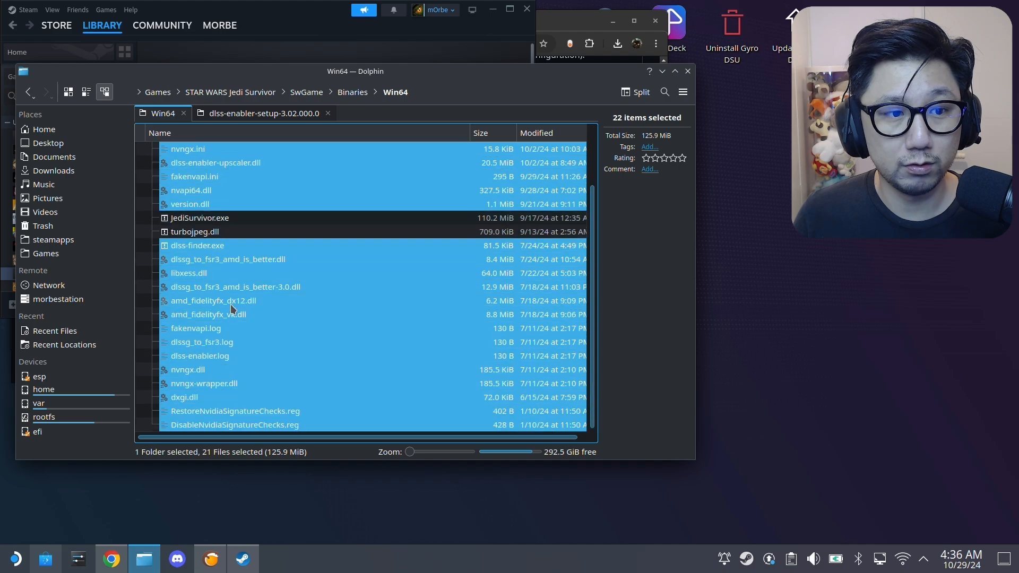
mouse_move(253, 327)
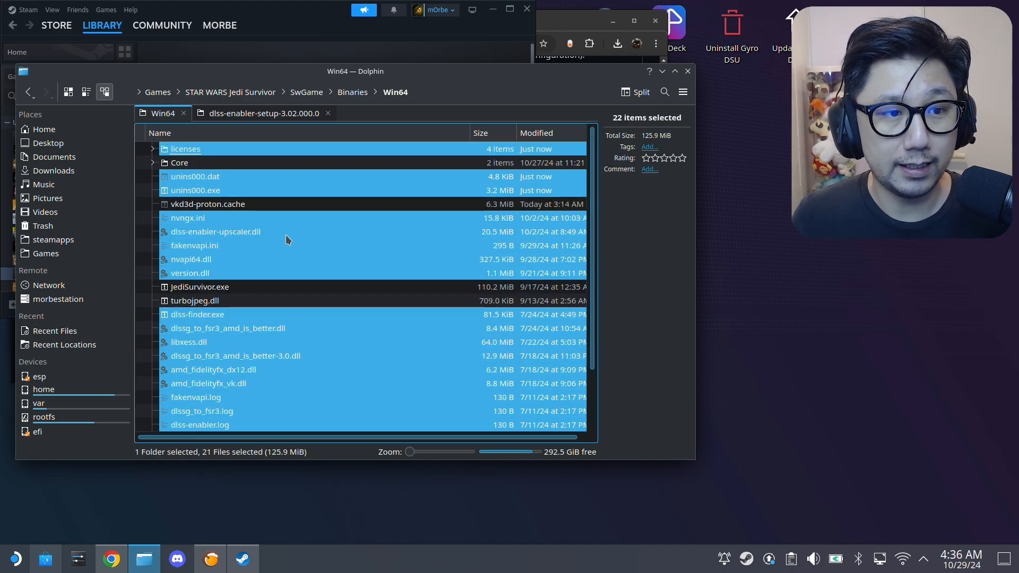
left_click(202, 341)
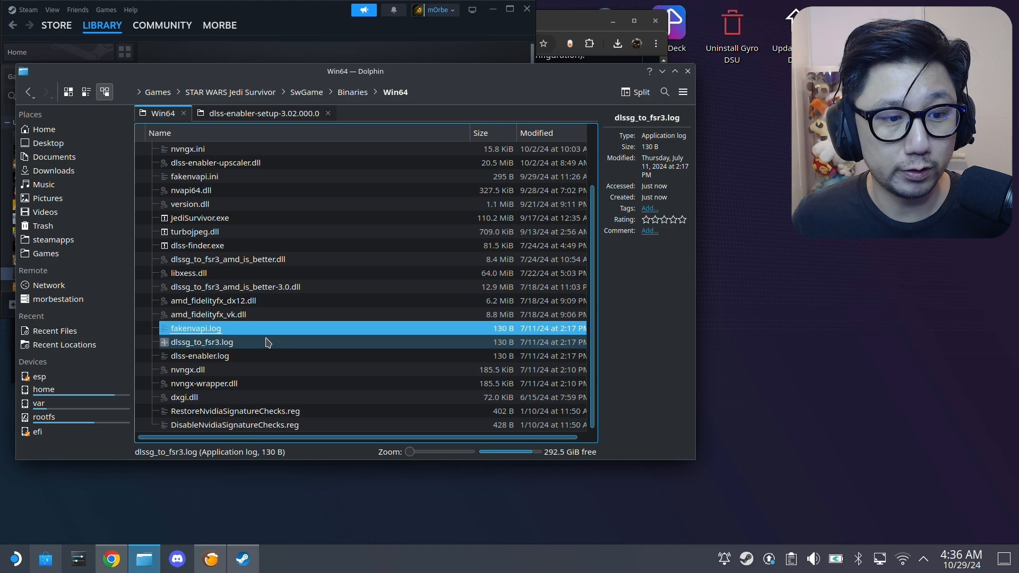
left_click(187, 369)
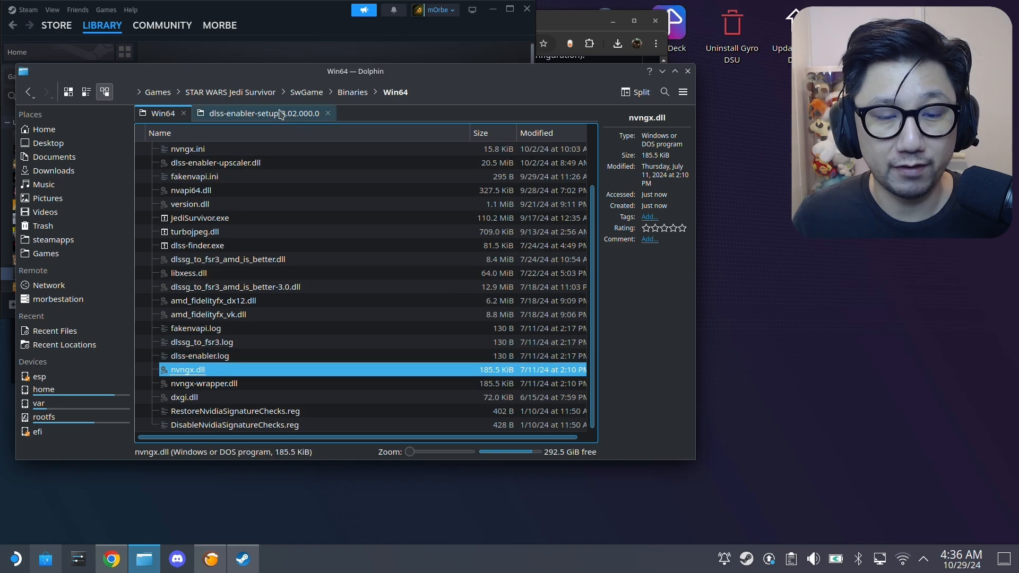
left_click(260, 113)
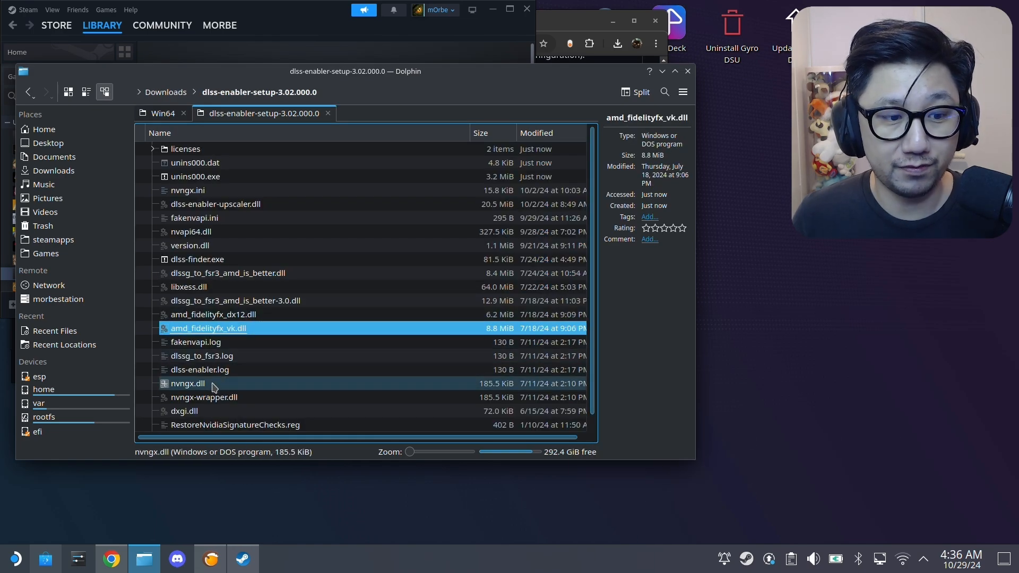
left_click(159, 113)
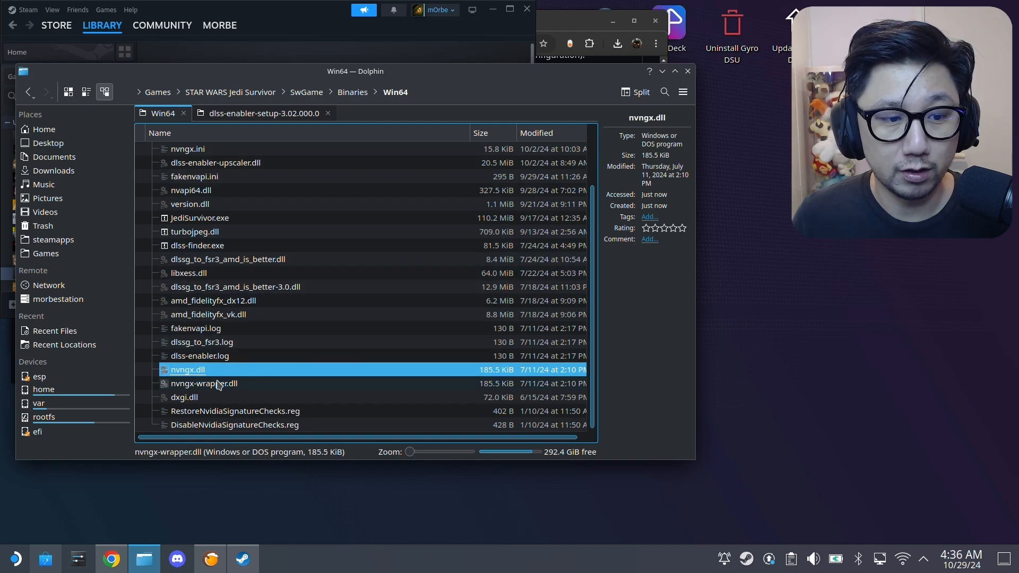
right_click(187, 369)
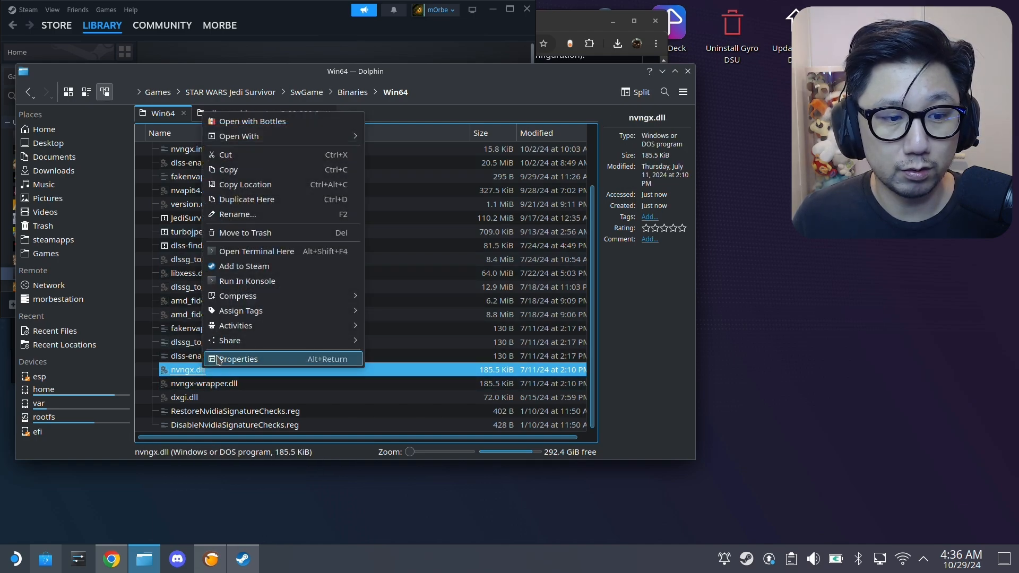
mouse_move(244, 240)
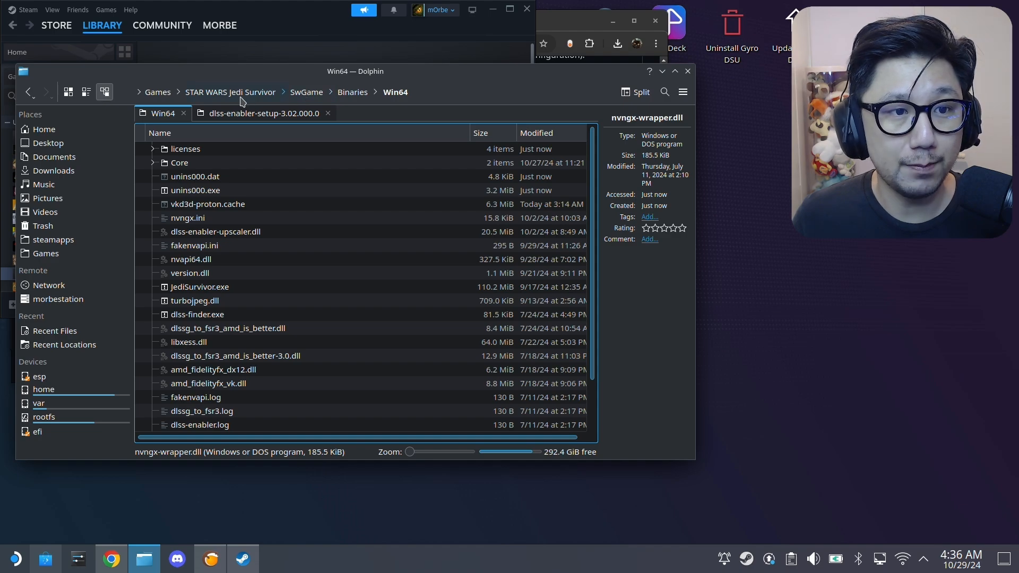
Step: Browse to the game's Engine/Plugins/Runtime/Nvidia/DLSS/Binaries/ThirdParty Win64 folder
left_click(230, 92)
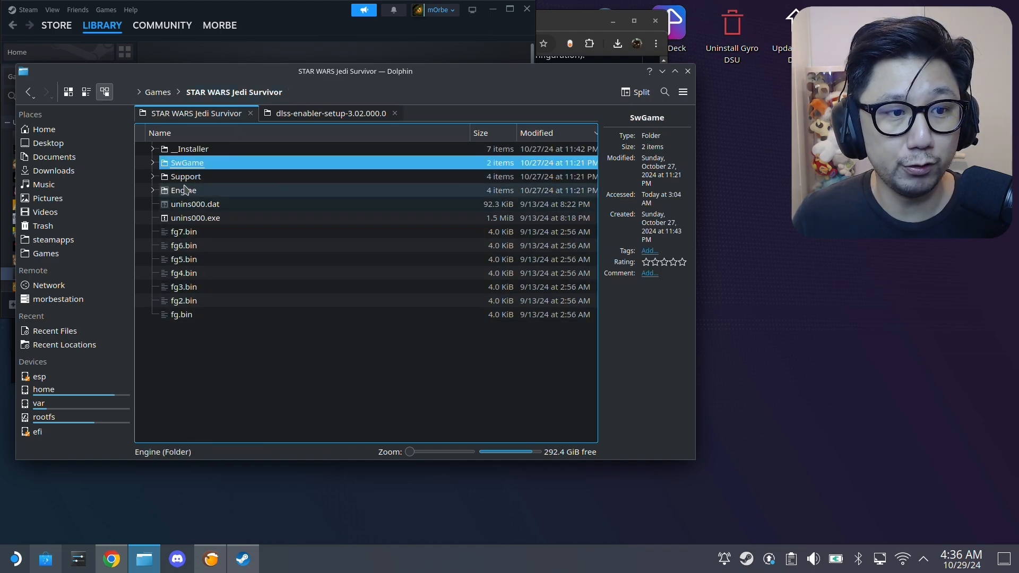
double_click(182, 190)
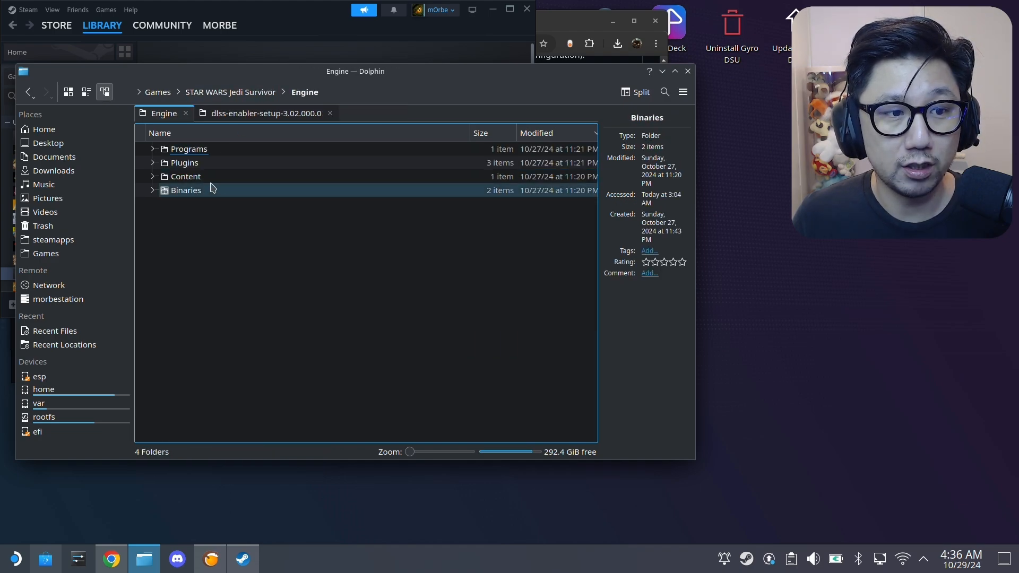
double_click(184, 163)
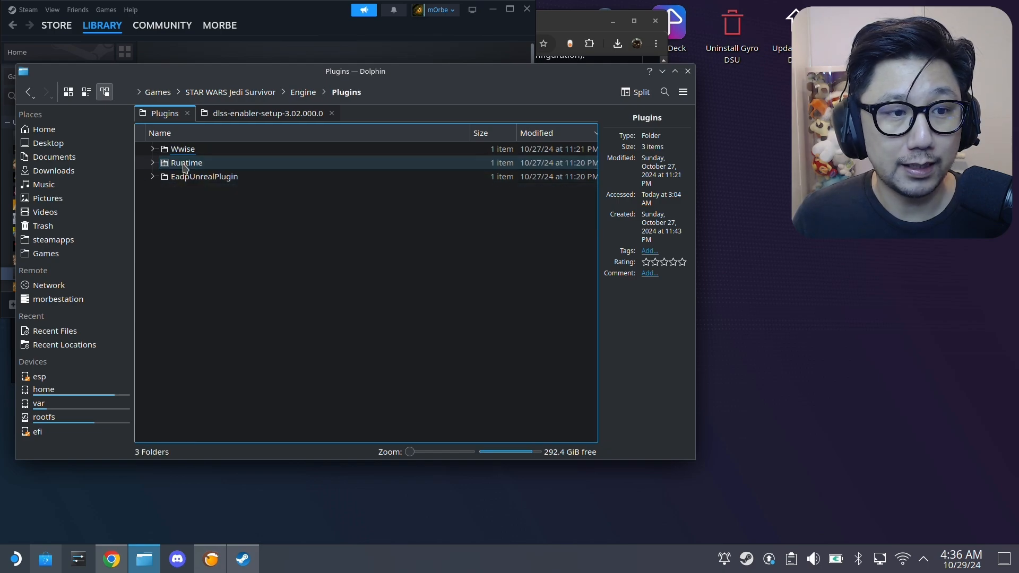
double_click(185, 162)
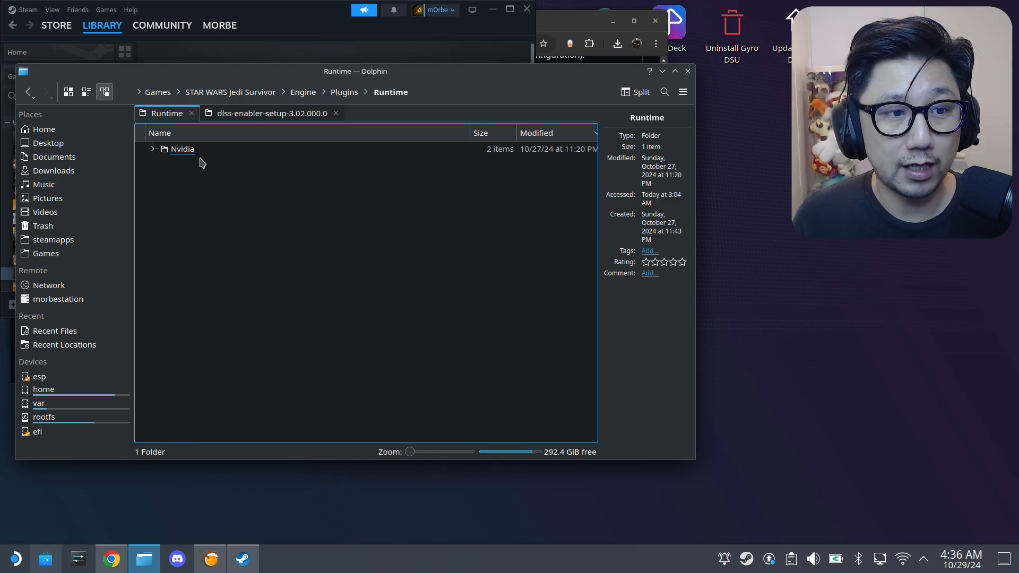
double_click(182, 149)
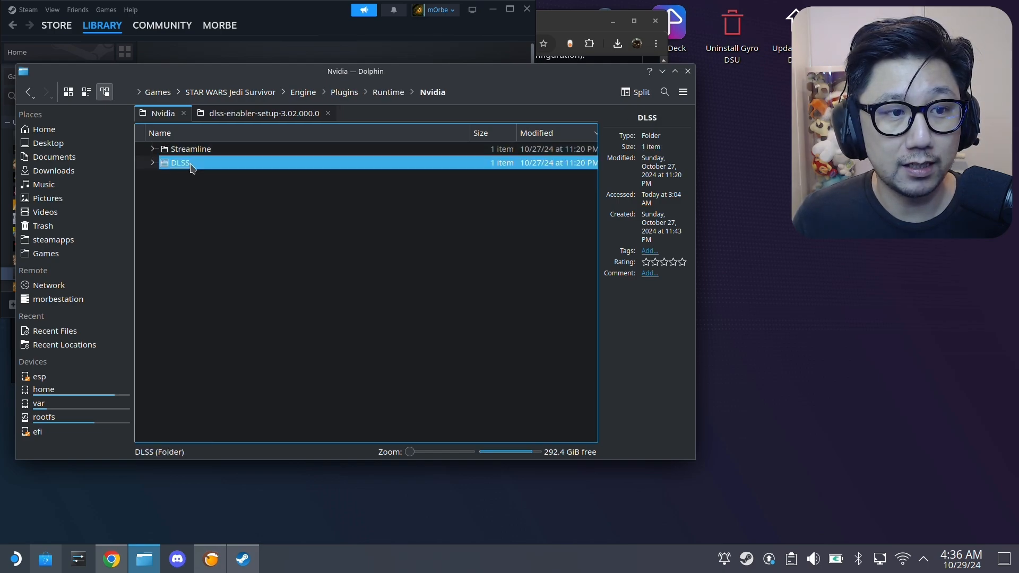
double_click(180, 162)
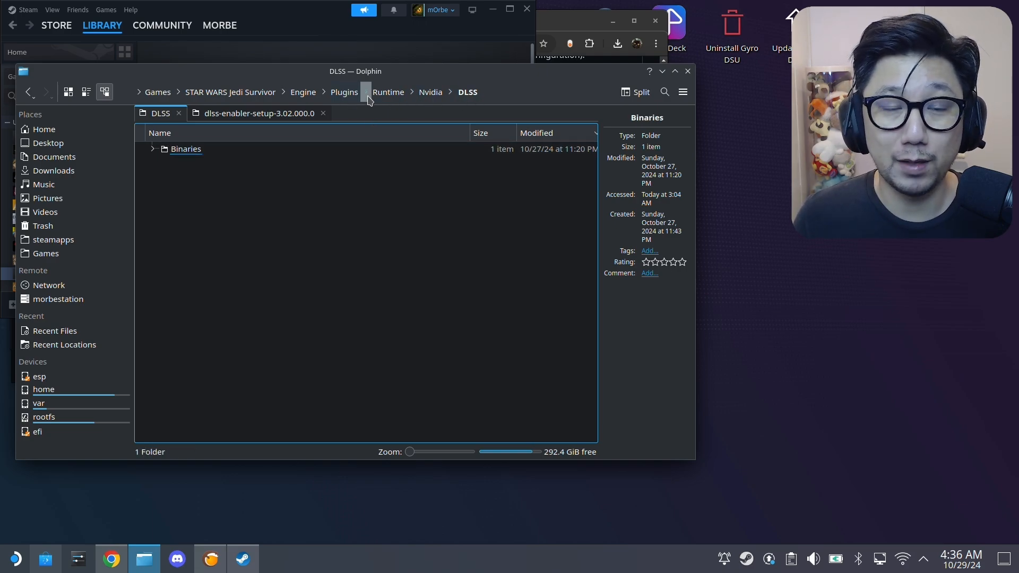
left_click(185, 149)
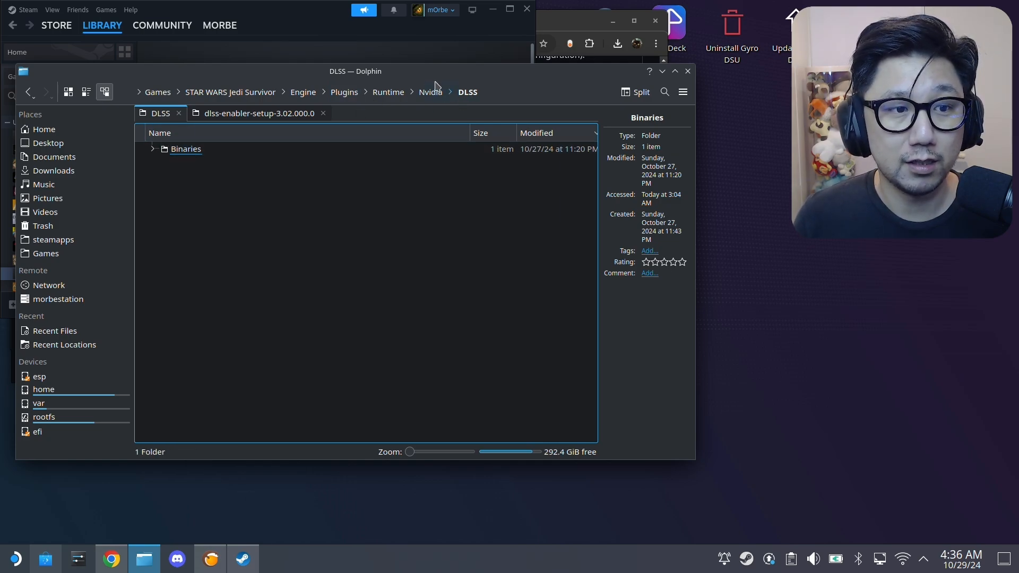
double_click(186, 149)
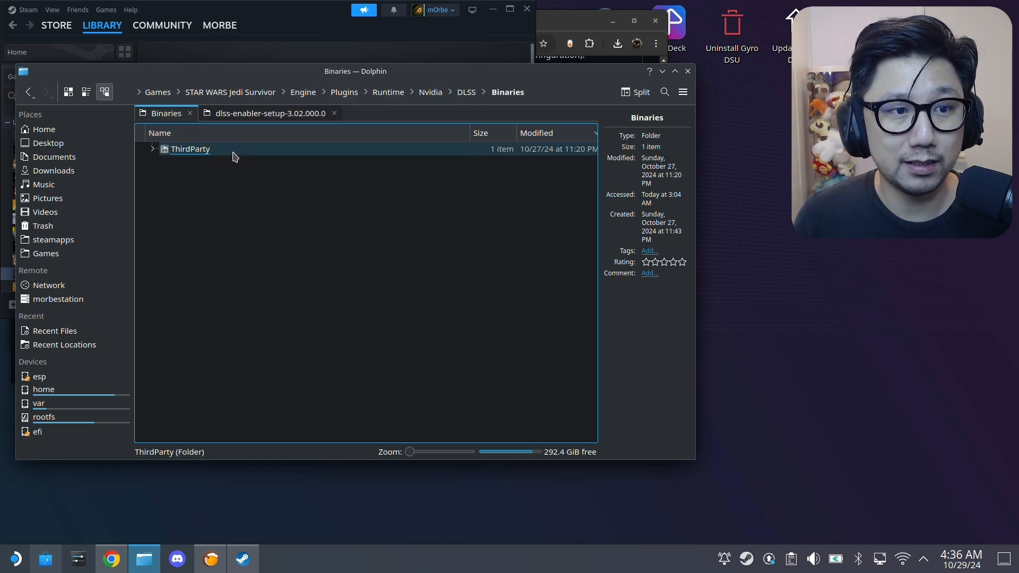
double_click(189, 149)
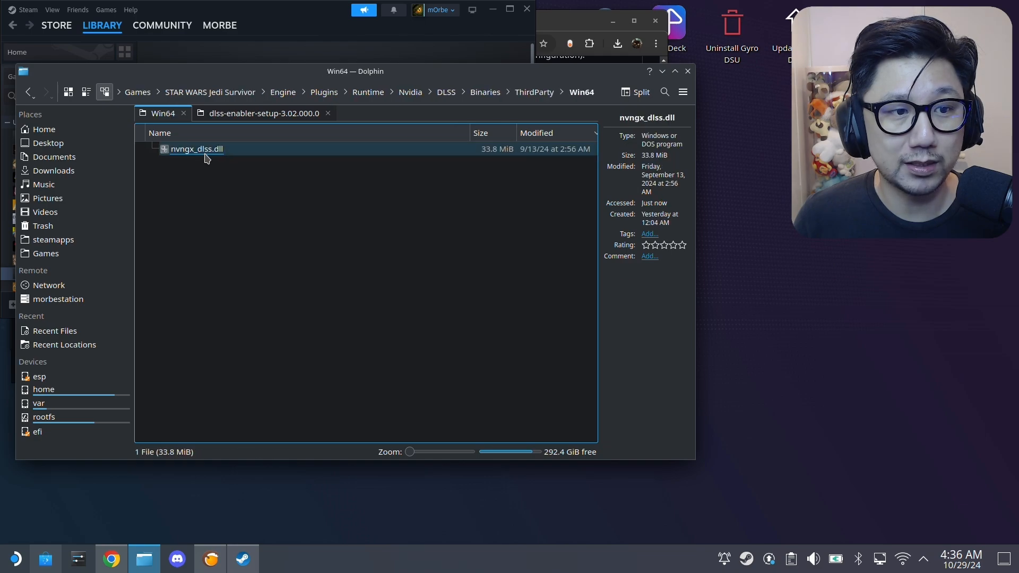
Step: Duplicate nvngx_dlss.dll in the same folder as nvngx.dll, then copy nvngx.dll
left_click(197, 149)
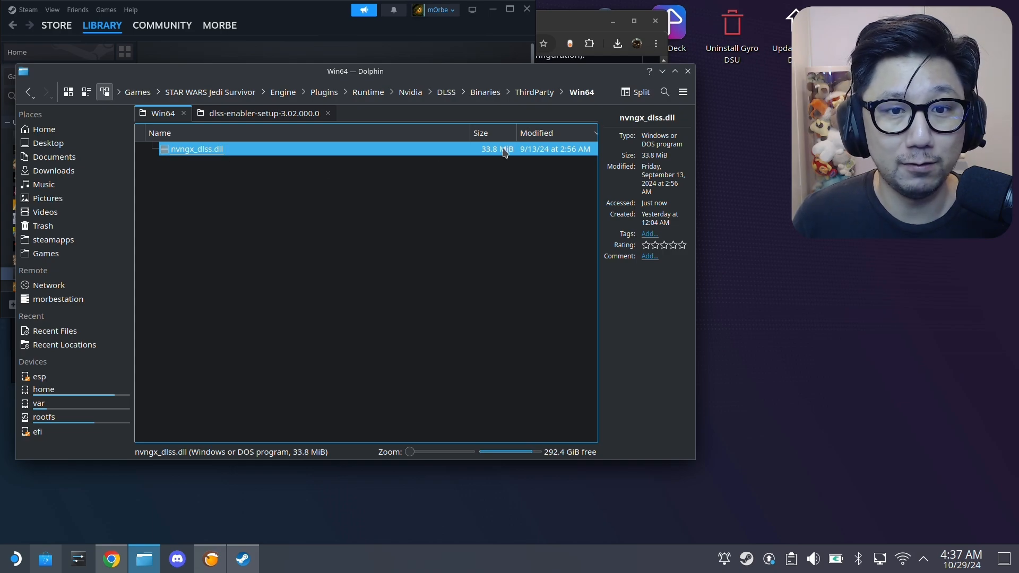
right_click(195, 148)
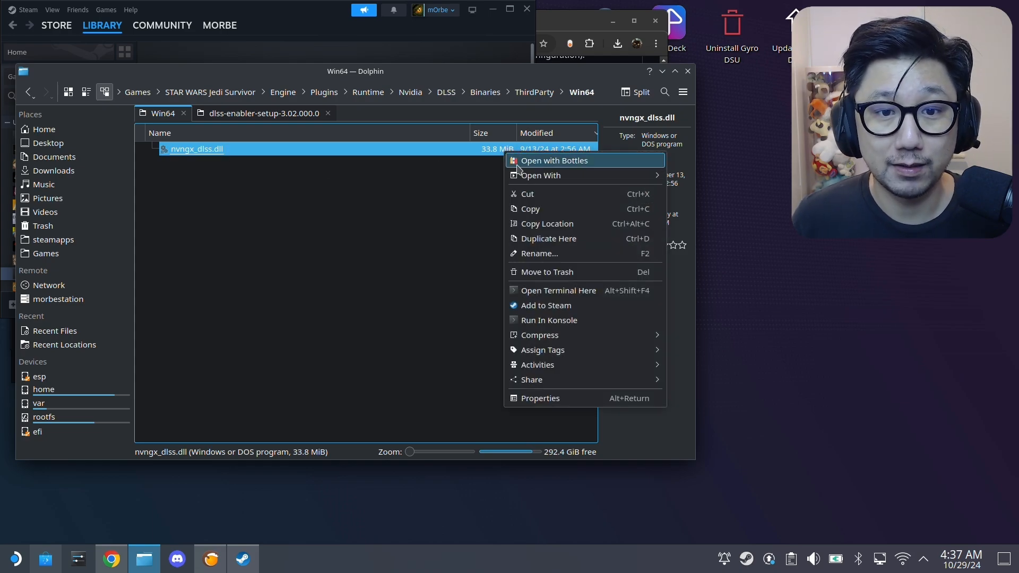
mouse_move(530, 209)
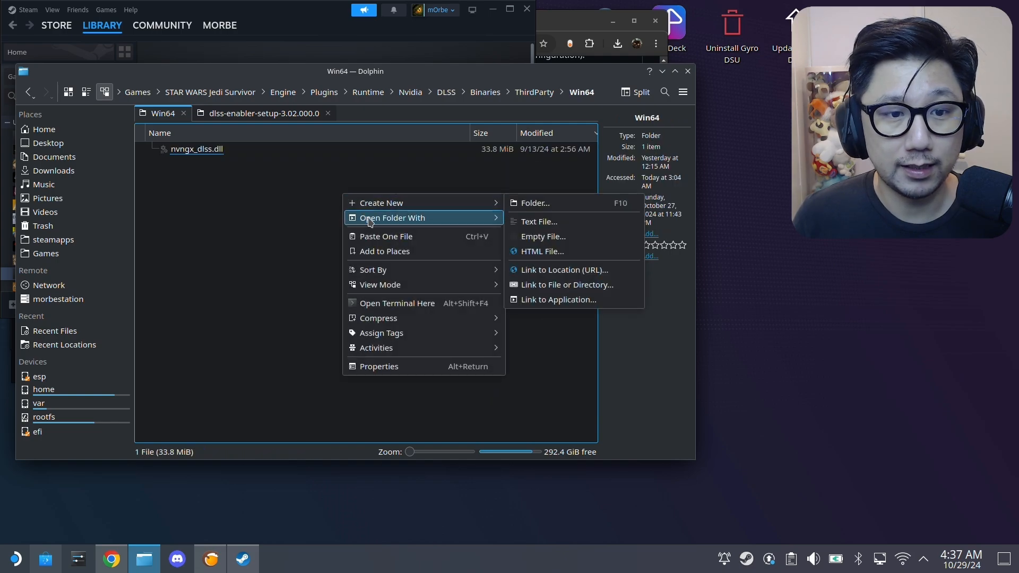
left_click(386, 236)
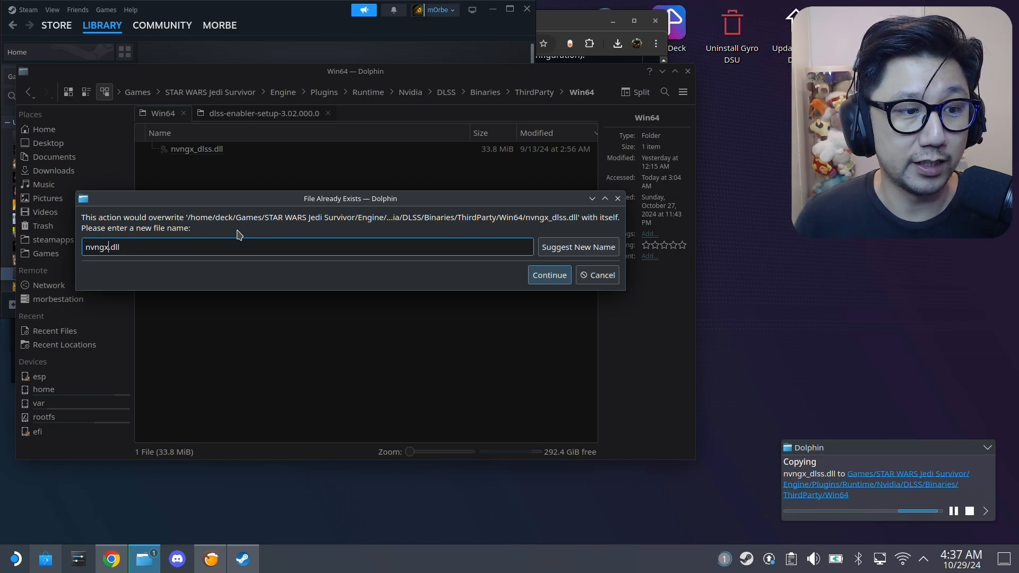
left_click(549, 275)
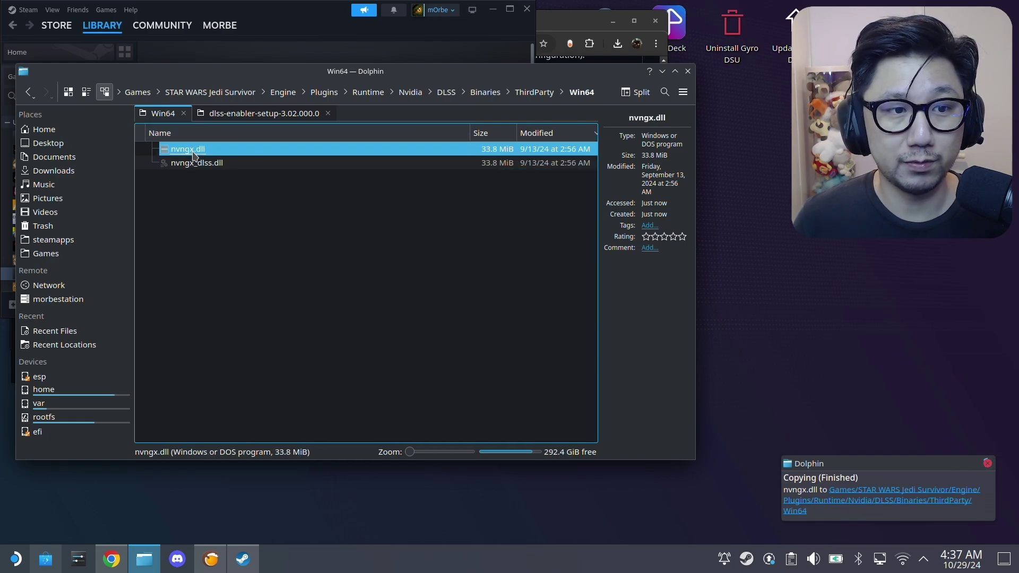
right_click(195, 152)
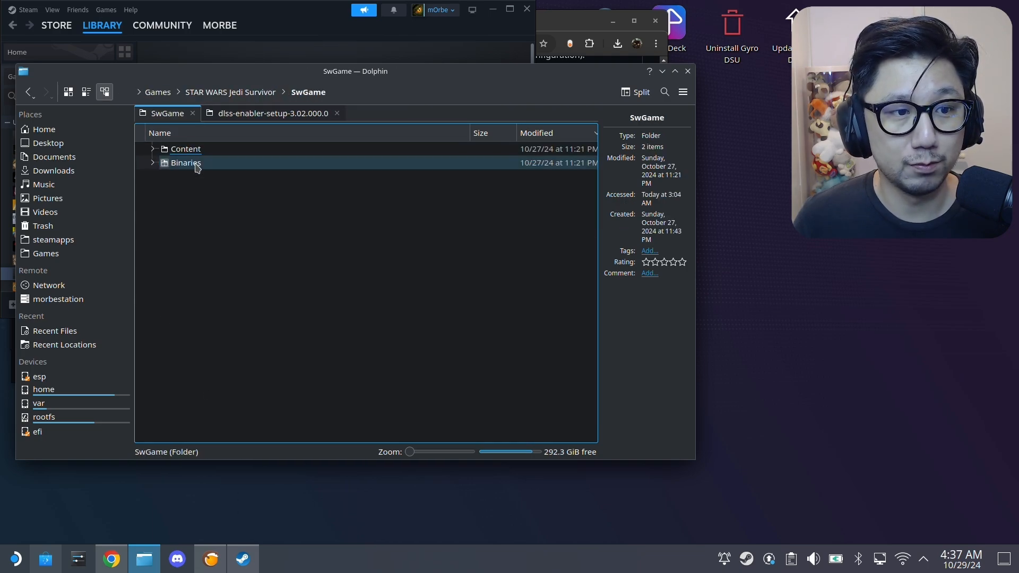
Step: Open SwGame's Binaries folder and select the pasted nvngx.dll in Win64
left_click(186, 162)
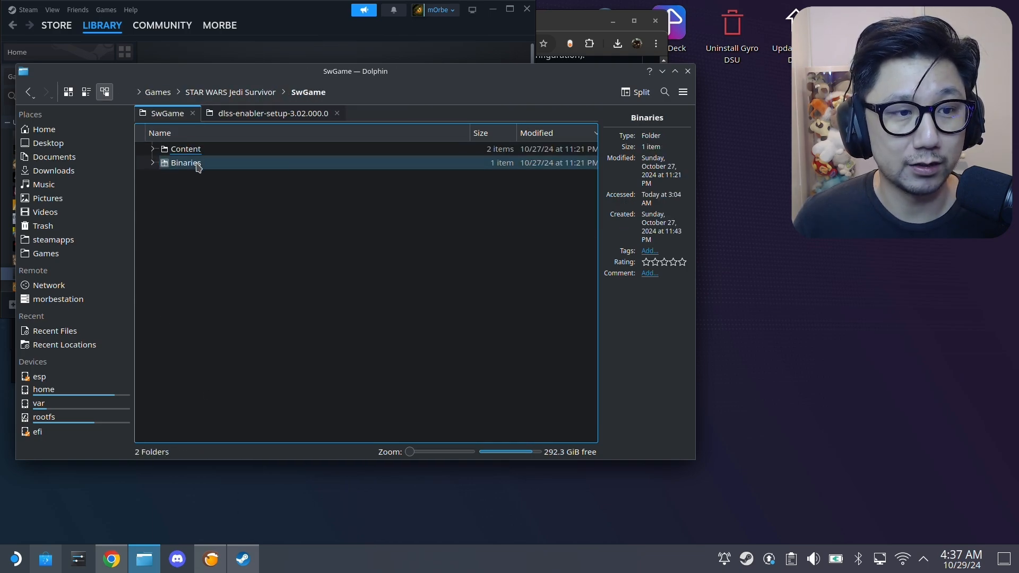
double_click(186, 162)
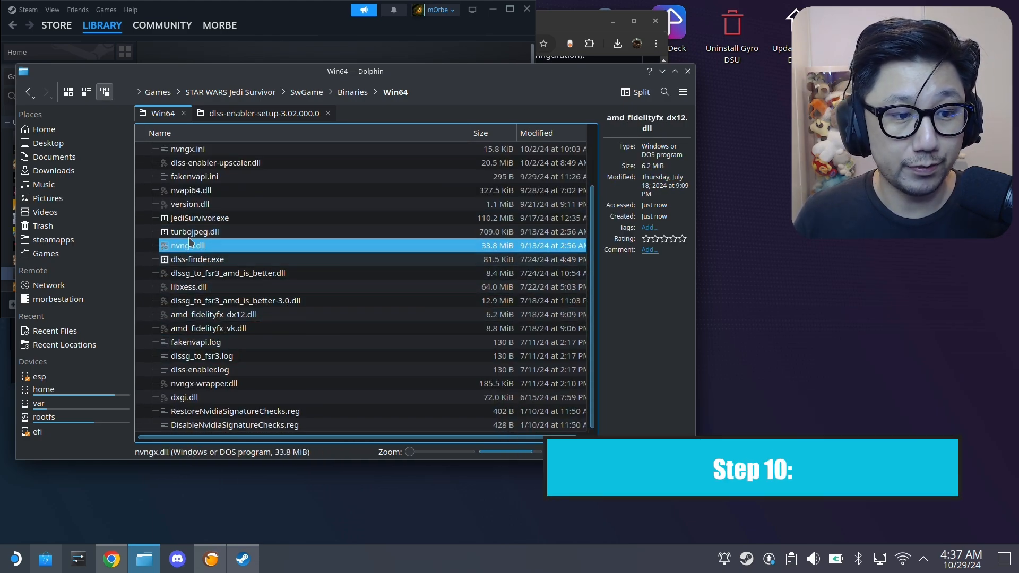
left_click(190, 204)
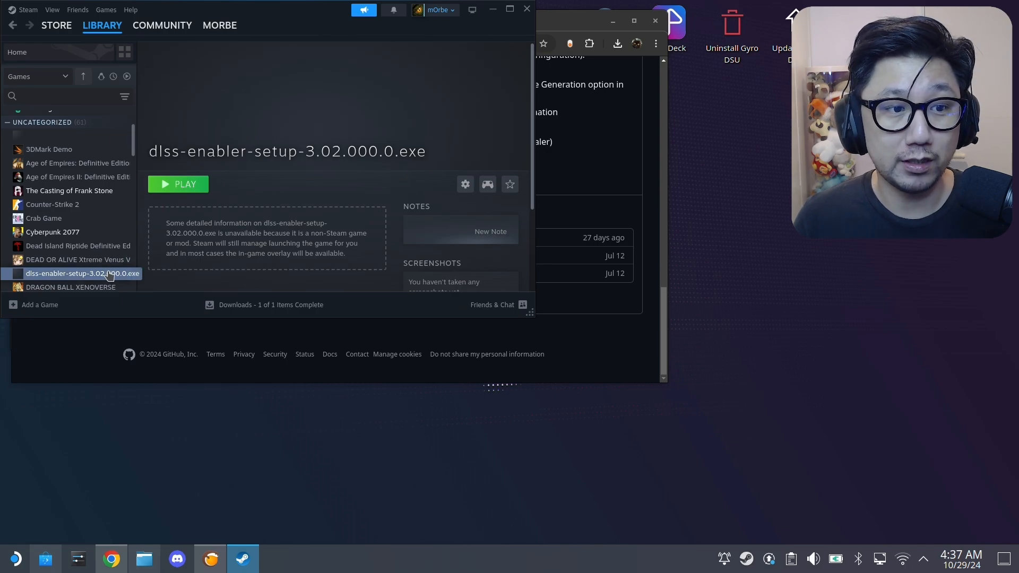
Step: Enter WINEDLLOVERRIDES="version=n,b" %COMMAND% as the dlss-enabler-setup shortcut's launch options
left_click(465, 184)
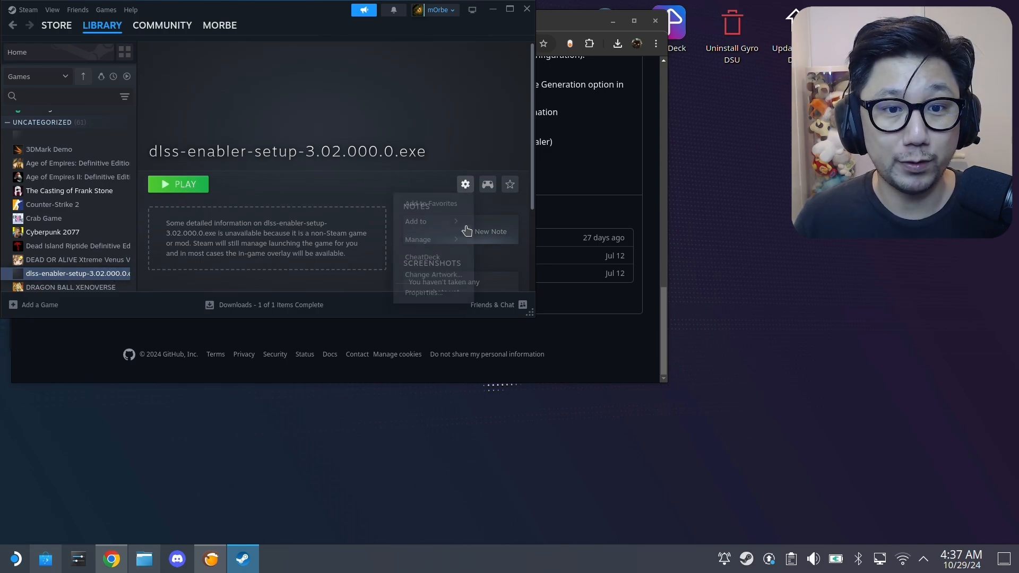
left_click(423, 293)
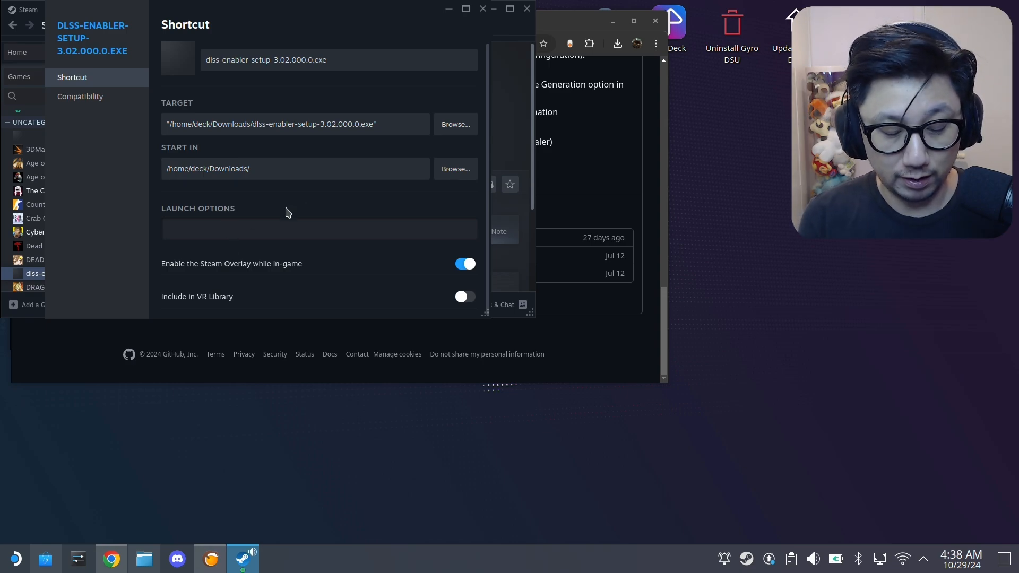
type("WINED")
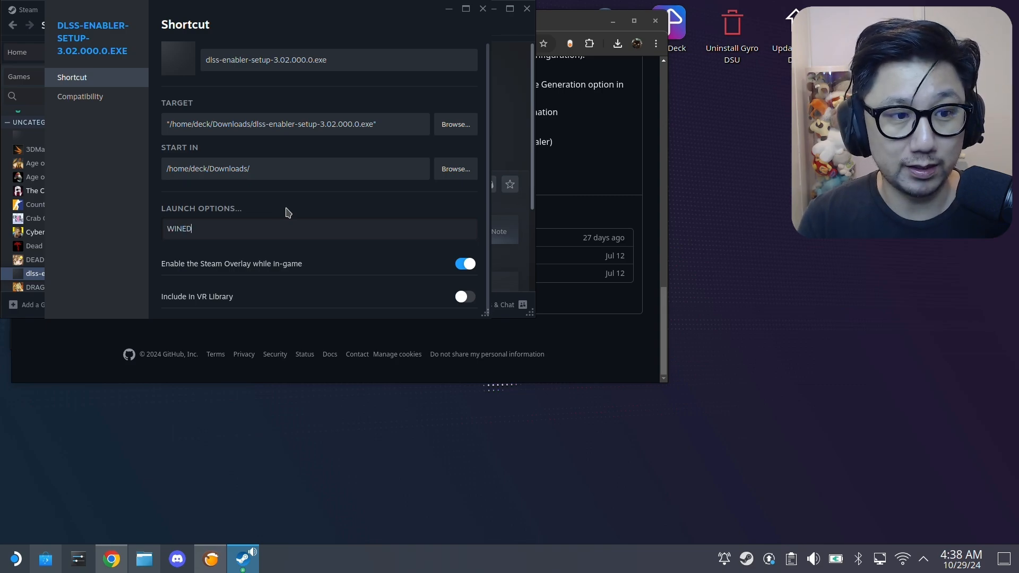
type("LLOVERRIDES")
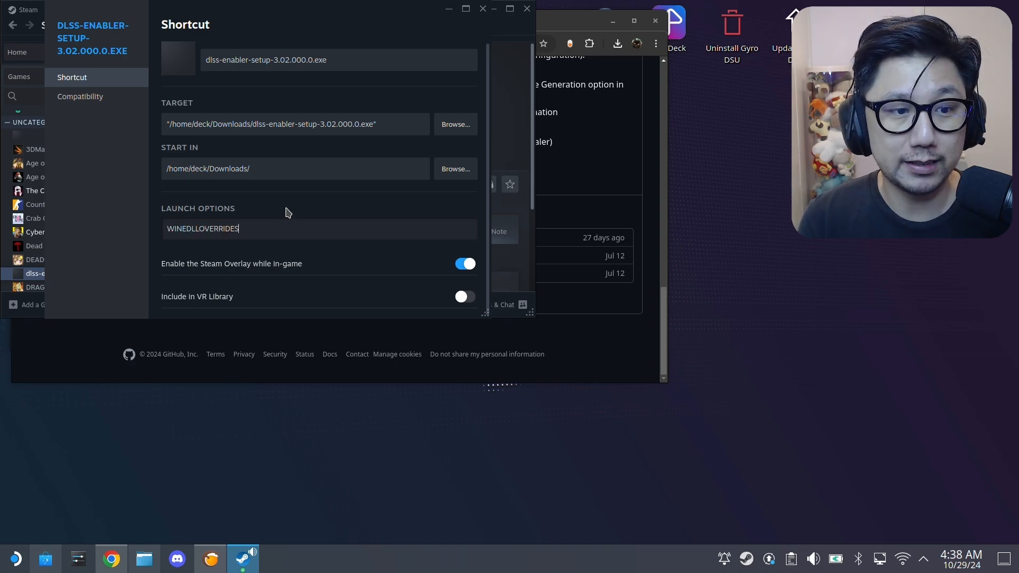
type("=\"version")
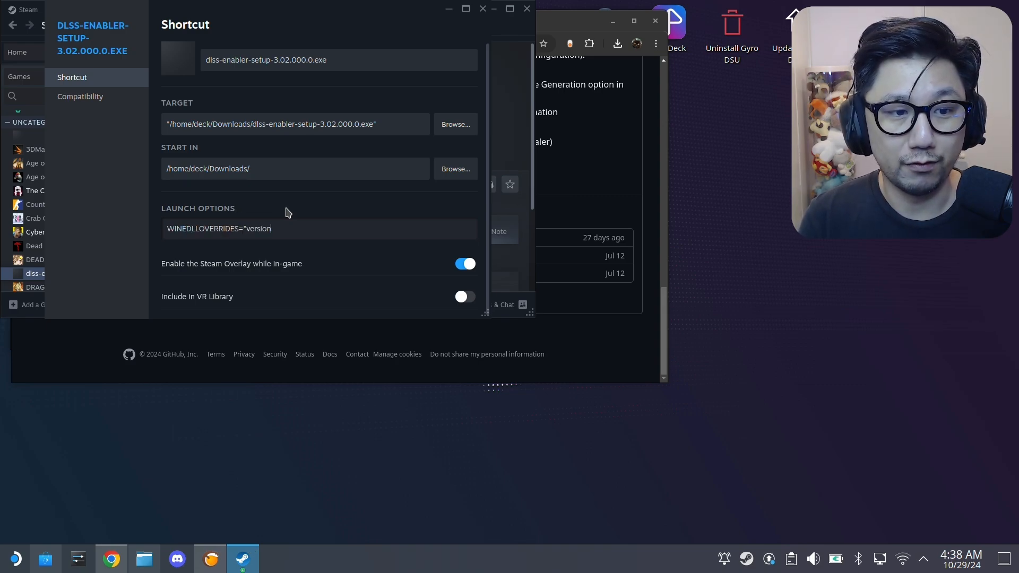
type("=n,b")
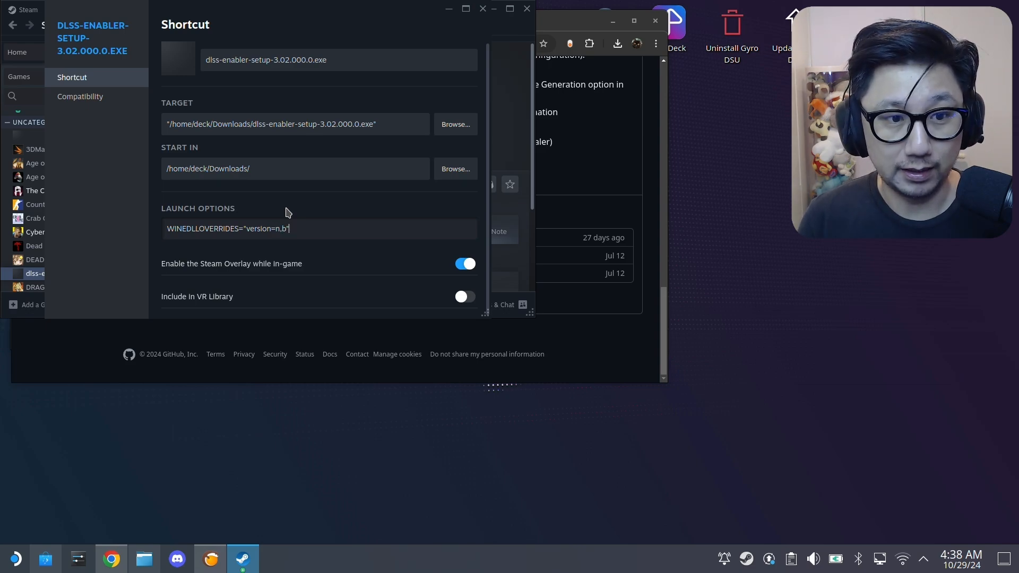
type("%COMMAND%")
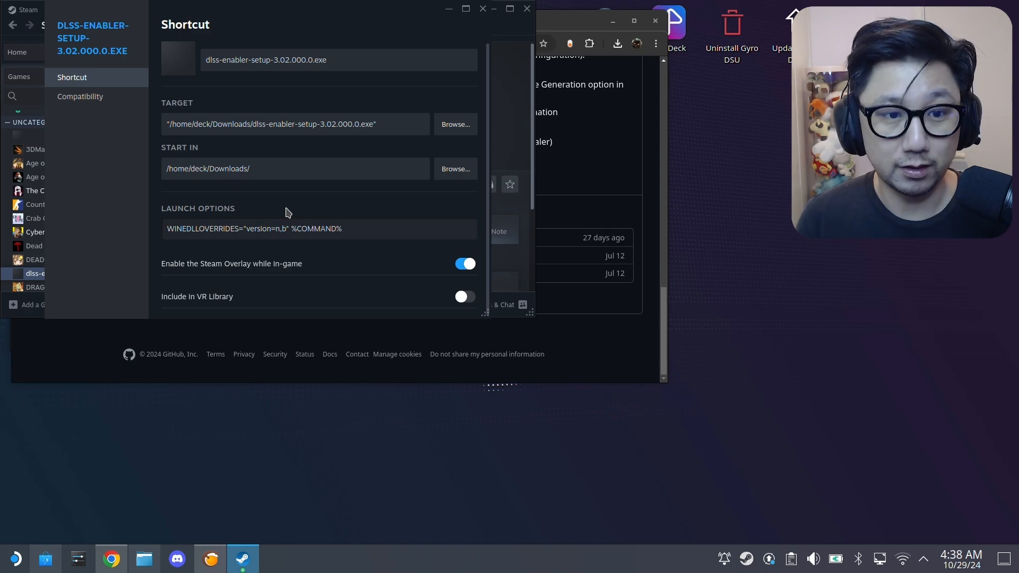
left_click(342, 229)
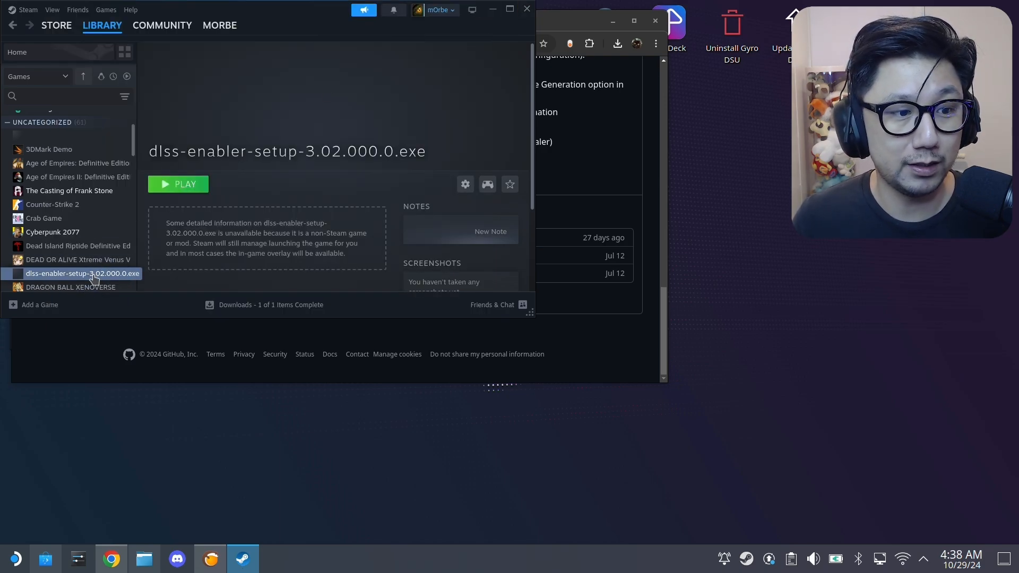
Step: Open the context menu for the dlss-enabler-setup library entry
right_click(83, 273)
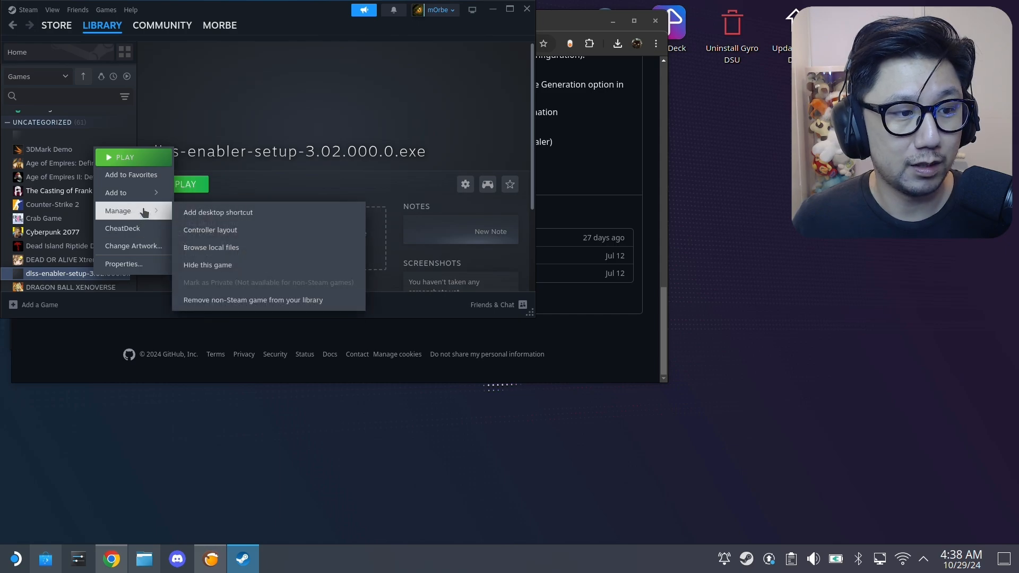
mouse_move(230, 300)
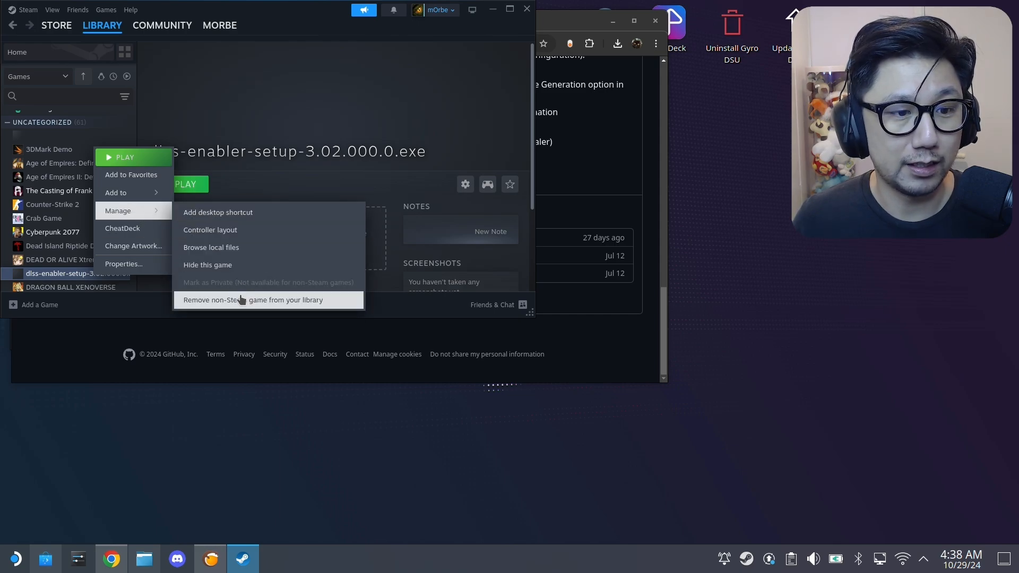
mouse_move(251, 306)
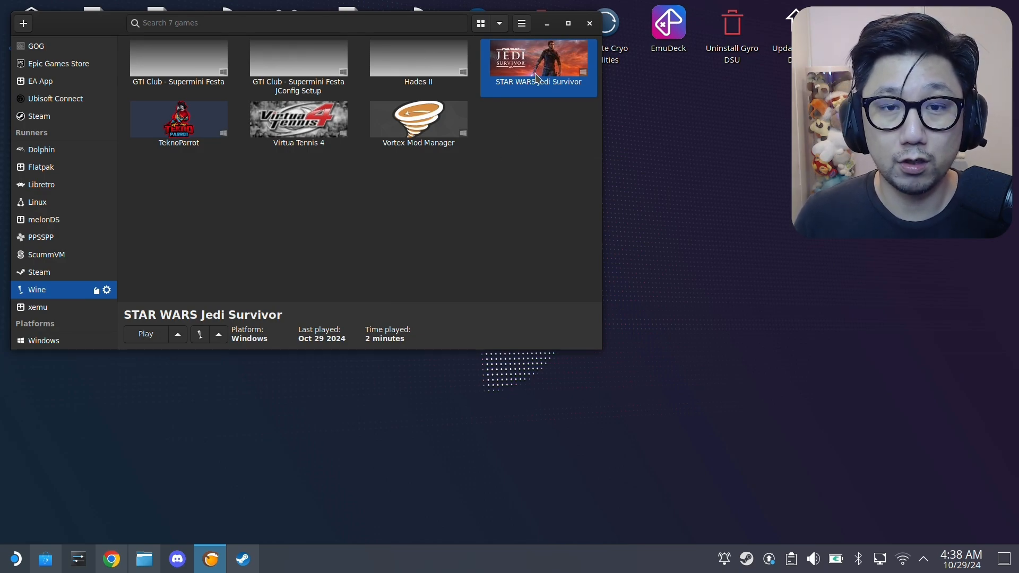
Step: Open STAR WARS Jedi Survivor's configuration at the Runner options DLL overrides section
right_click(534, 64)
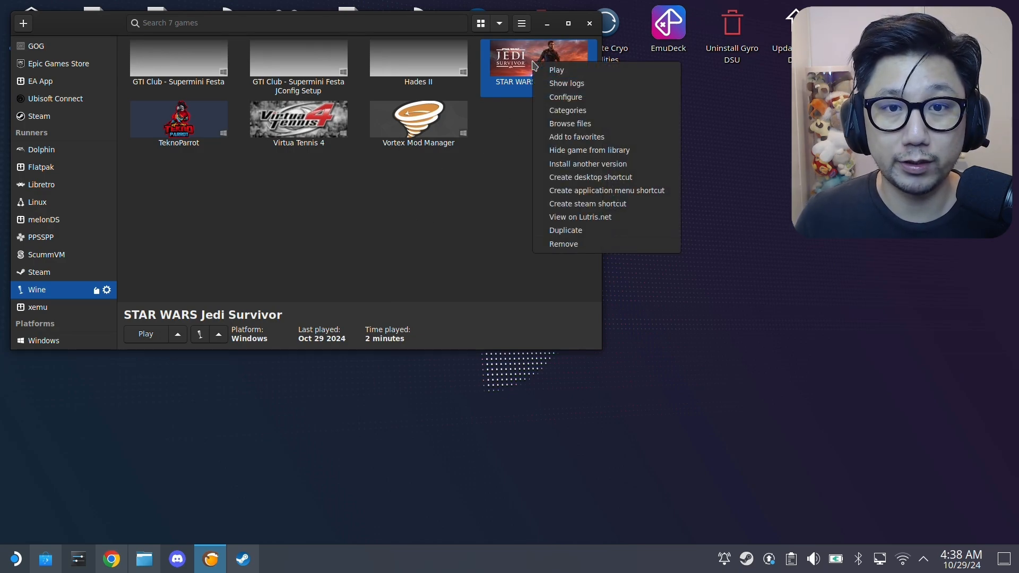
mouse_move(566, 97)
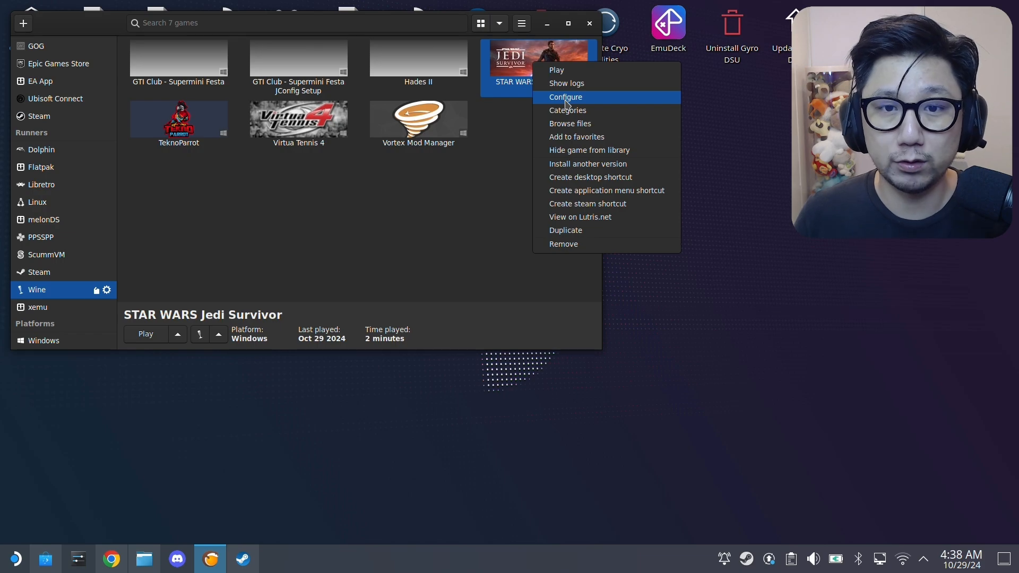
left_click(565, 98)
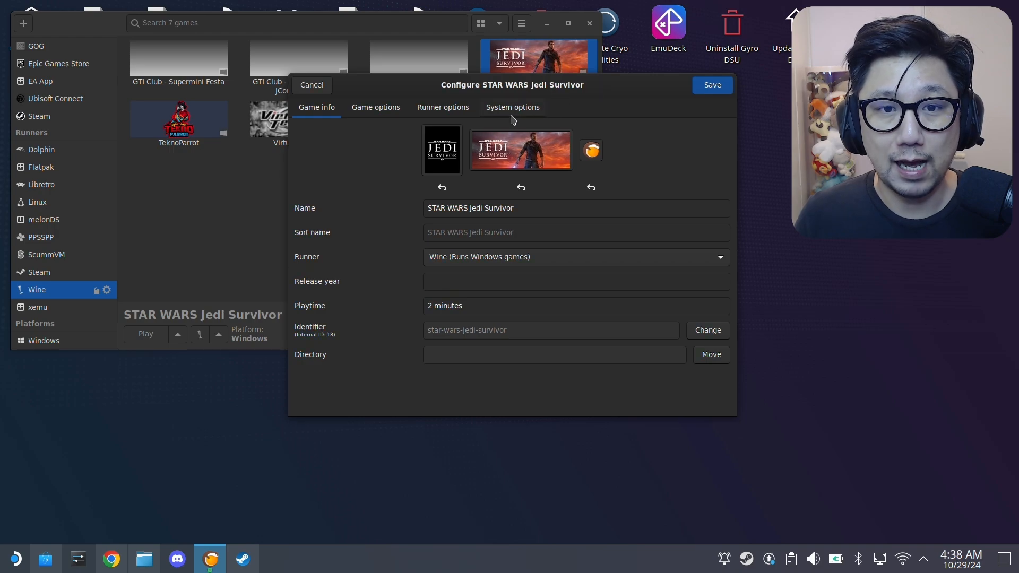
mouse_move(461, 101)
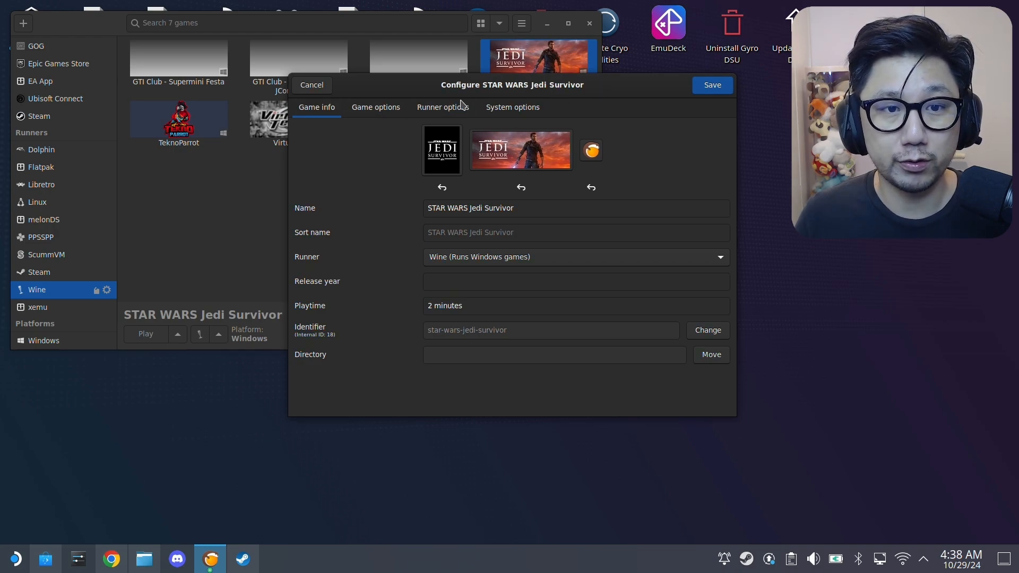
left_click(442, 107)
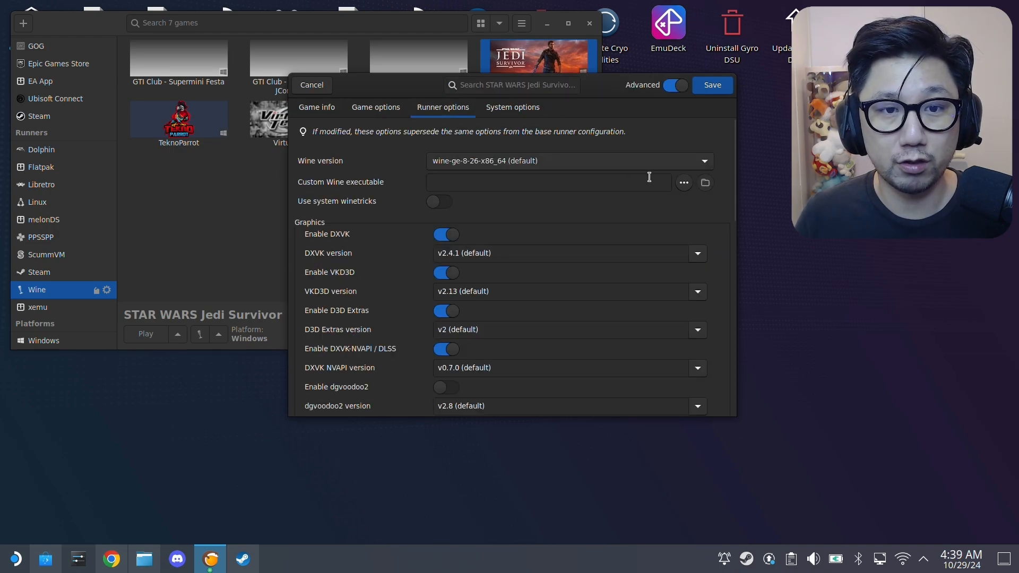
scroll("down", 3)
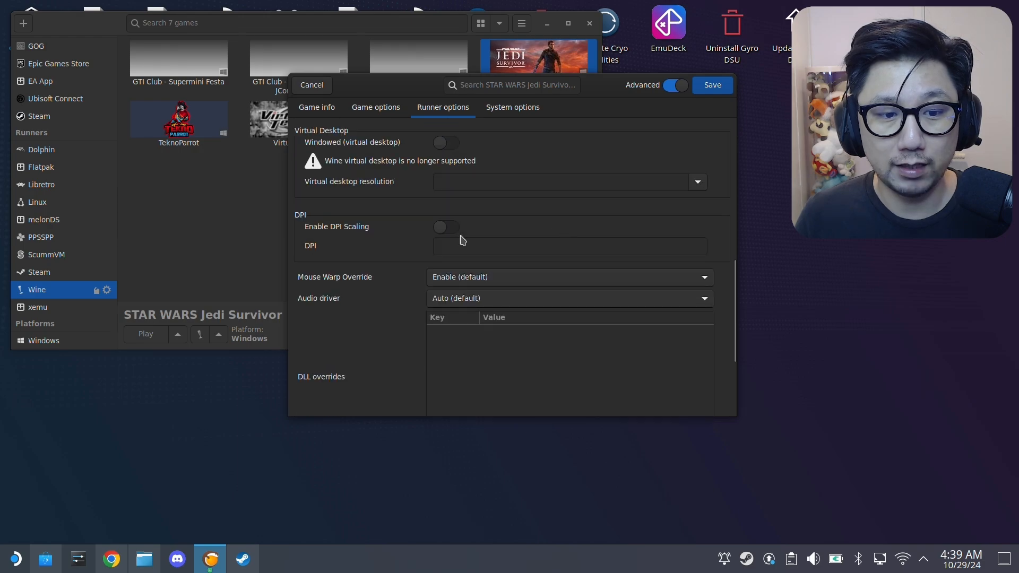
scroll("down", 3)
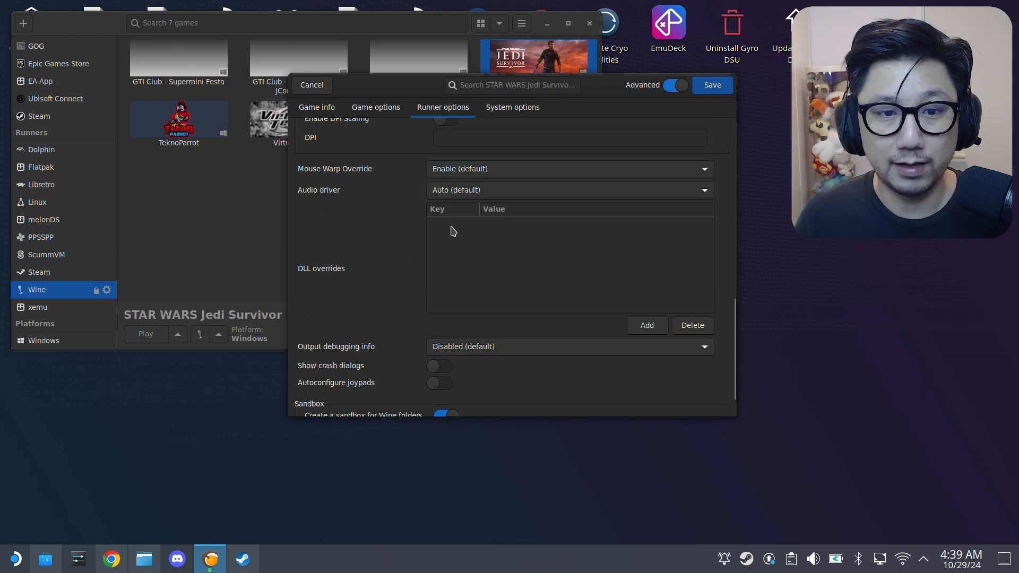
mouse_move(474, 272)
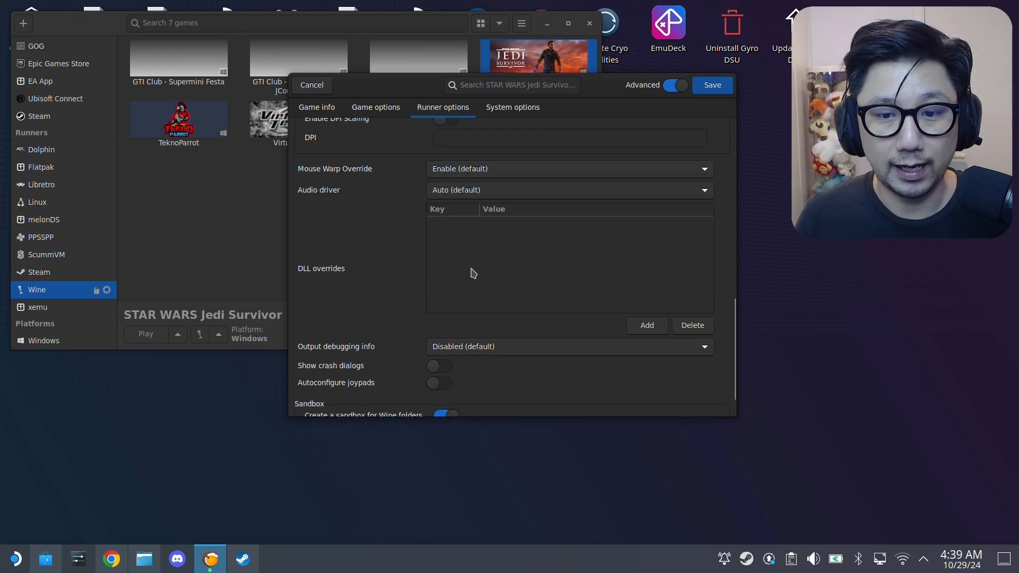
Step: Add the DLL override version = n,b and save the configuration
left_click(647, 325)
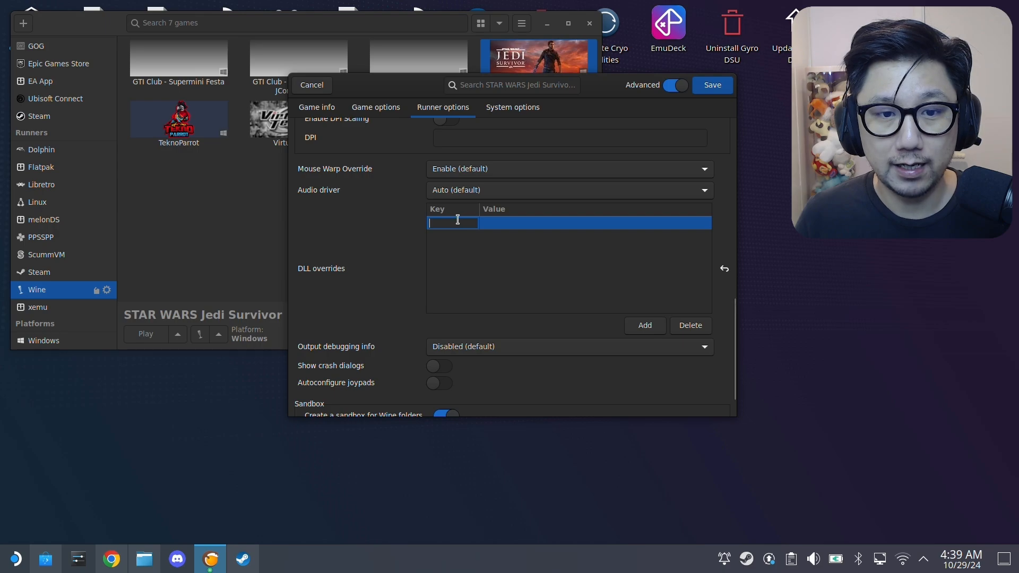
type("vers")
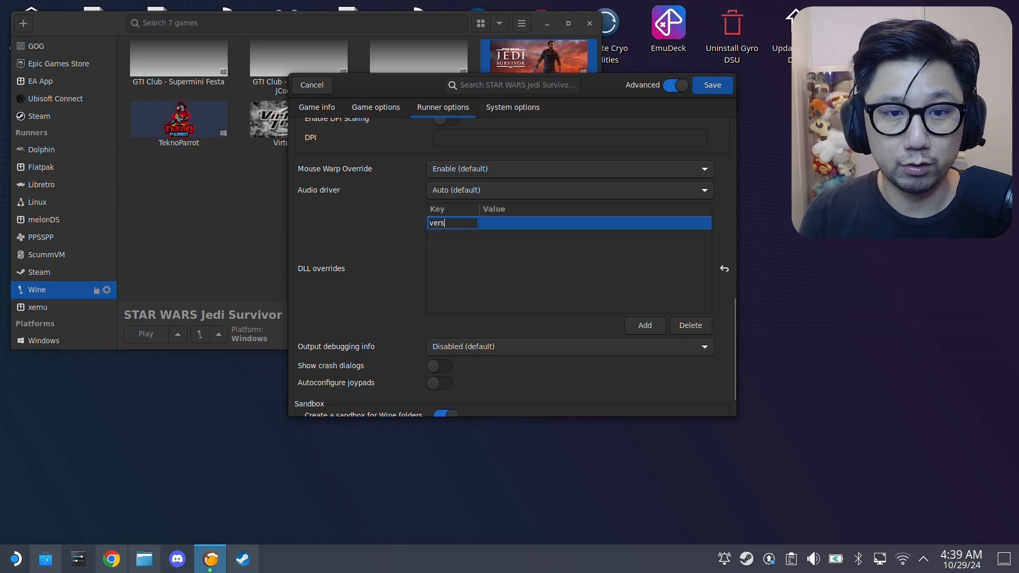
type("i")
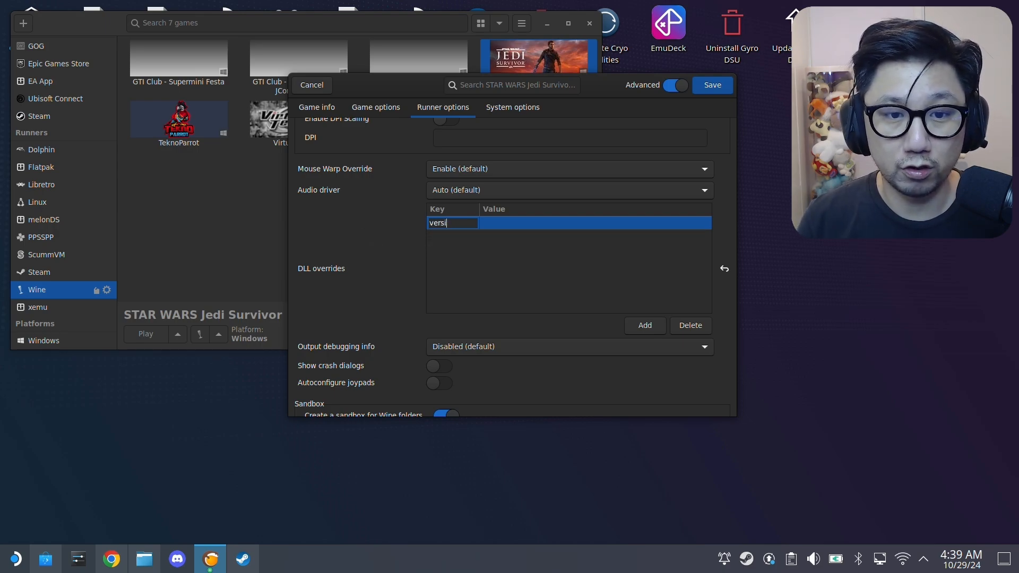
type("on")
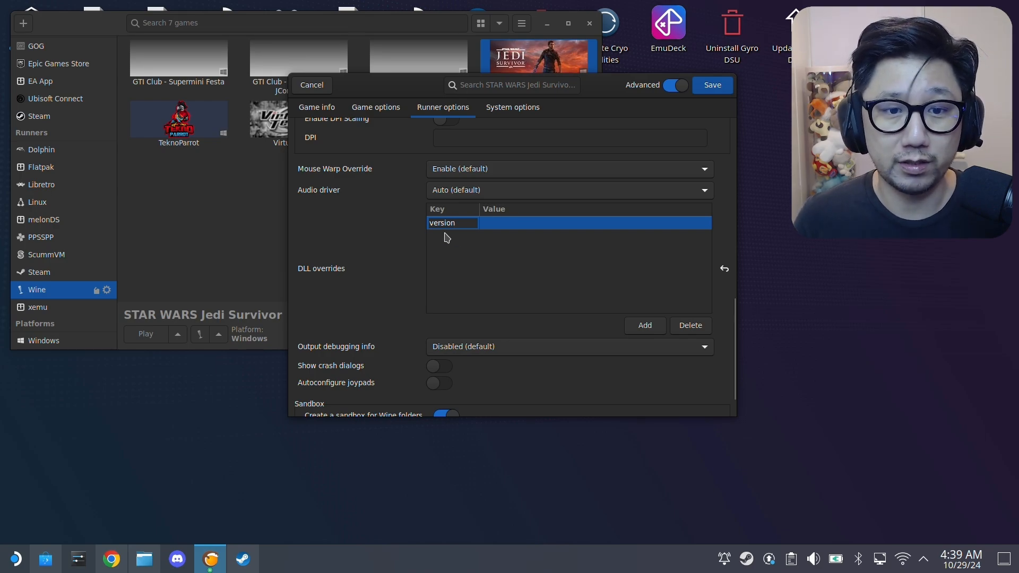
left_click(445, 223)
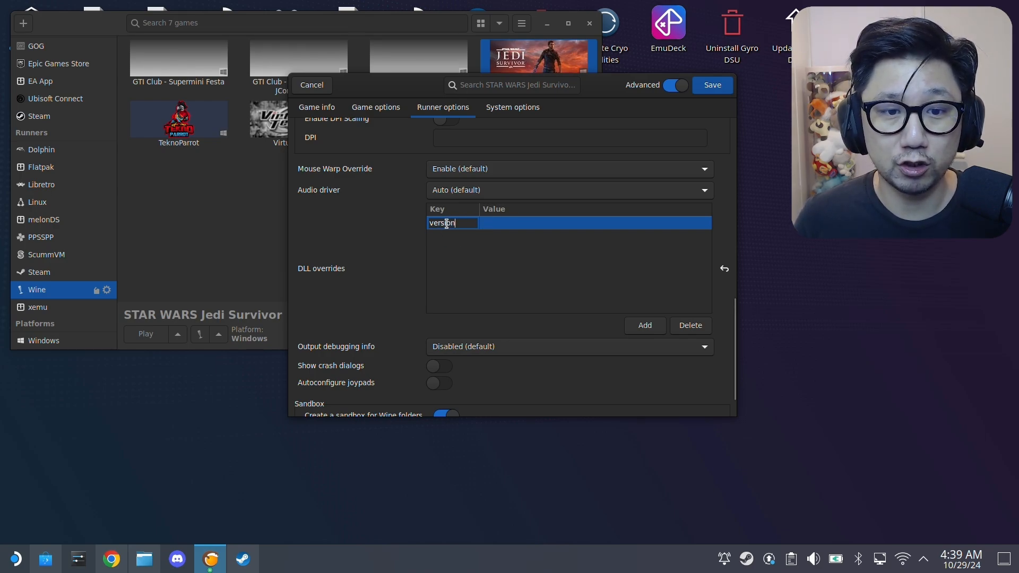
left_click(595, 223)
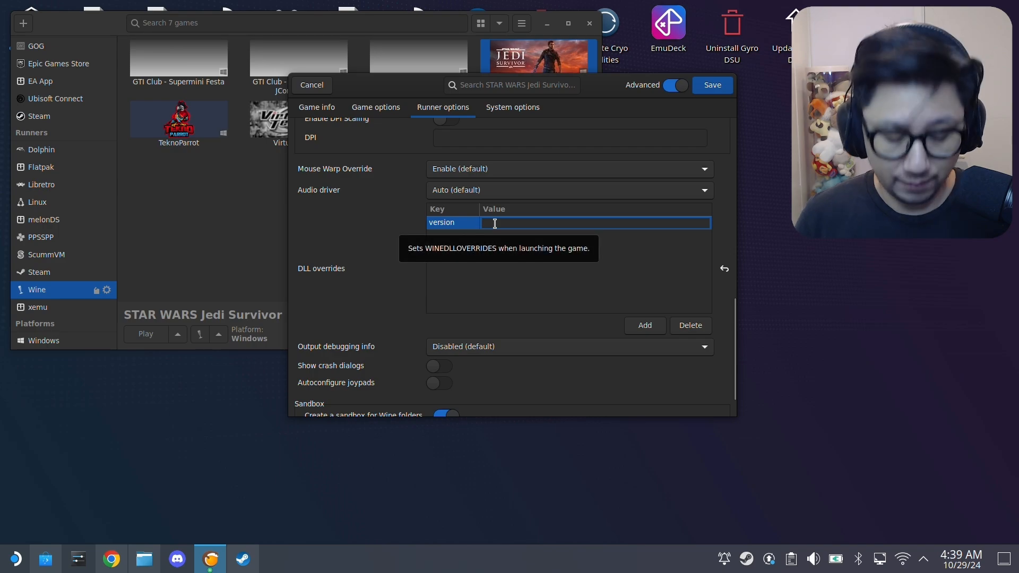
type("n,b")
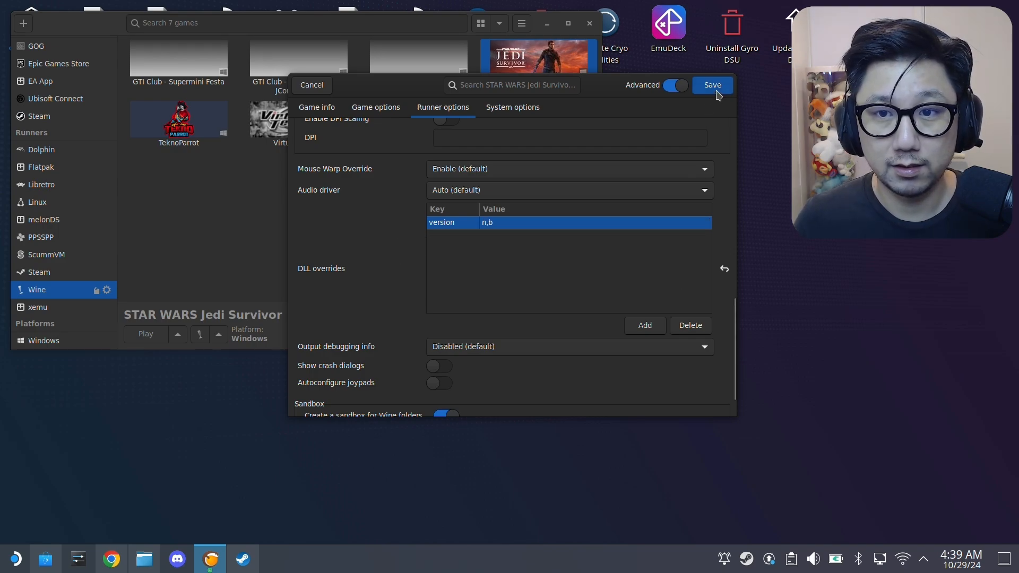
left_click(712, 85)
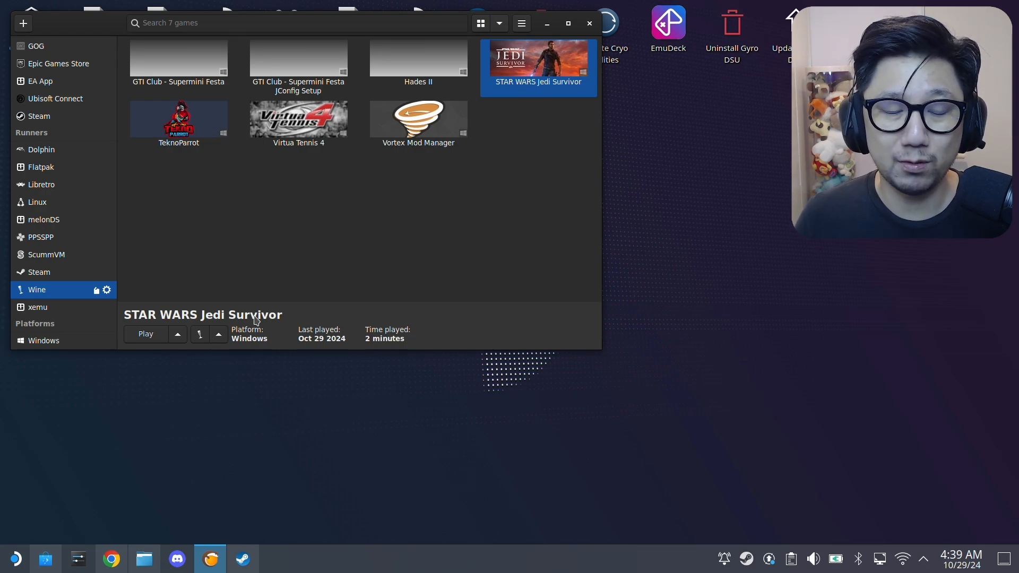
mouse_move(288, 261)
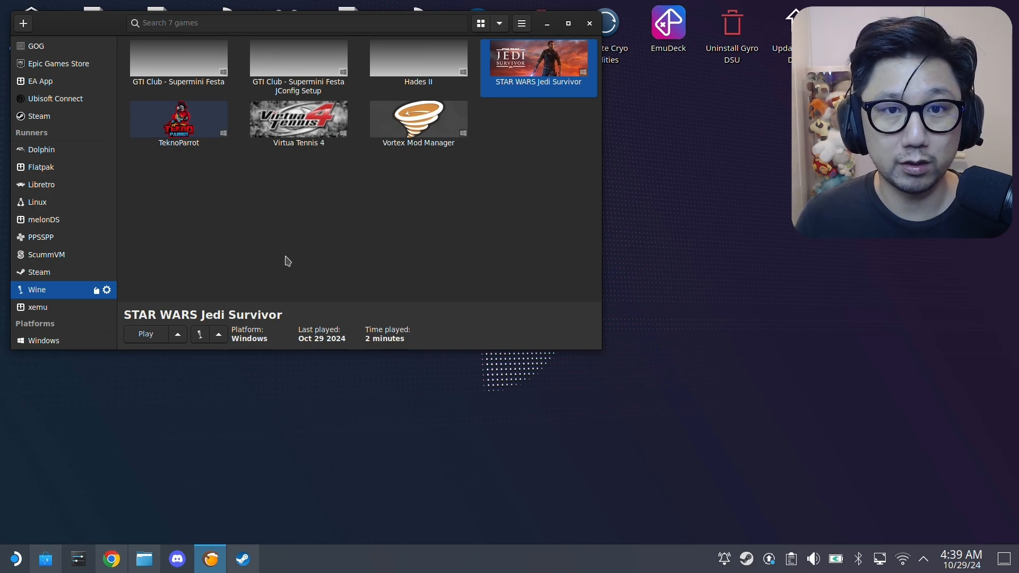
left_click(219, 334)
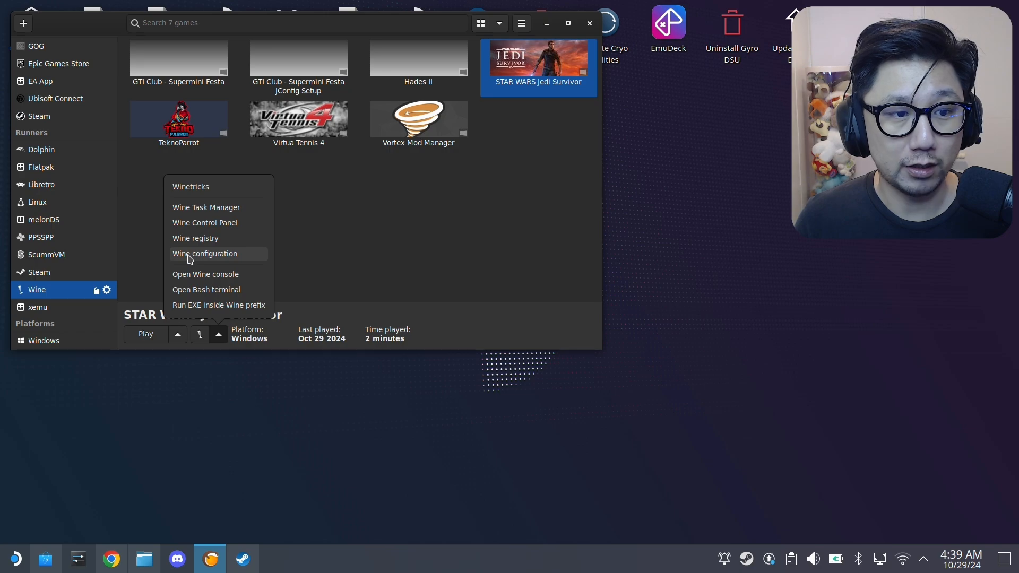
left_click(366, 254)
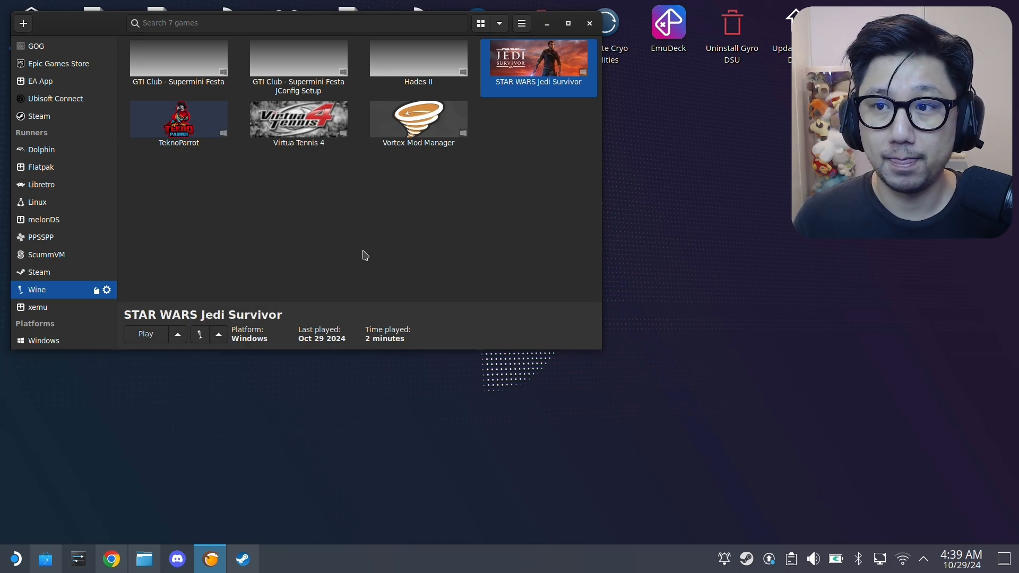
left_click(106, 289)
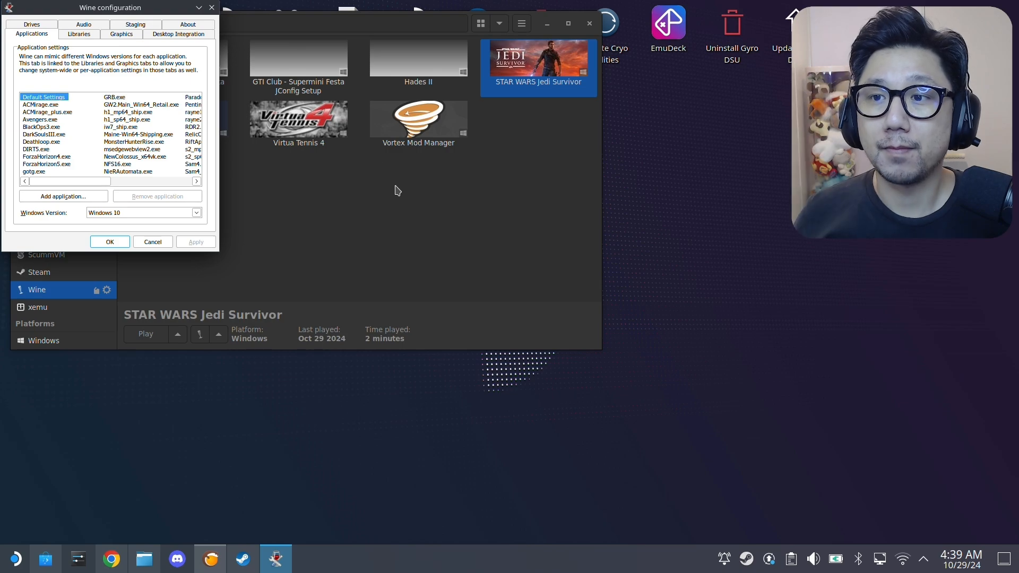
left_click(80, 34)
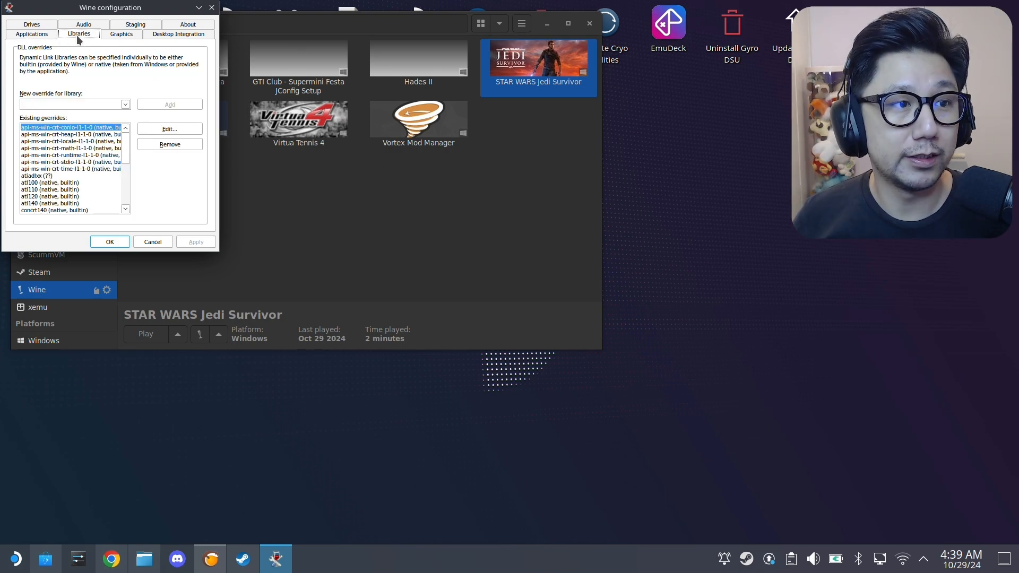
scroll("down", 3)
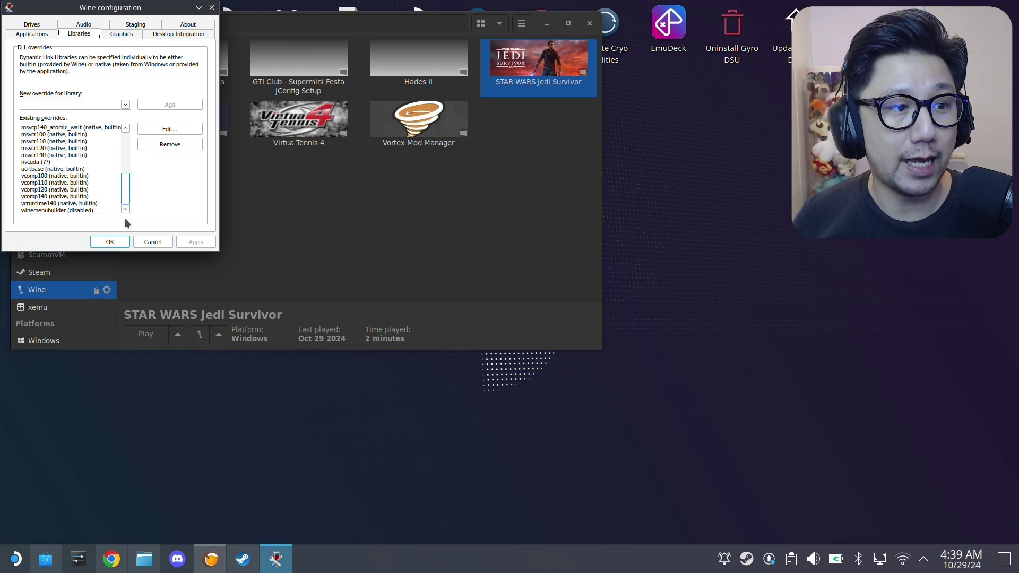
type("ve")
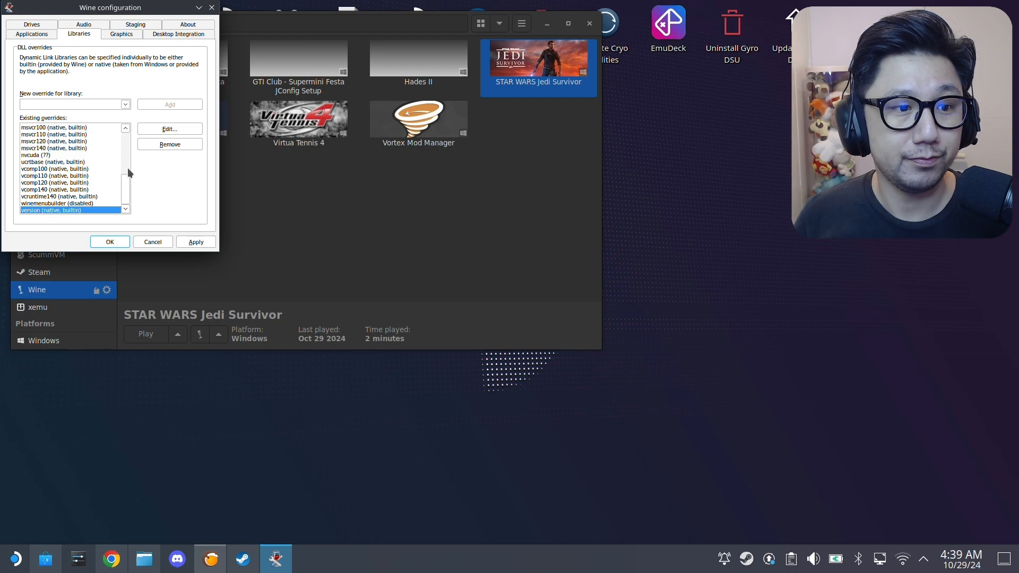
left_click(169, 143)
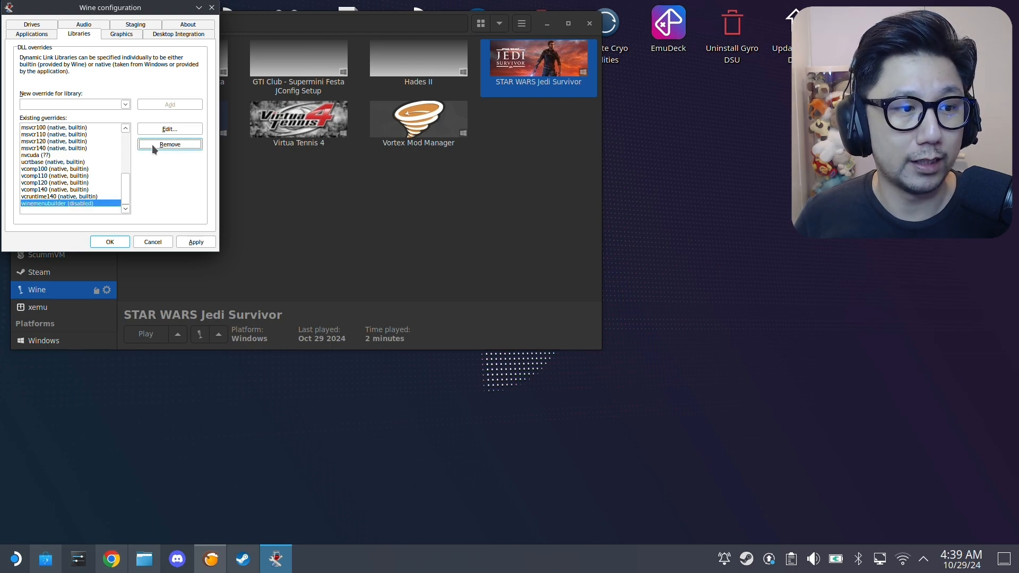
left_click(110, 241)
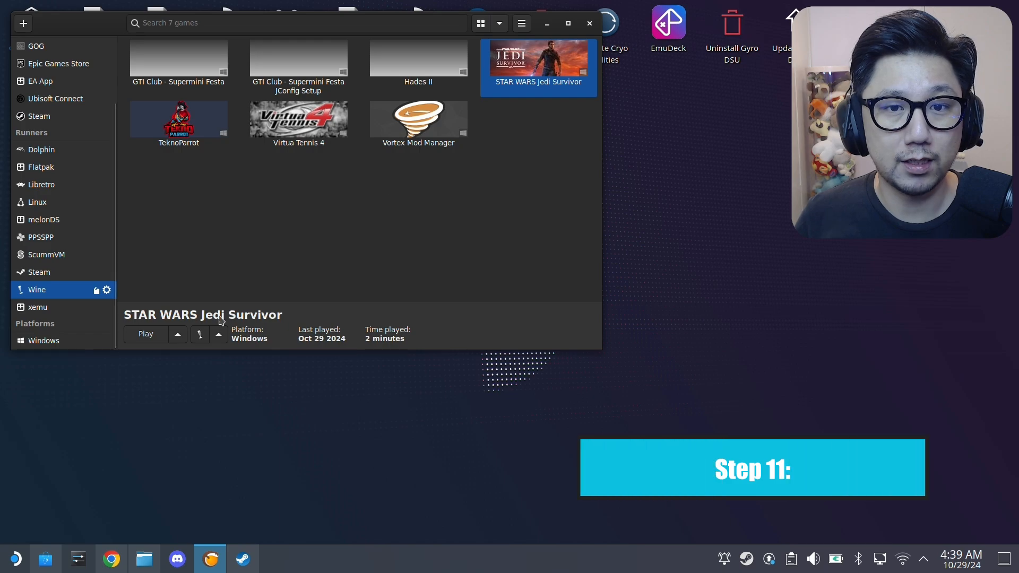
Step: Start STAR WARS Jedi Survivor with Play and wait for its title menu
left_click(146, 334)
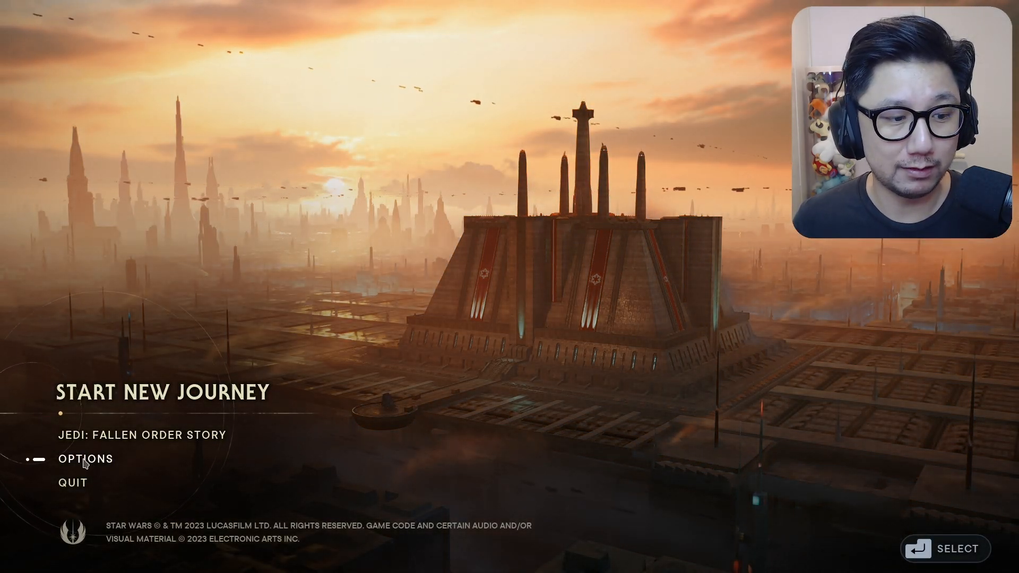
Step: Set DLSS 3 Upscaler to Balanced with Frame Generation on, then exit Options
left_click(86, 459)
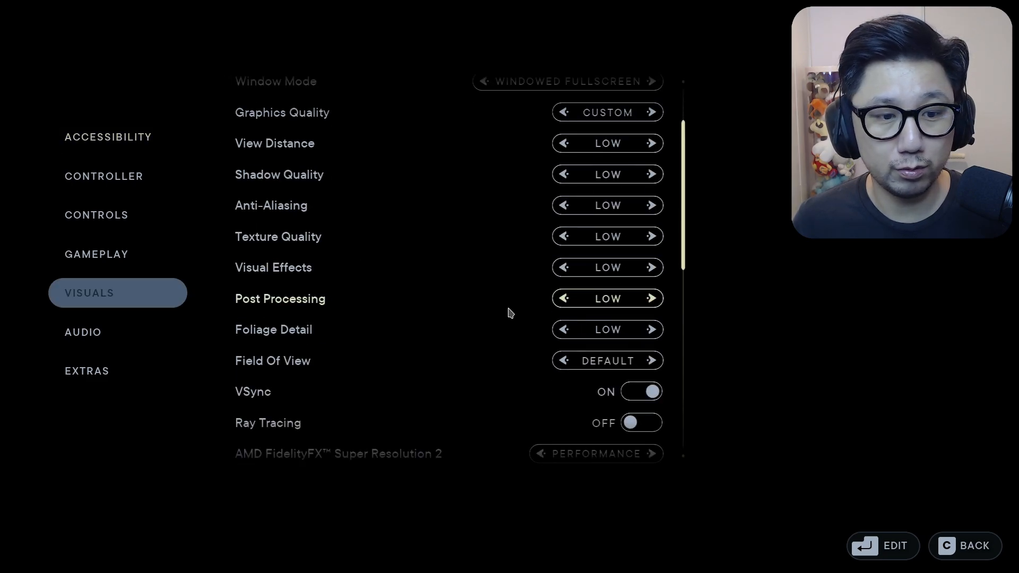
scroll("down", 3)
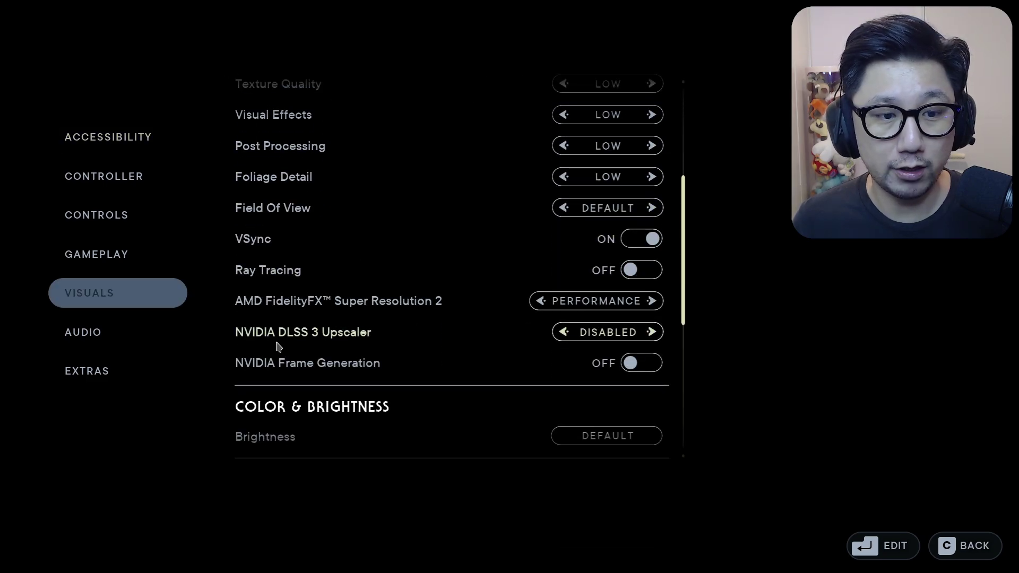
mouse_move(633, 350)
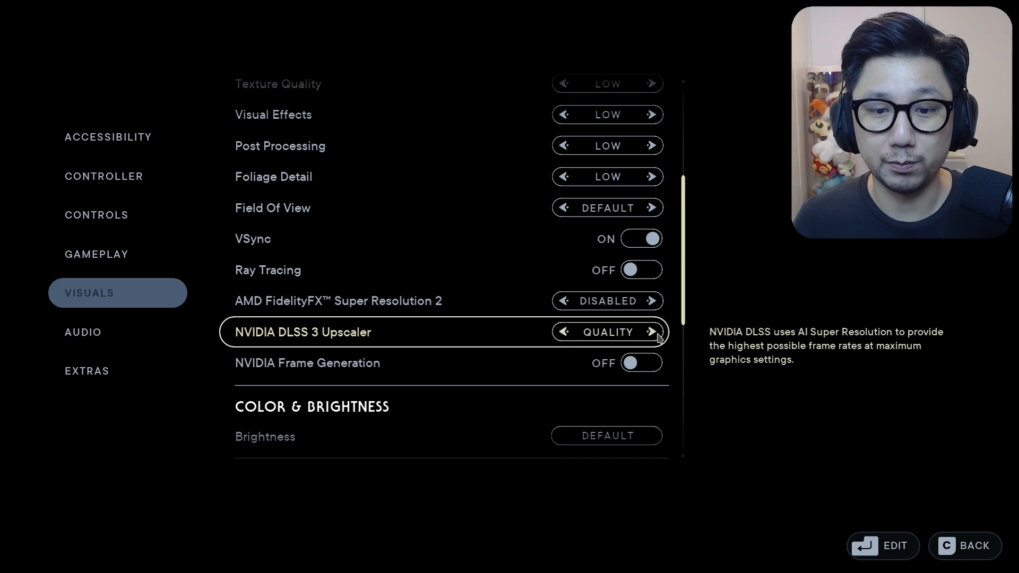
left_click(652, 331)
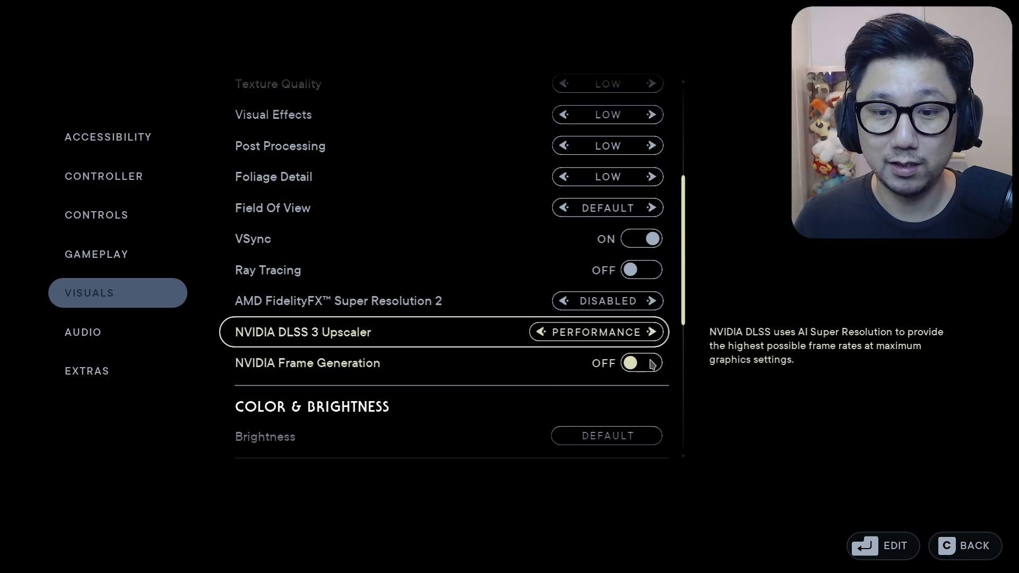
left_click(641, 239)
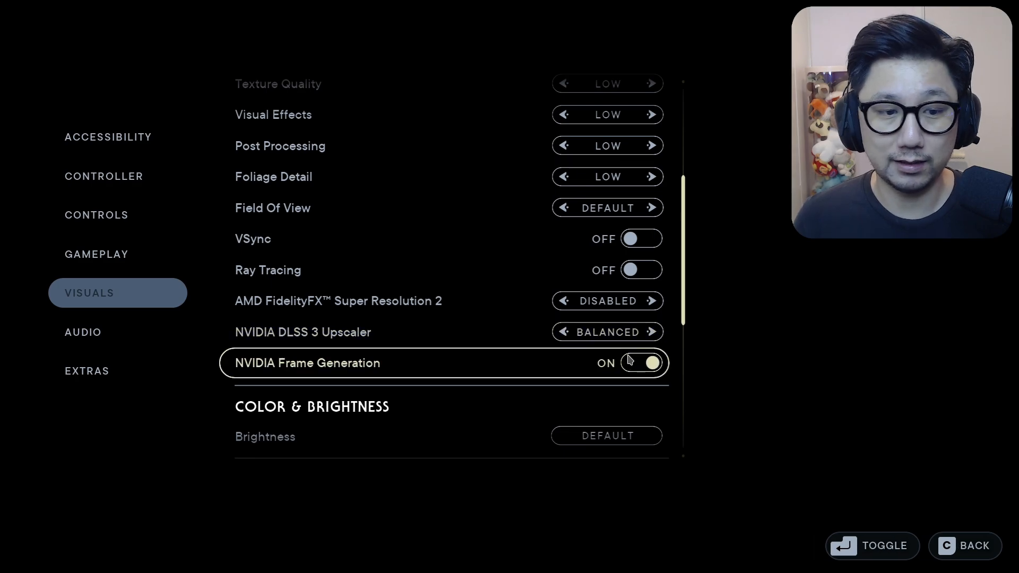
mouse_move(656, 339)
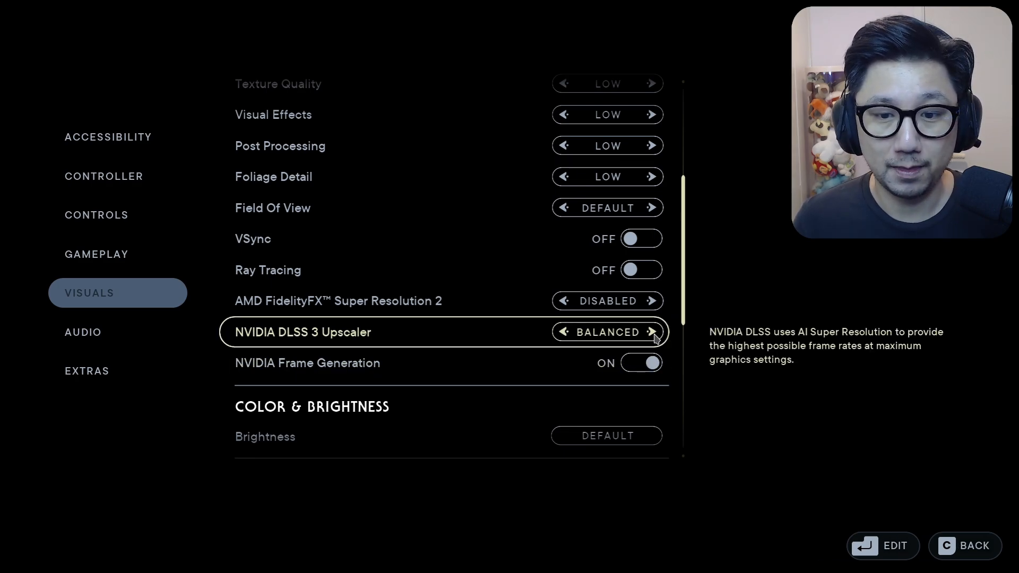
left_click(651, 332)
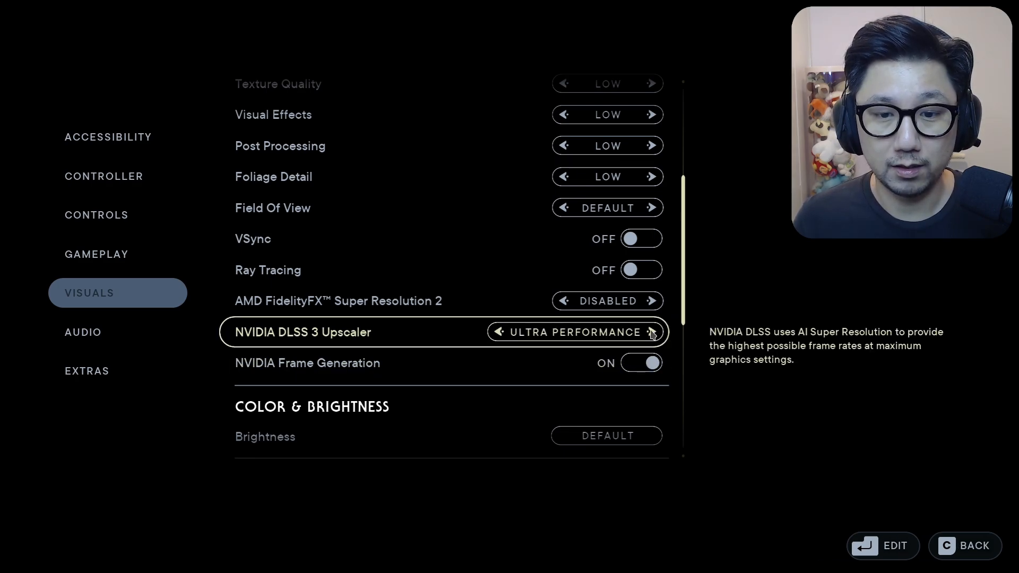
left_click(651, 333)
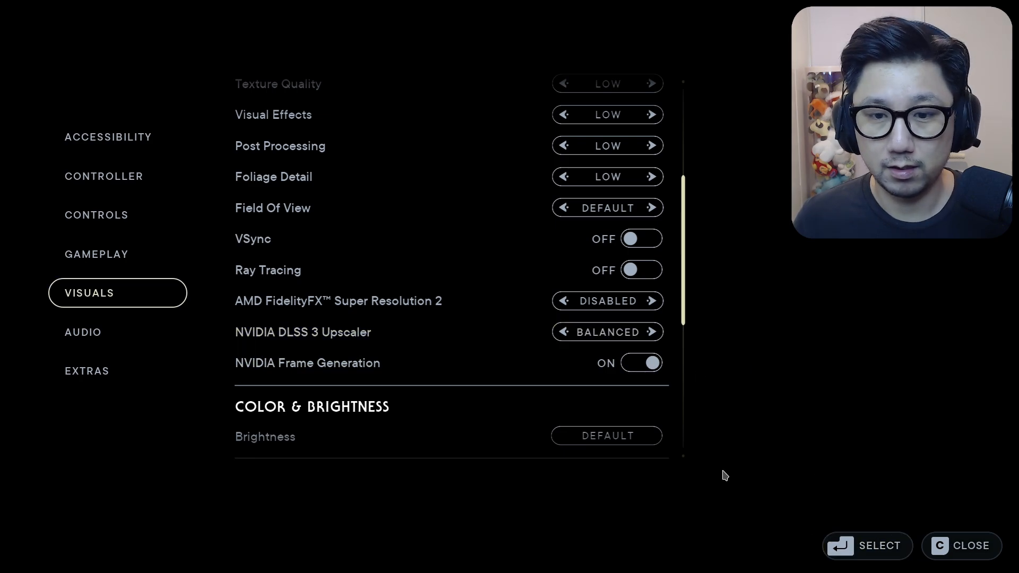
left_click(961, 545)
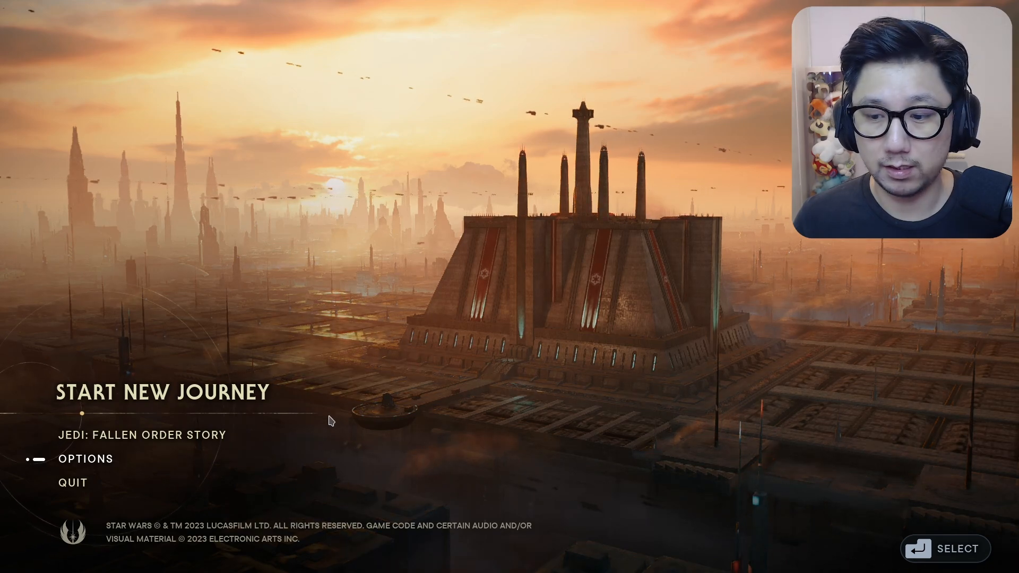